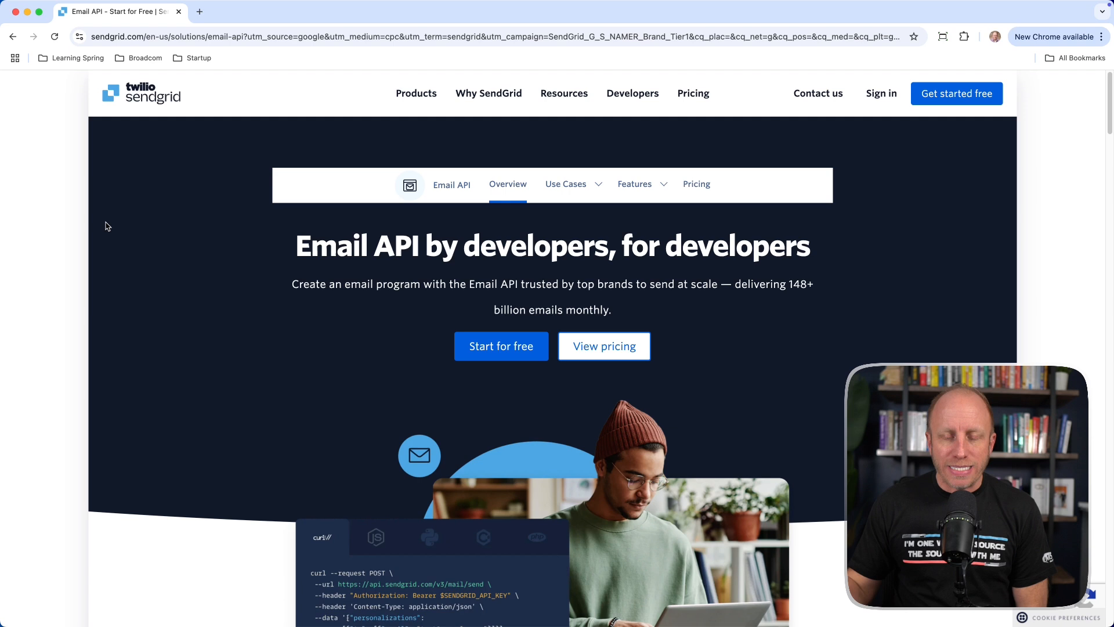
- Scroll through the reference material before starting the project
scroll(down, 3)
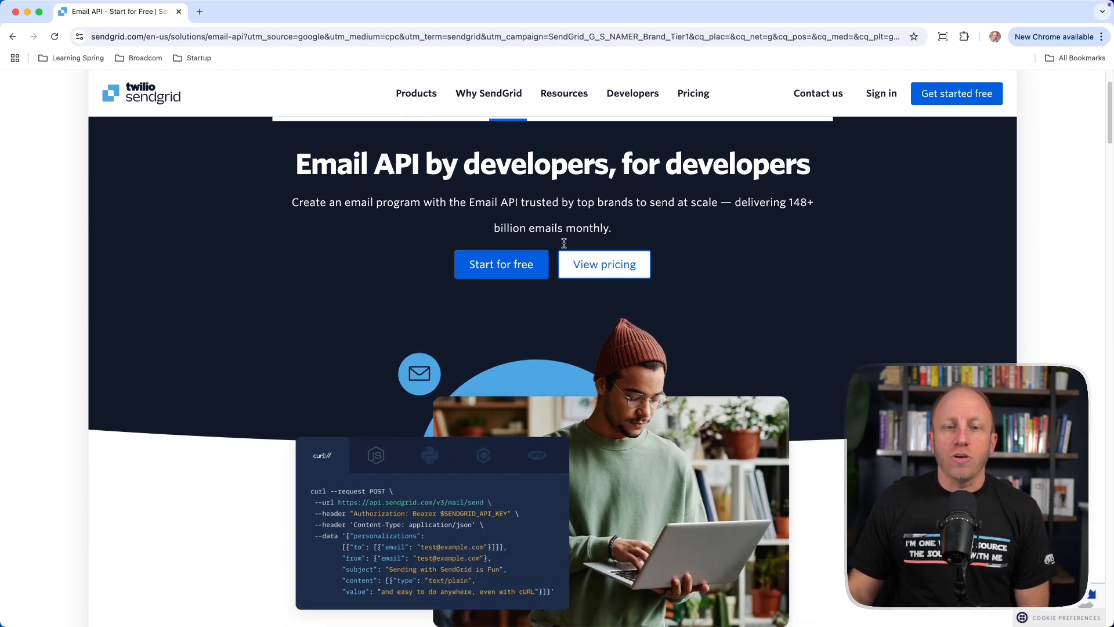
mouse_move(349, 267)
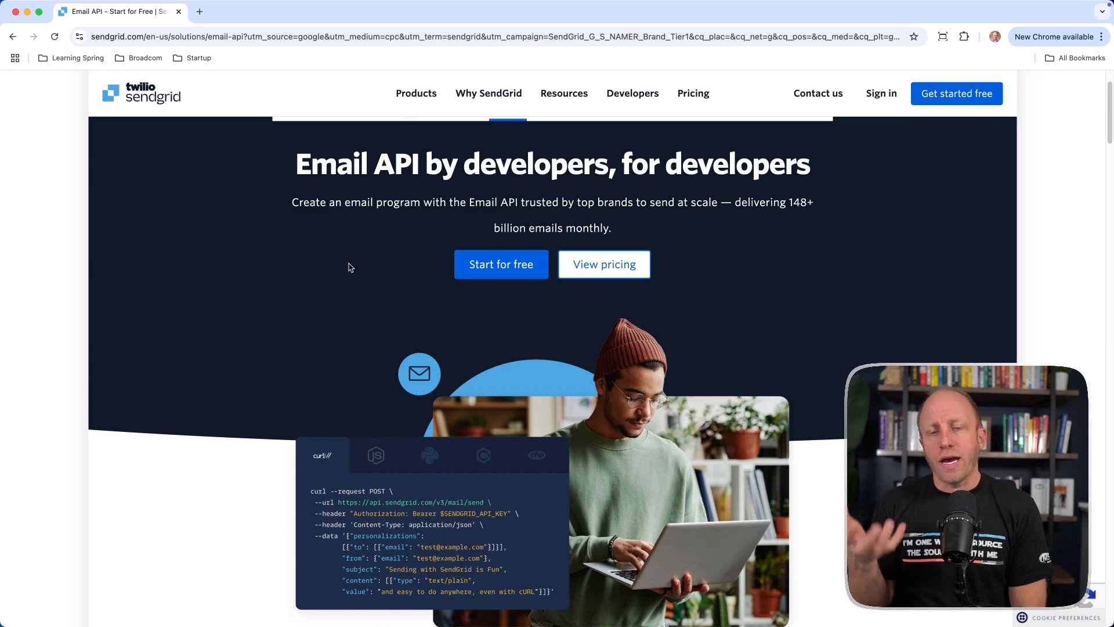
scroll(down, 3)
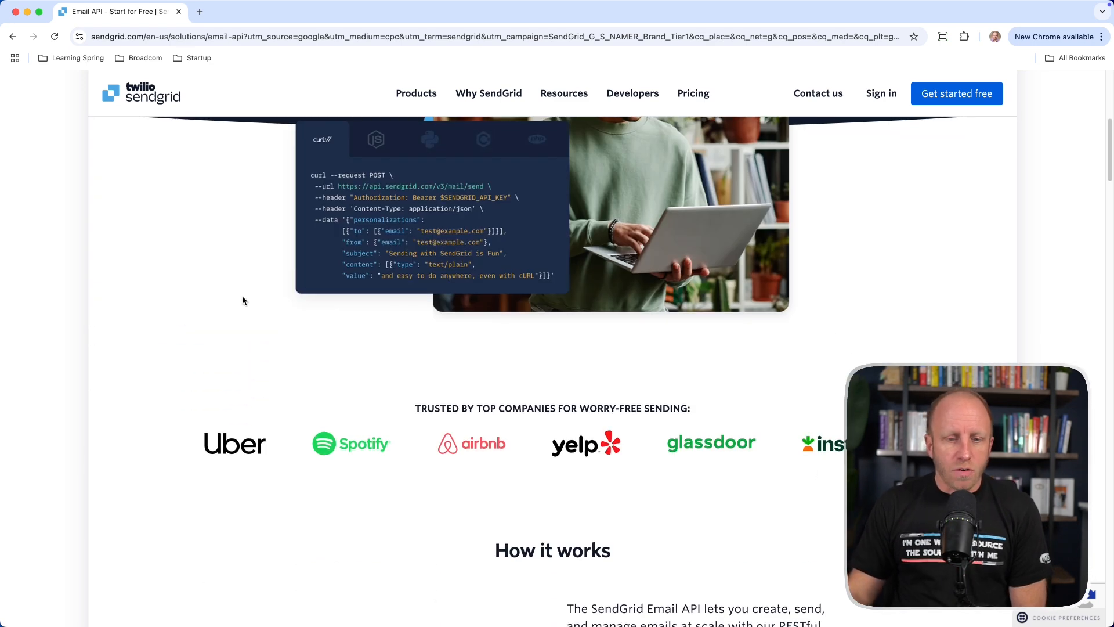
scroll(down, 3)
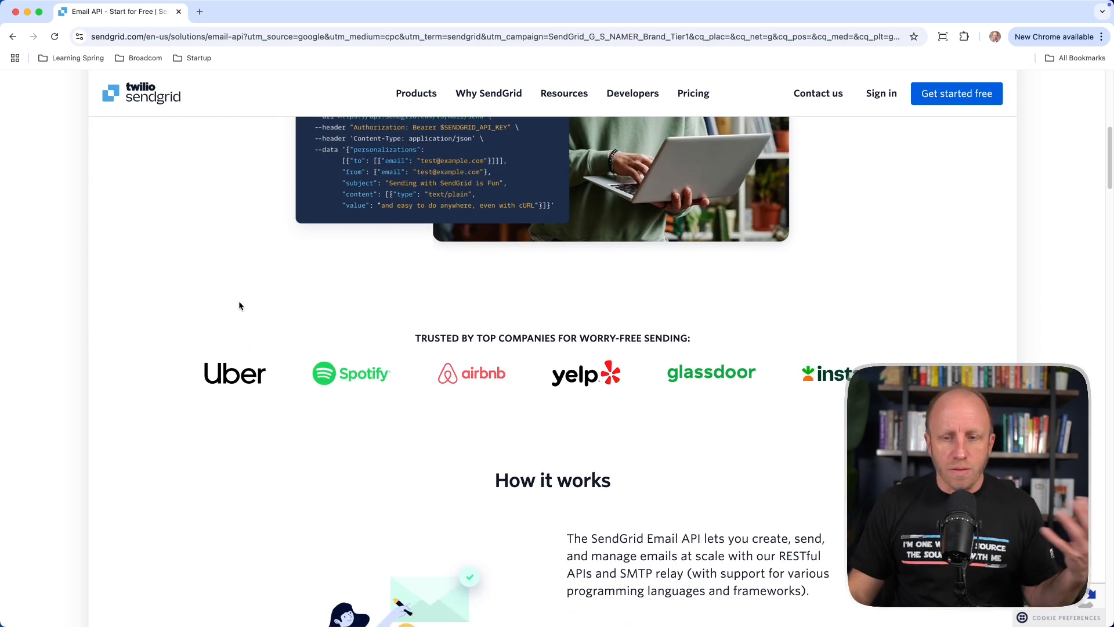
scroll(down, 3)
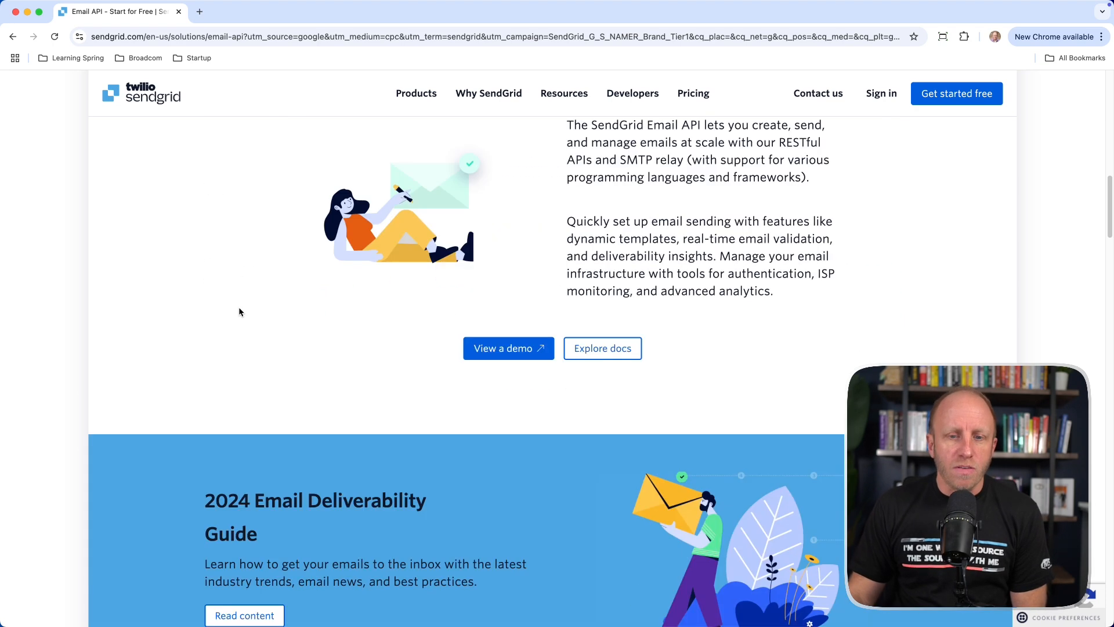
scroll(down, 3)
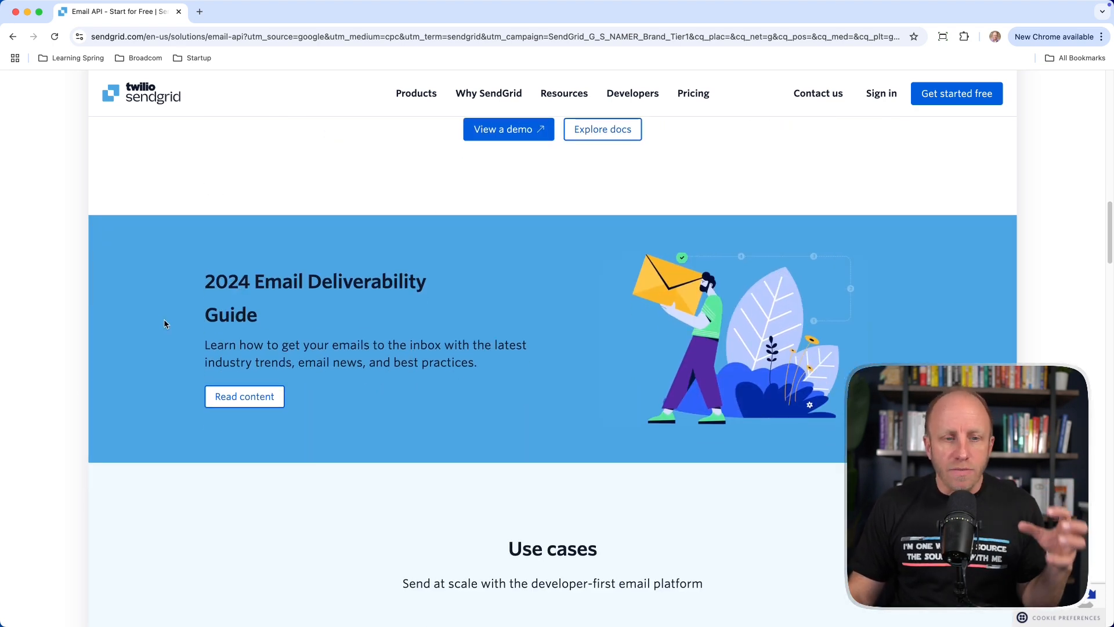
scroll(down, 3)
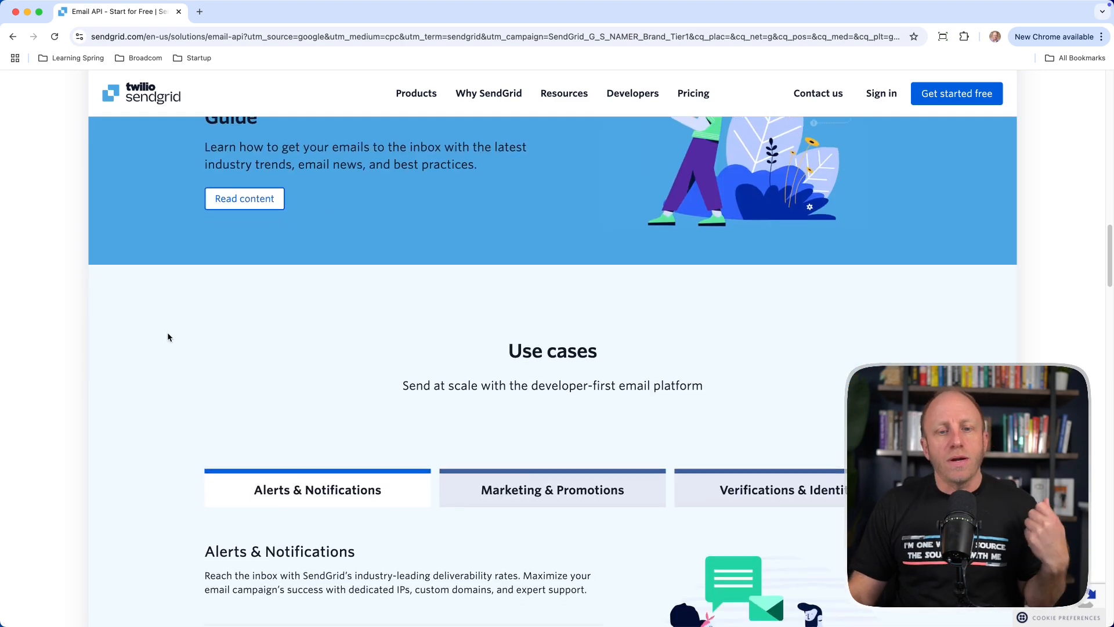
scroll(down, 3)
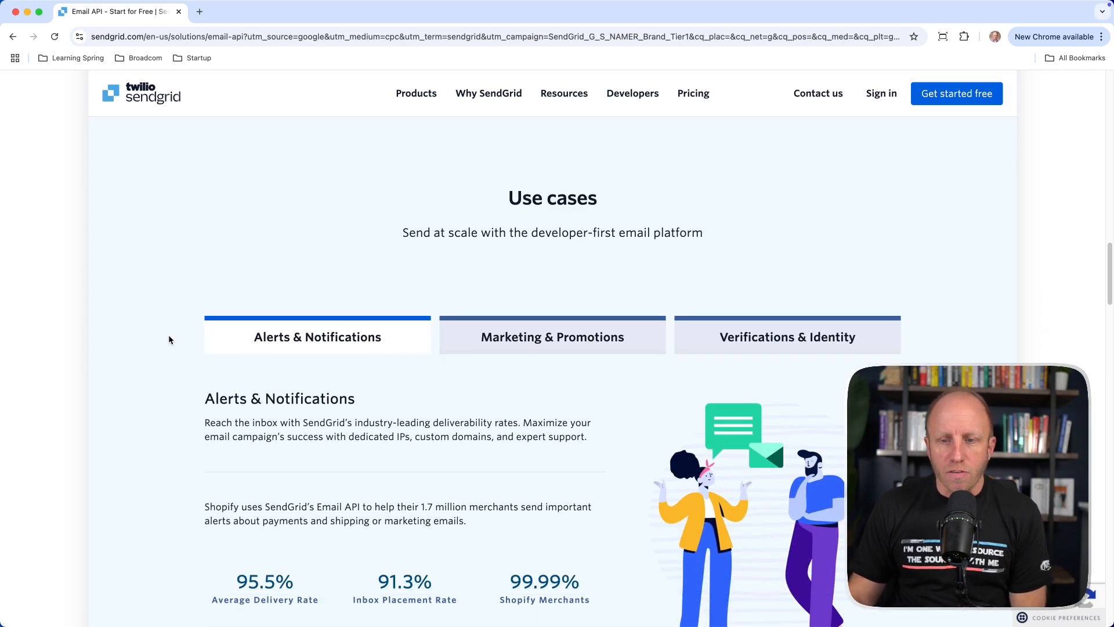
scroll(down, 3)
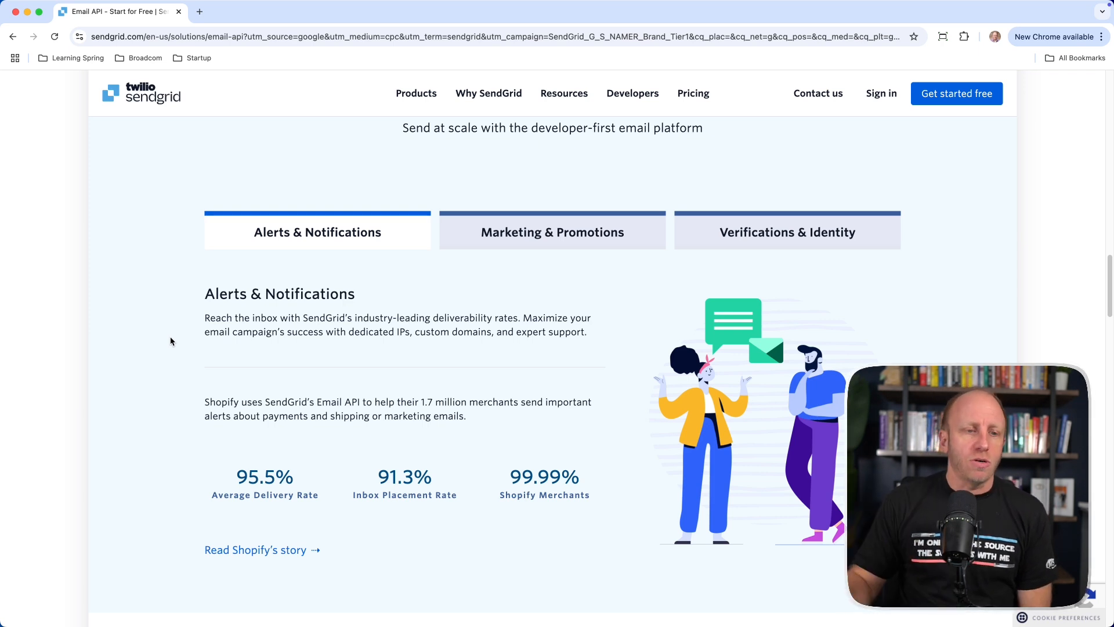
scroll(down, 3)
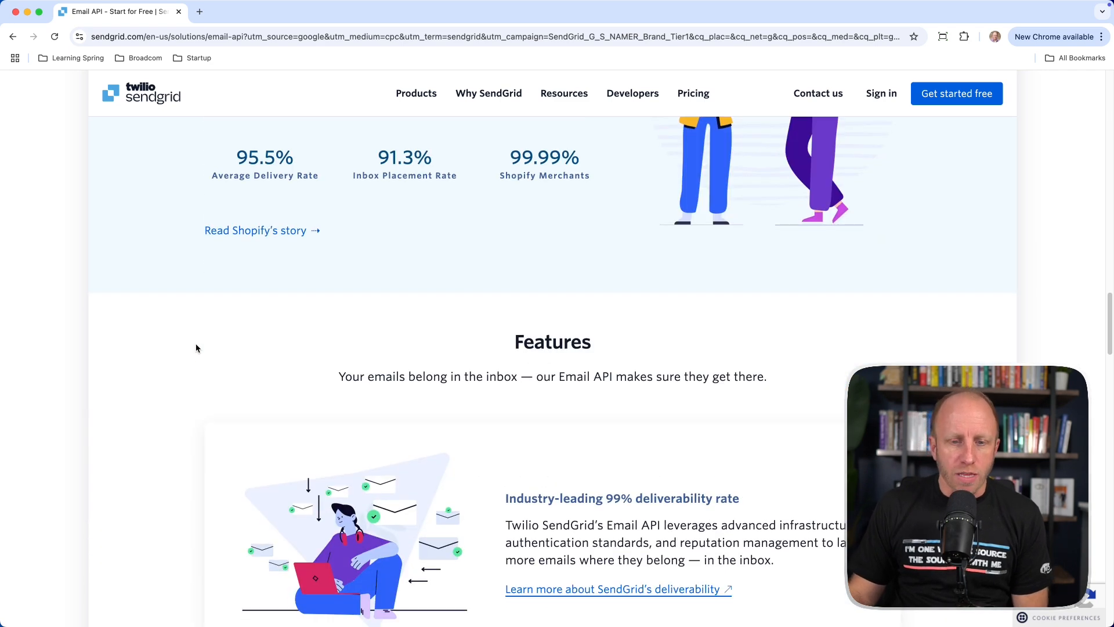
scroll(down, 3)
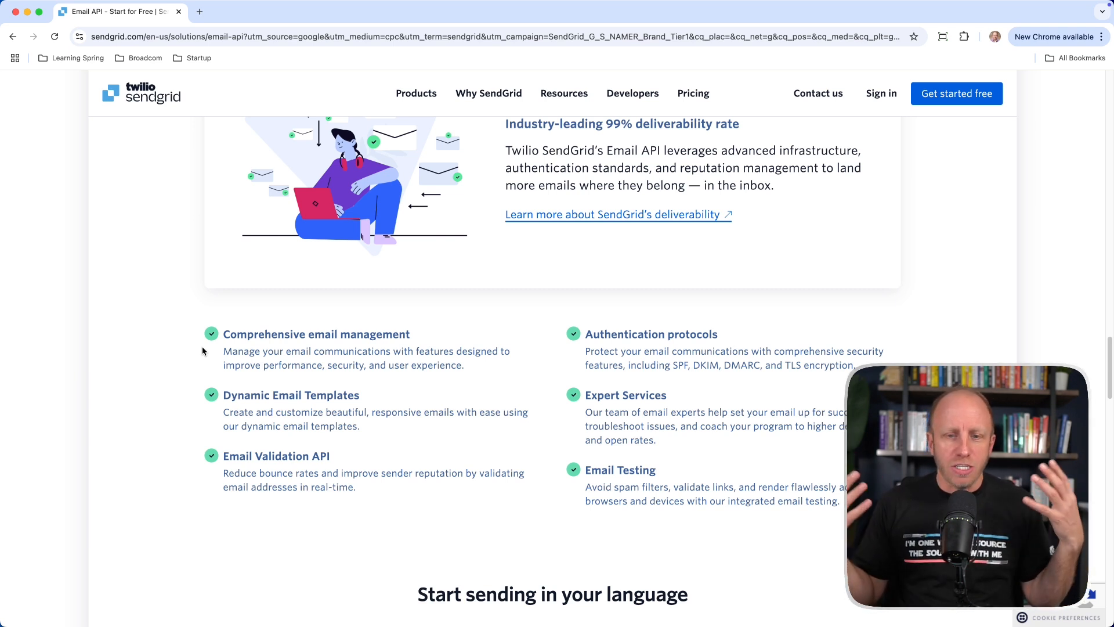
mouse_move(540, 500)
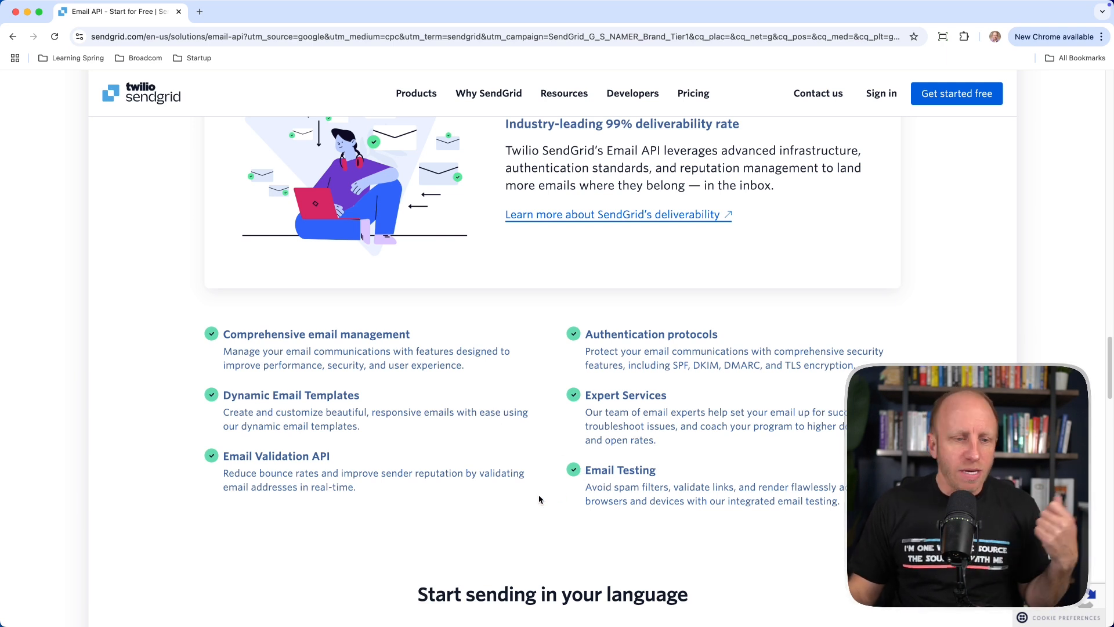
mouse_move(409, 487)
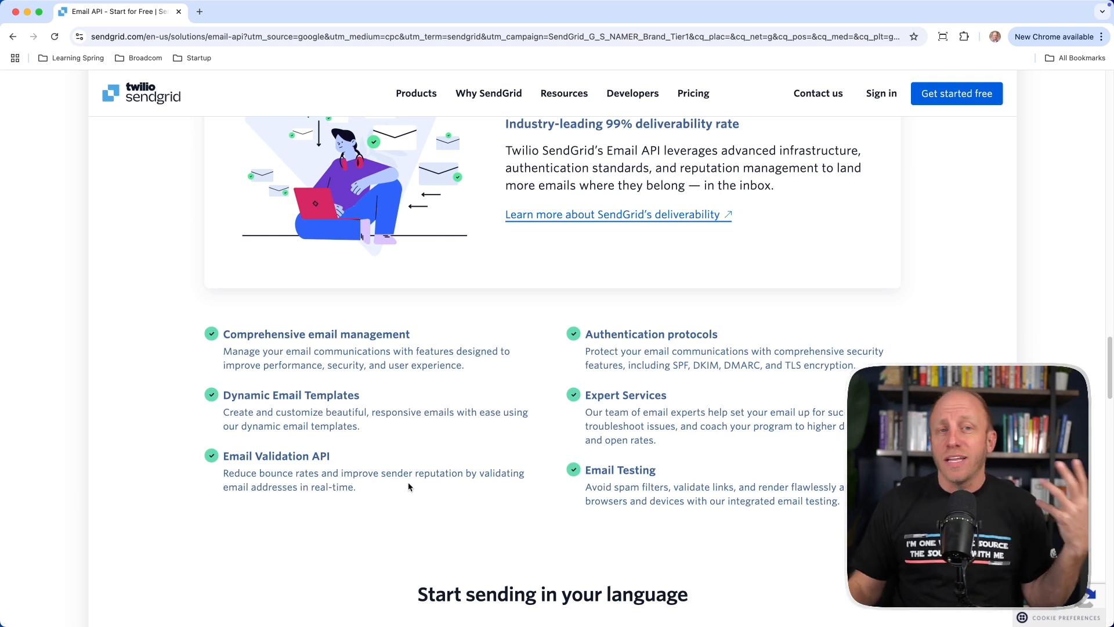
scroll(down, 3)
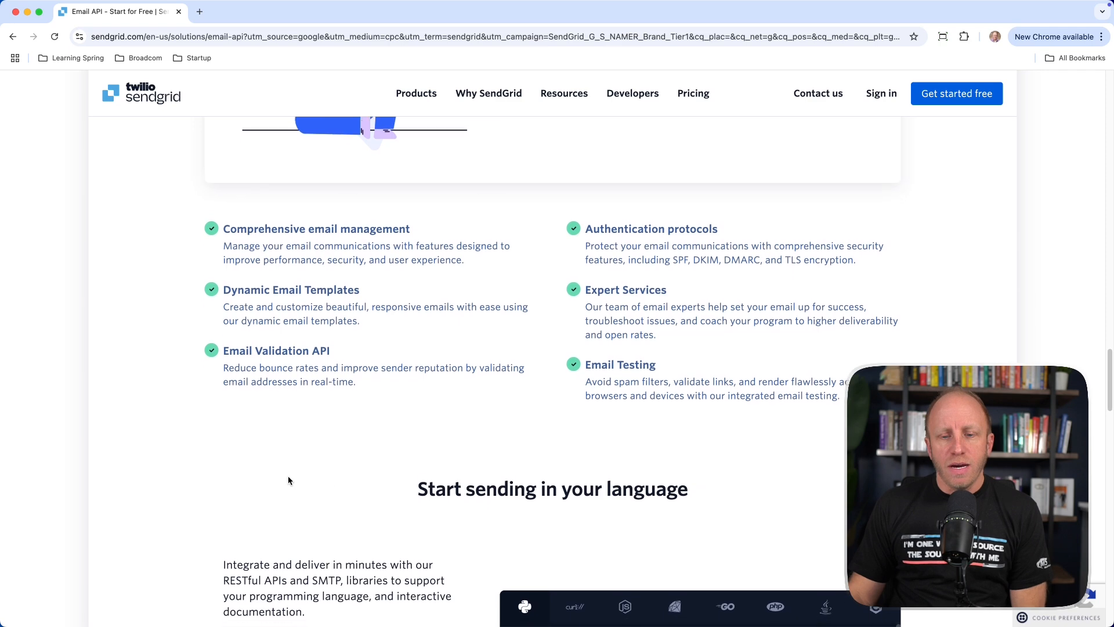
scroll(down, 3)
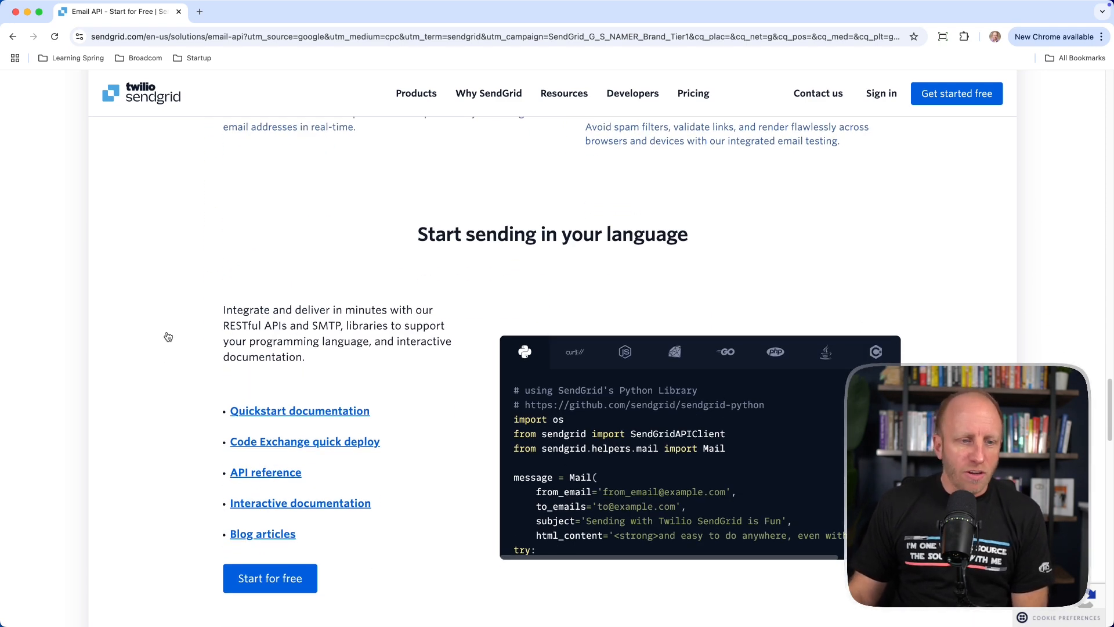
mouse_move(337, 373)
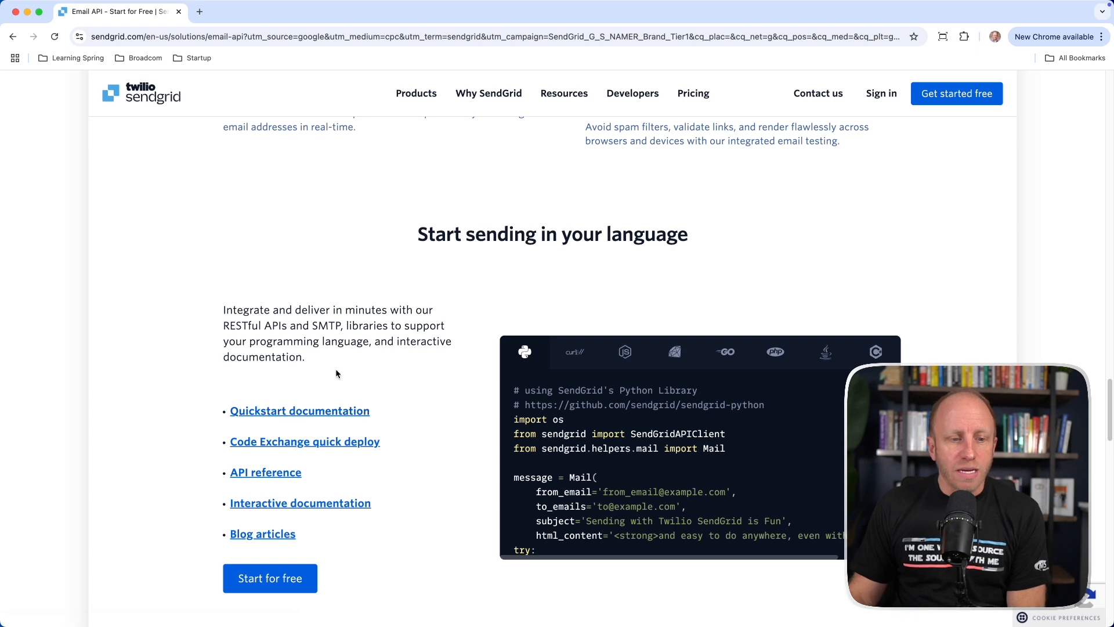
mouse_move(264, 473)
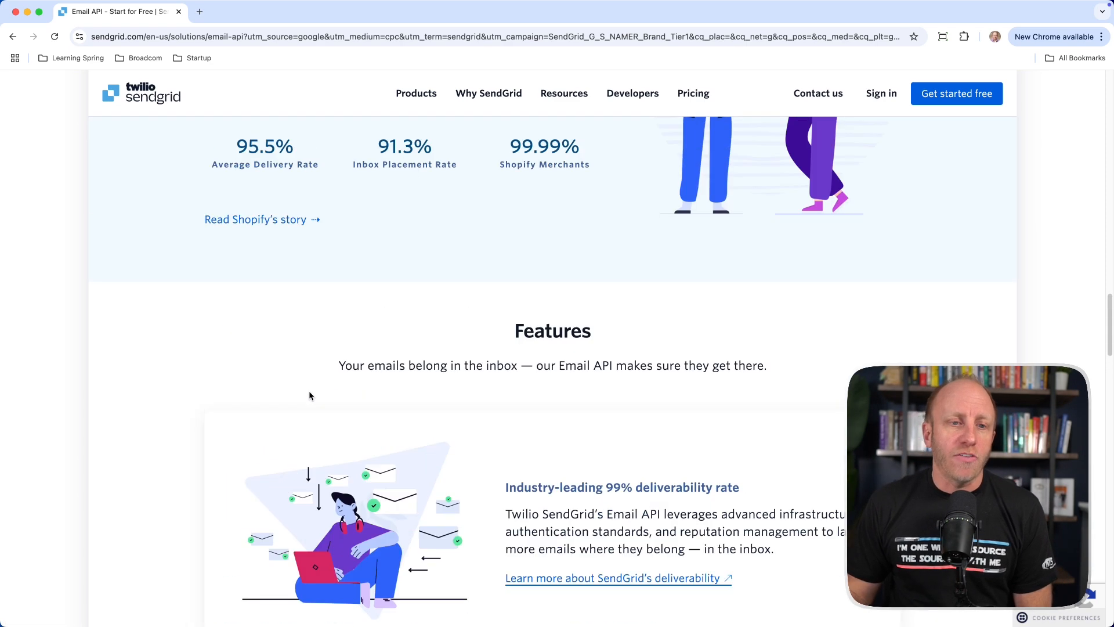
scroll(up, 3)
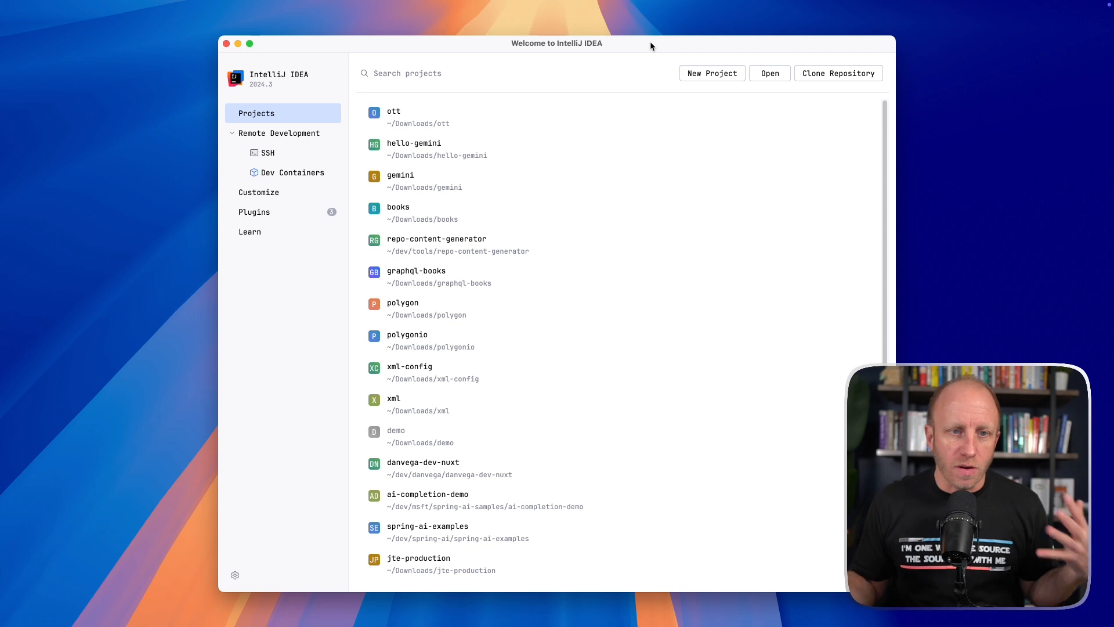
mouse_move(707, 78)
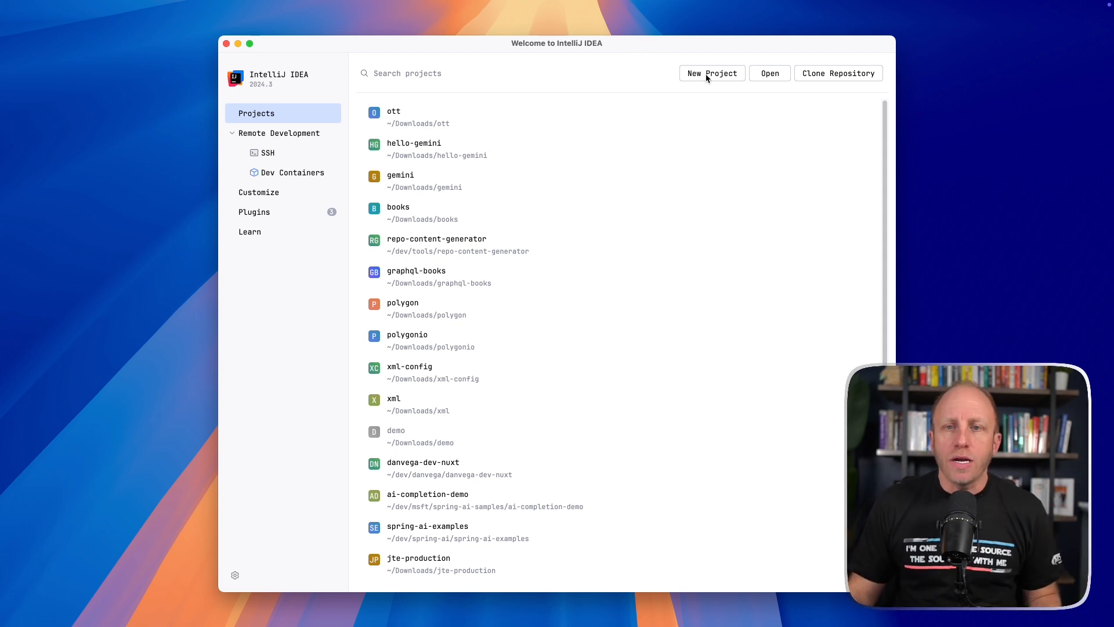
- Create a new Maven project named sendgrid at ~/dev/java with Advanced Settings expanded
click(712, 73)
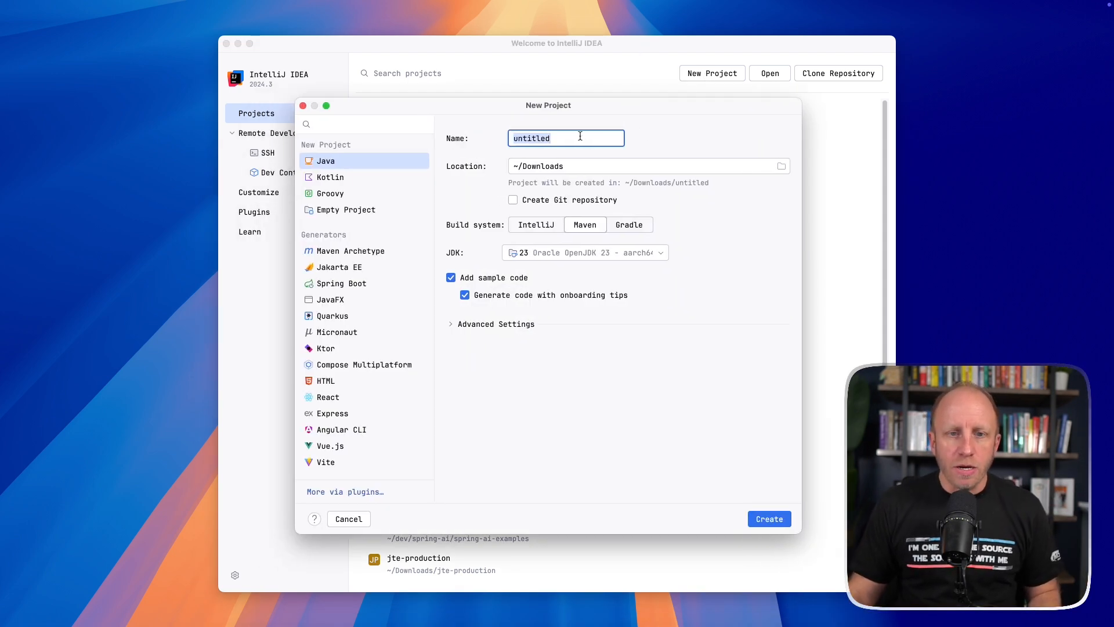
click(640, 166)
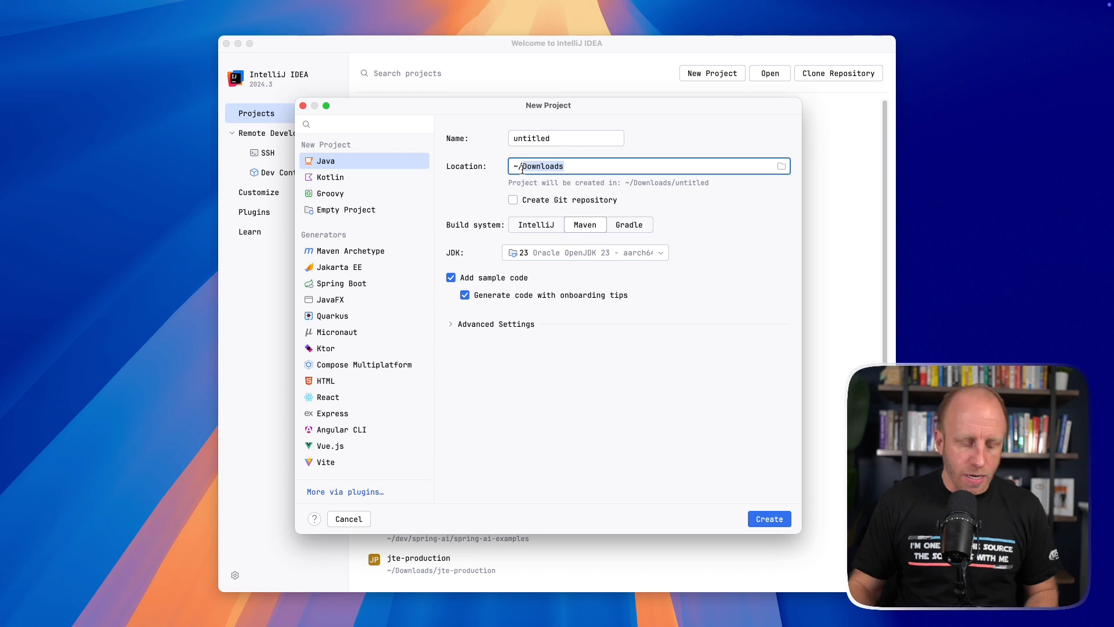
text(~/dev/java)
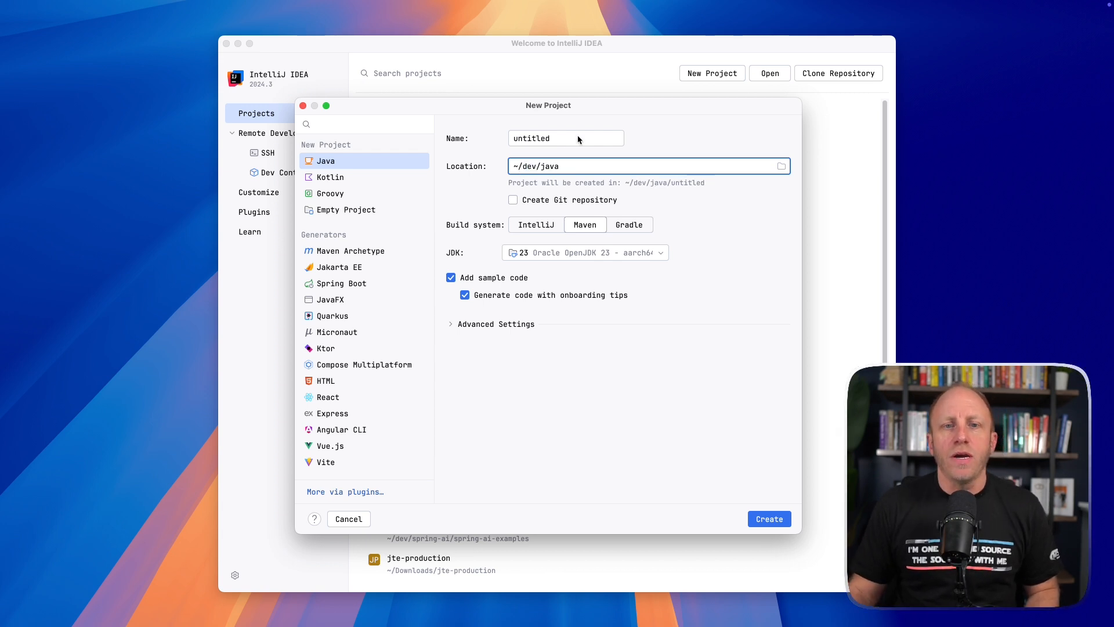
text(sendgri)
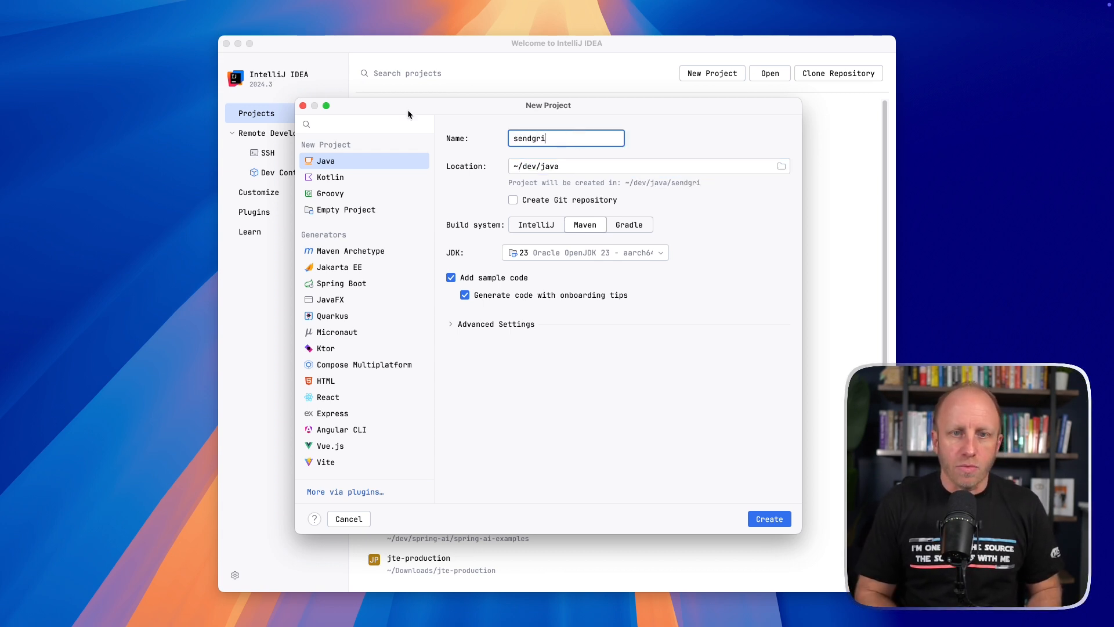
text(d)
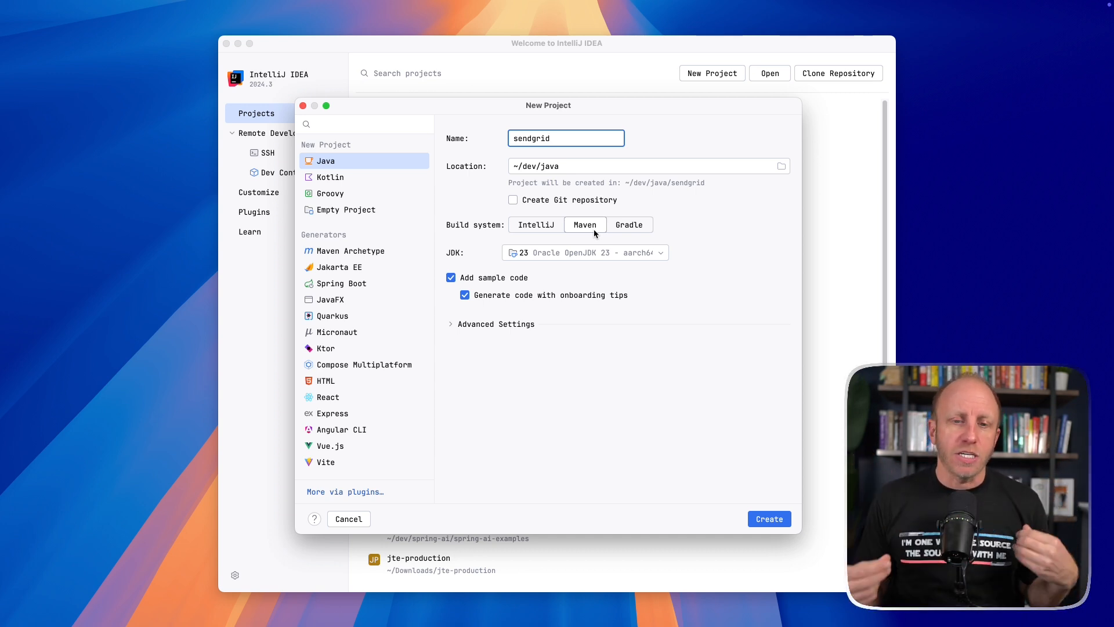
click(495, 324)
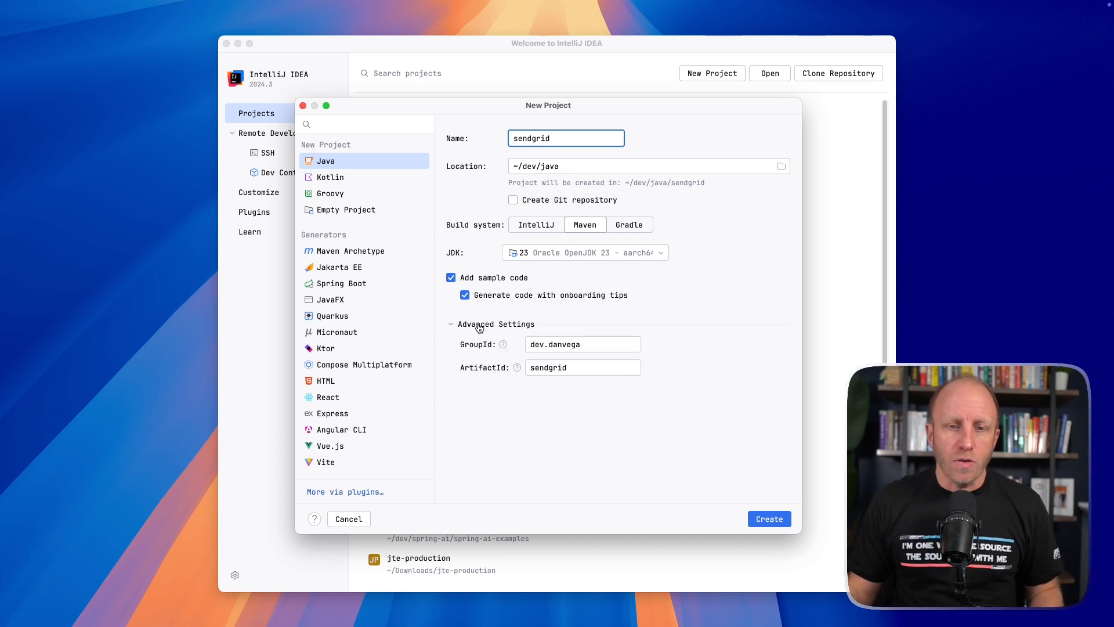
click(581, 343)
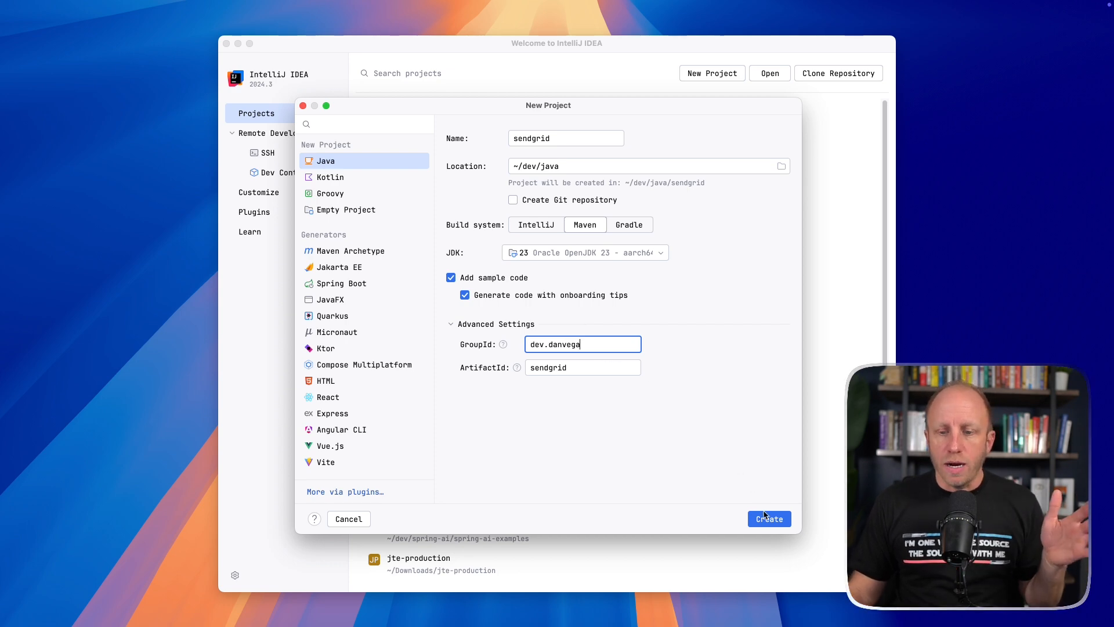
click(769, 517)
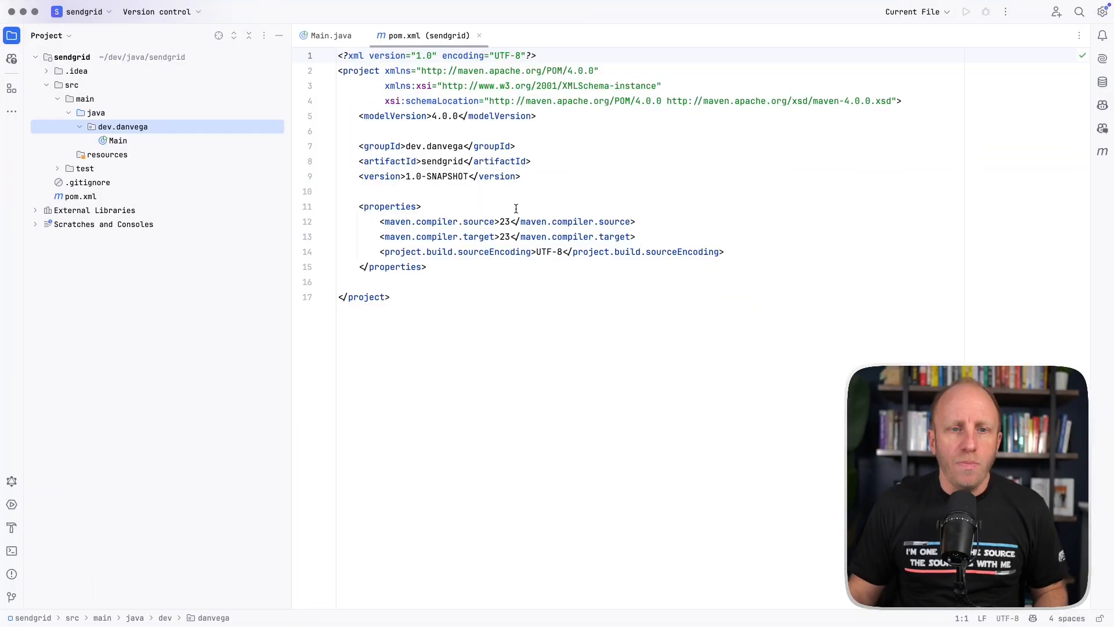
- Declare the com.sendgrid:sendgrid-java dependency in pom.xml and set its version to 4.10.3
click(428, 267)
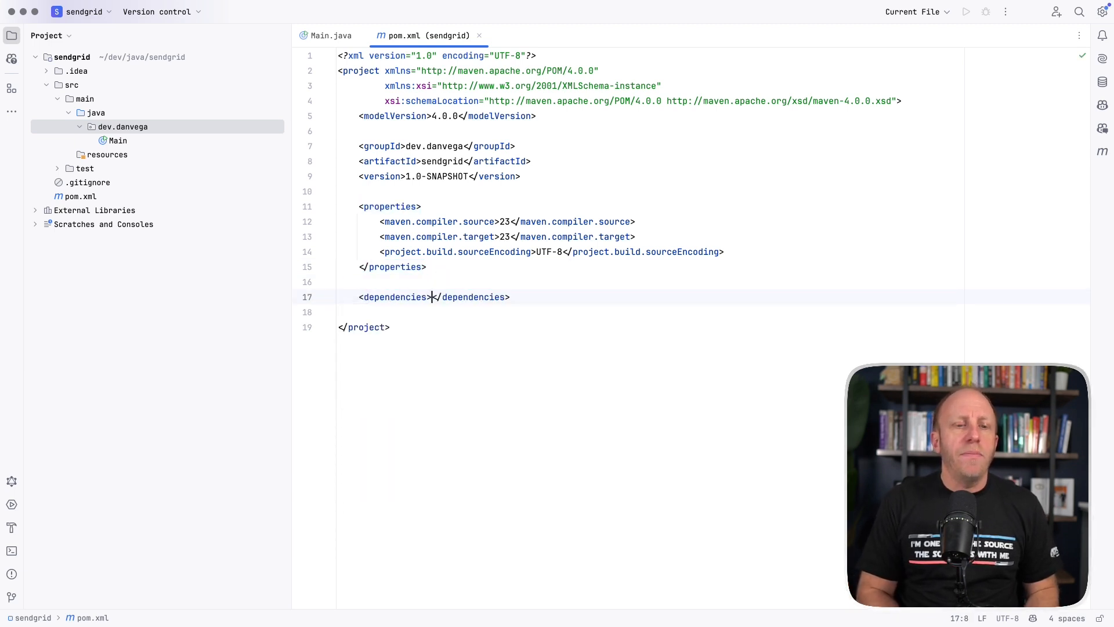
text(</dependency>)
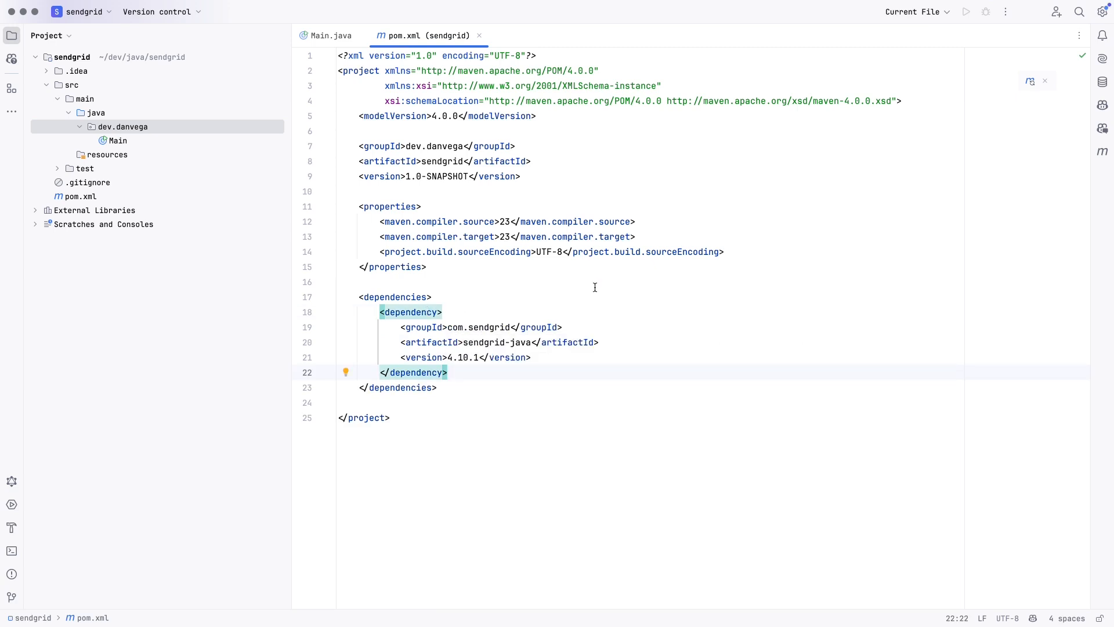
mouse_move(477, 353)
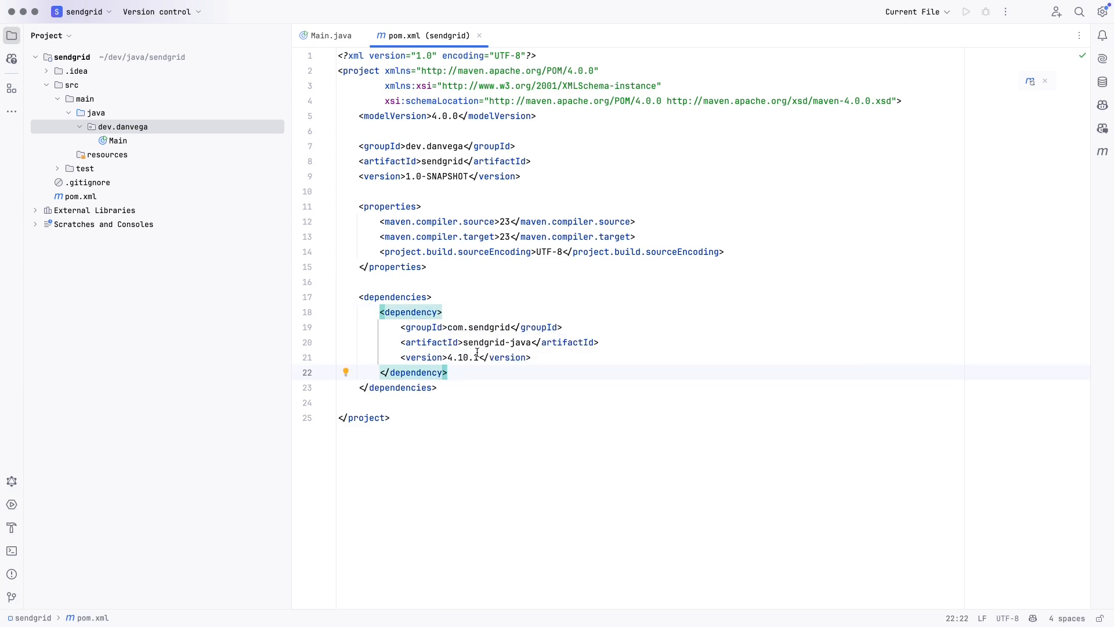
click(481, 357)
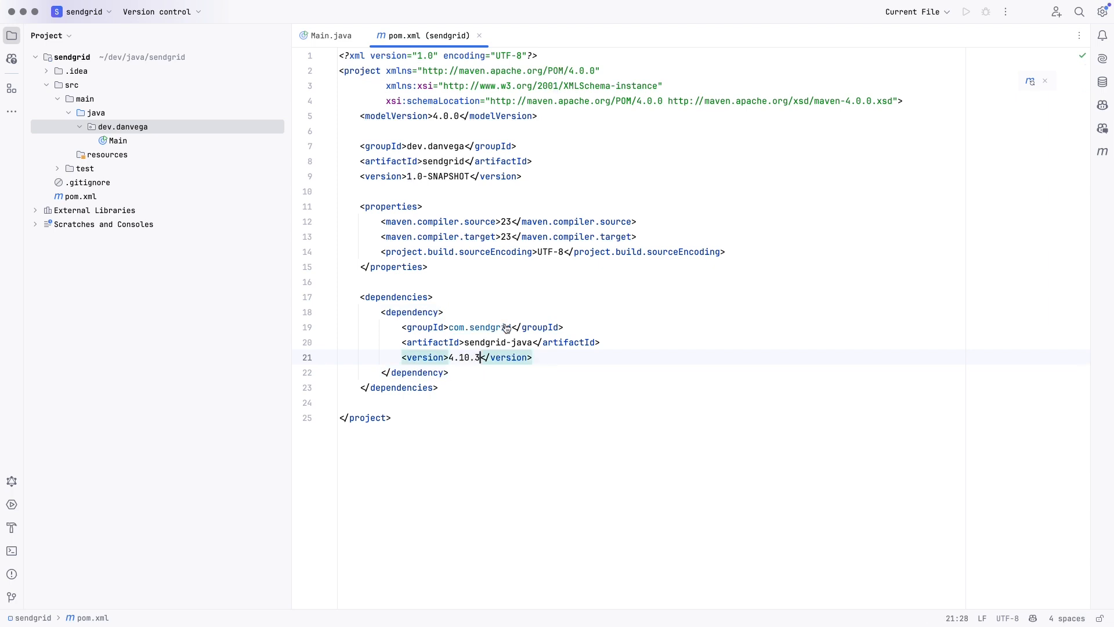
mouse_move(859, 175)
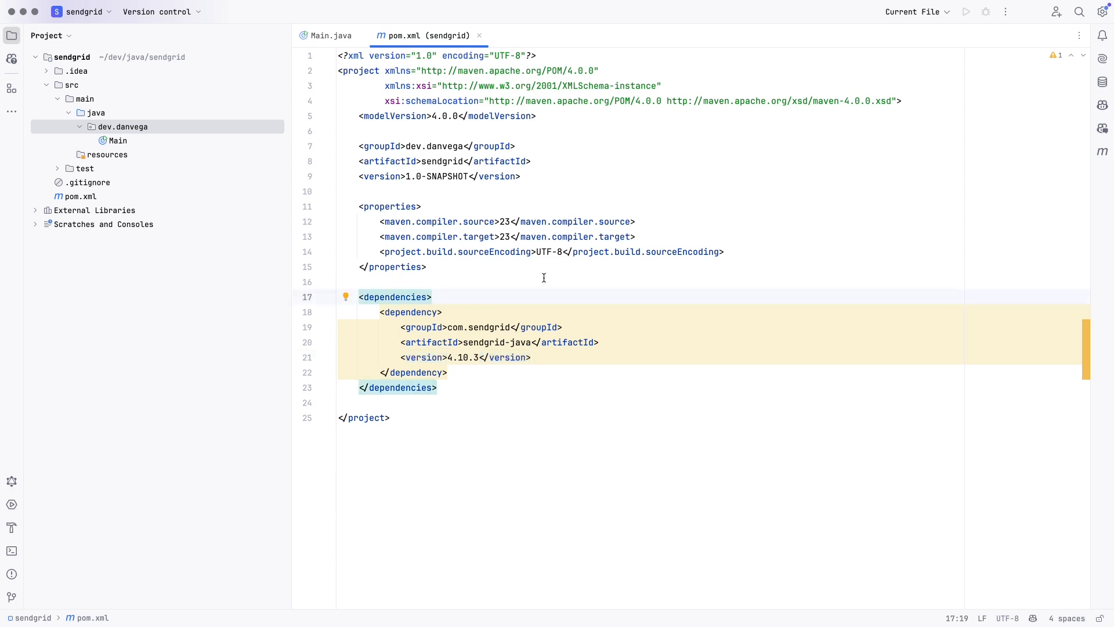
mouse_move(703, 223)
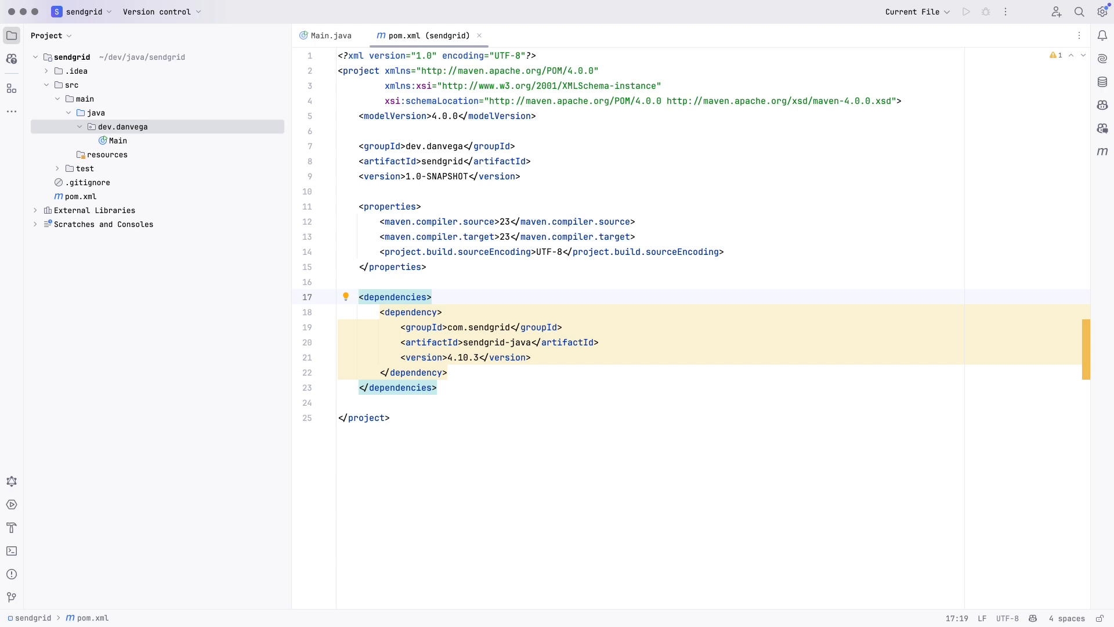
- Add an EmailService class in dev.danvega with a private static final SENDGRID_API_KEY string holding the SG... key
right_click(123, 127)
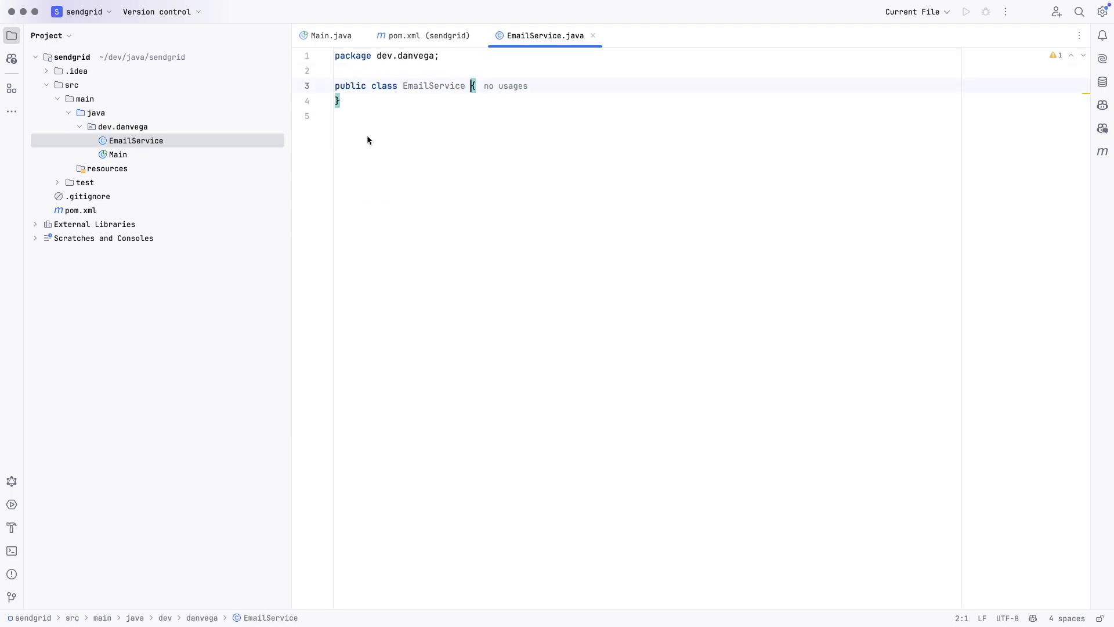
key(enter)
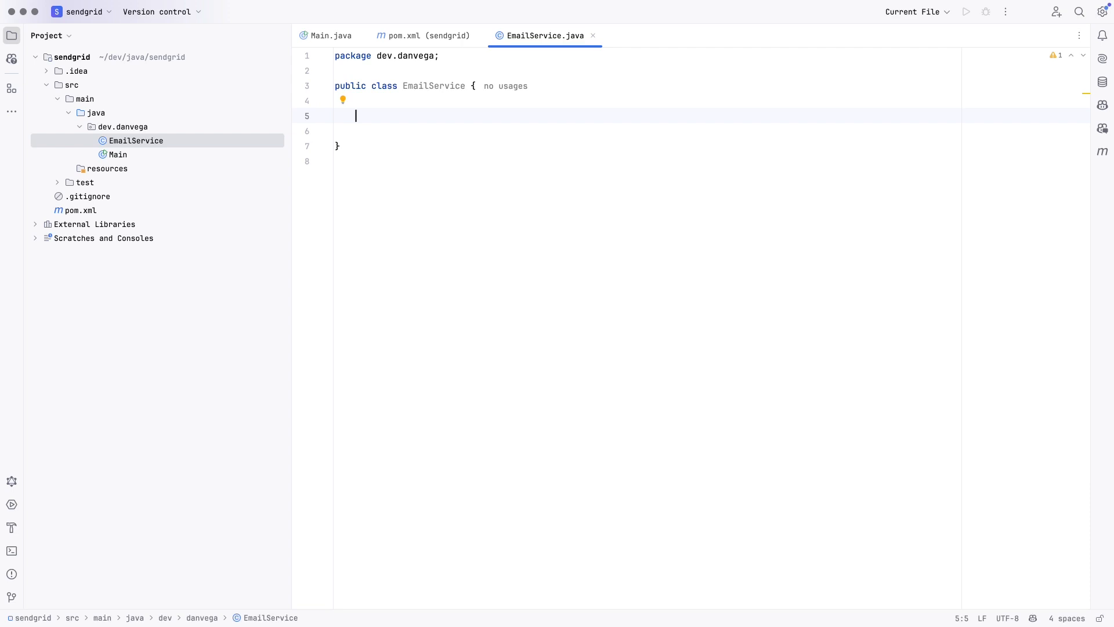
text(p)
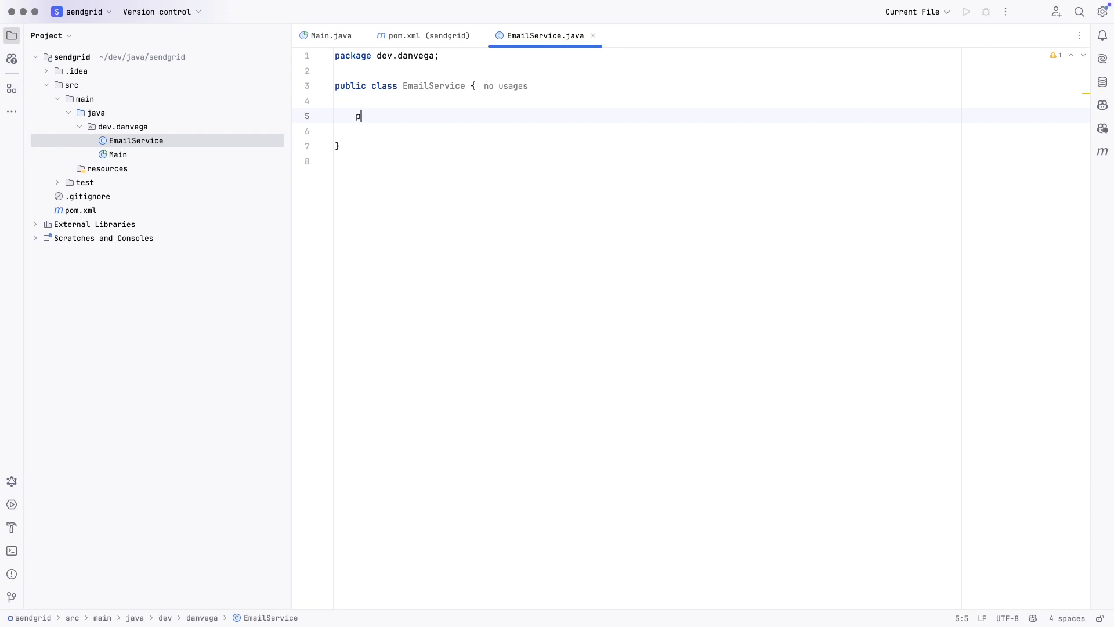
text(rivate static f)
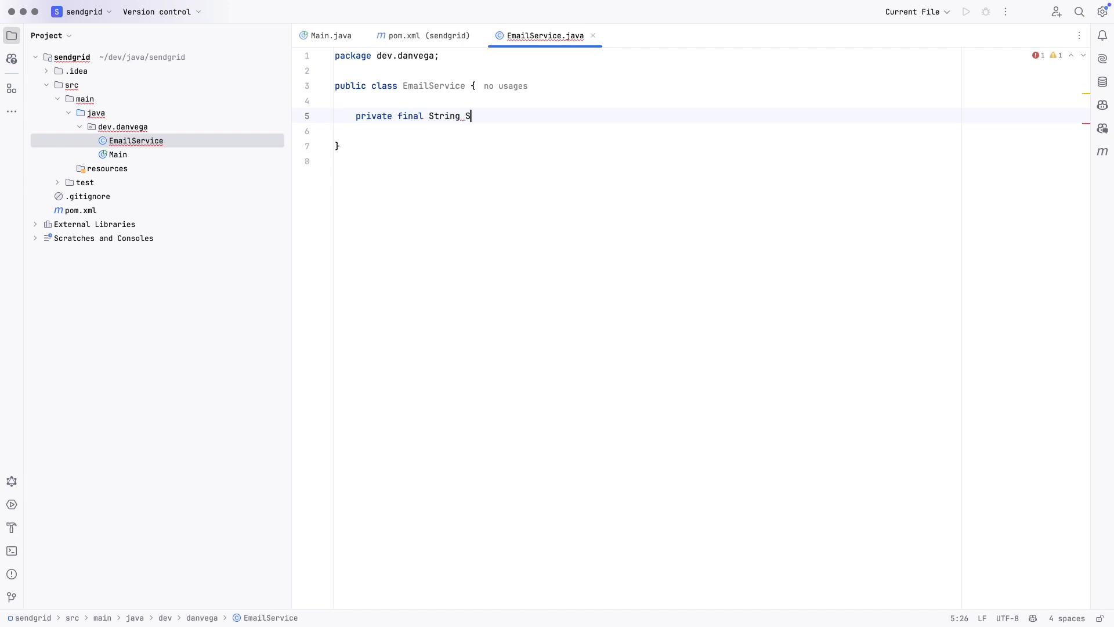
text(ENDGRID_)
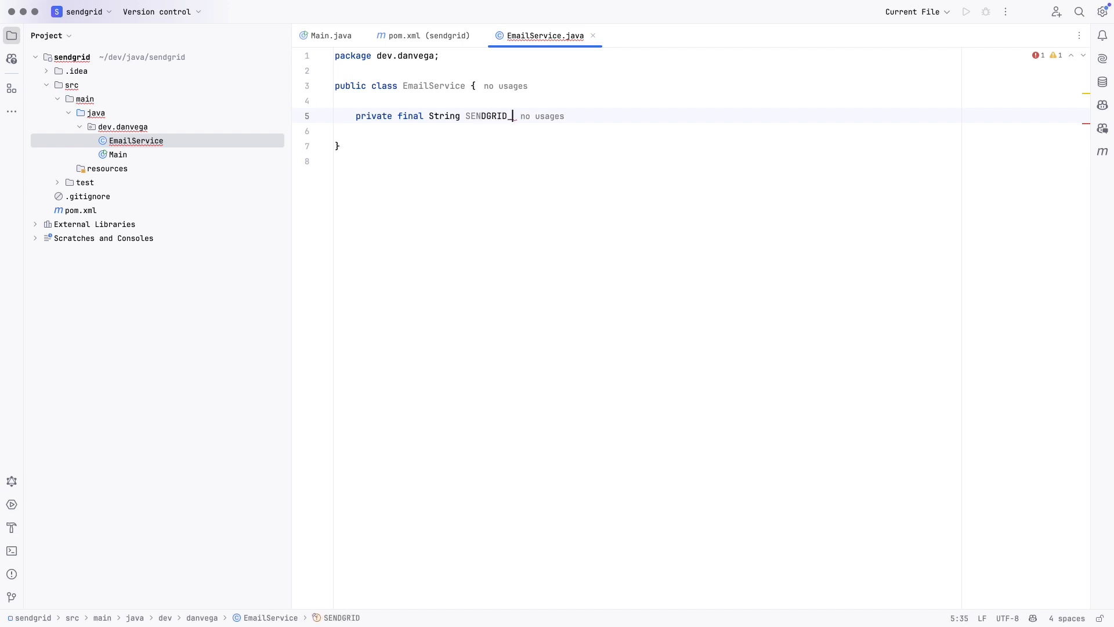
text(_API_KEY)
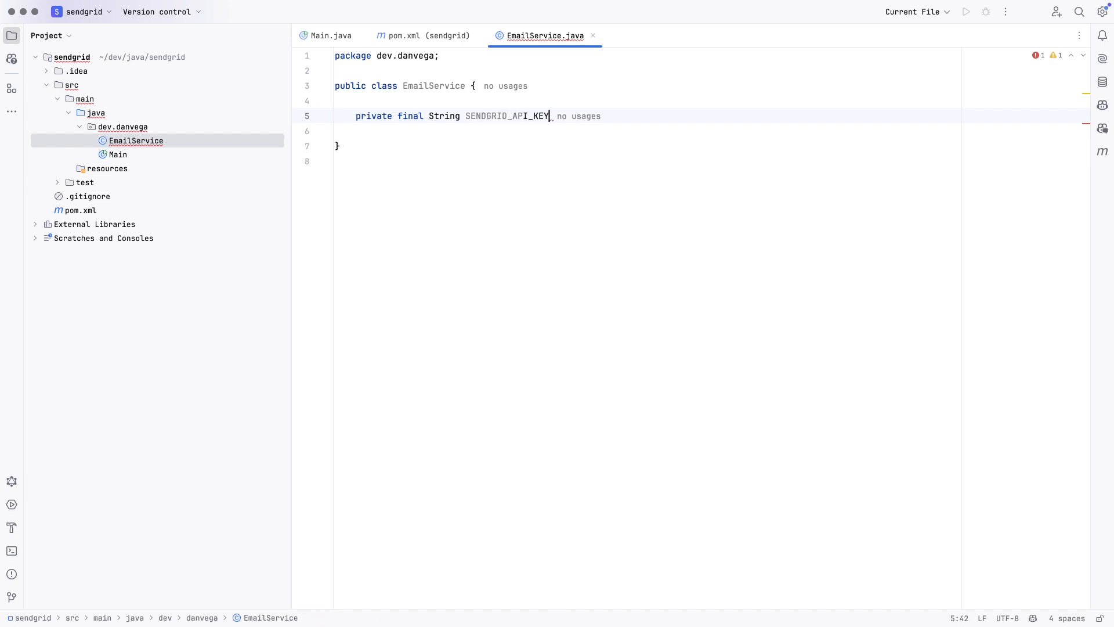
text(= "")
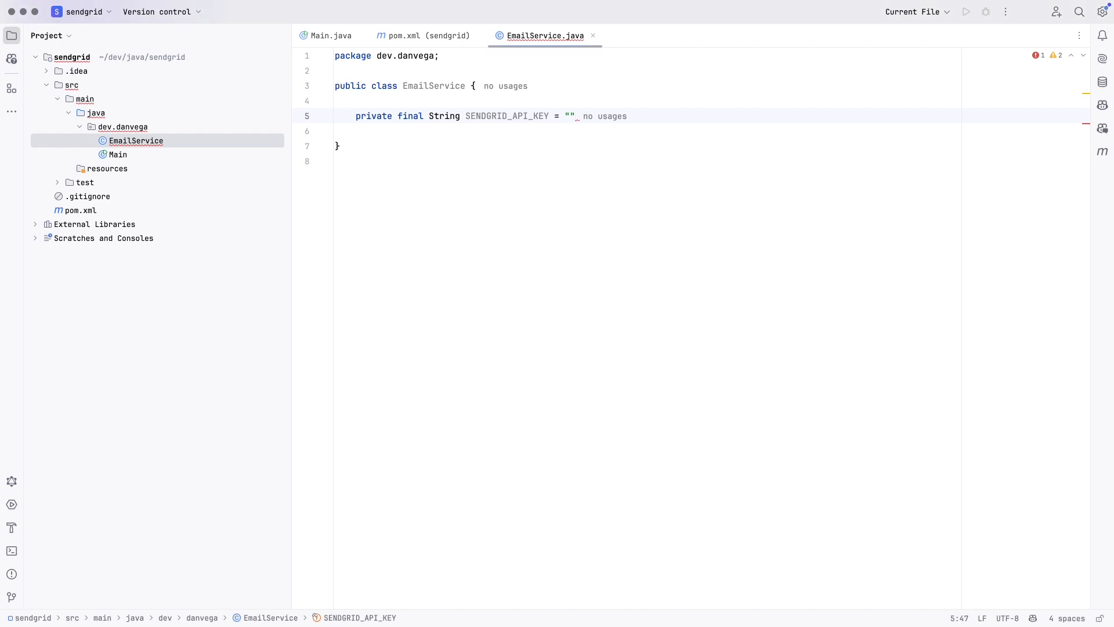
mouse_move(531, 89)
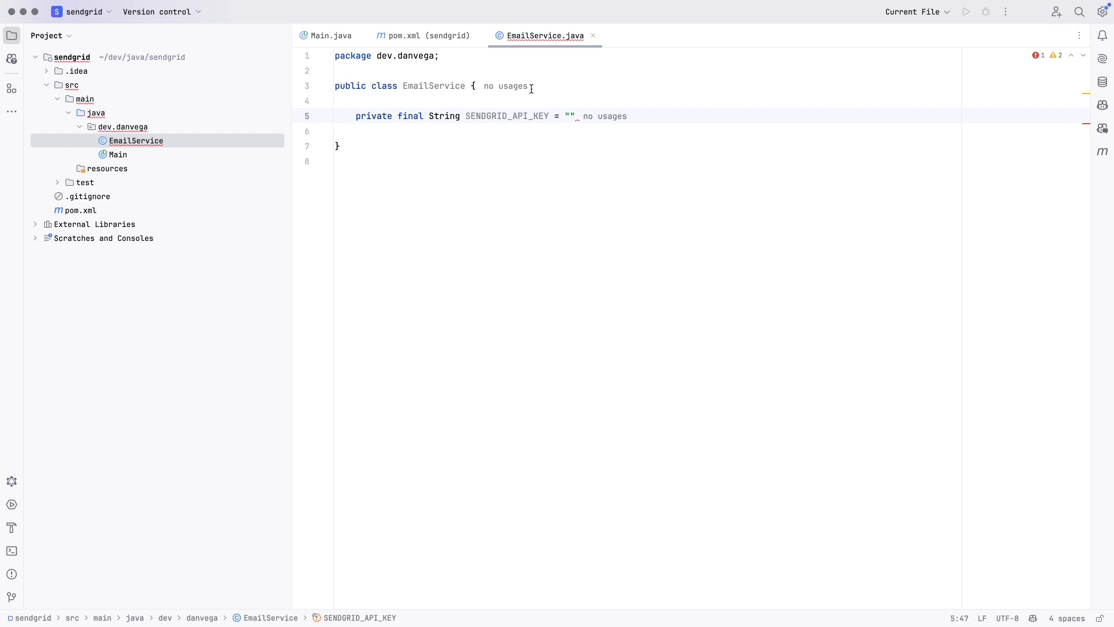
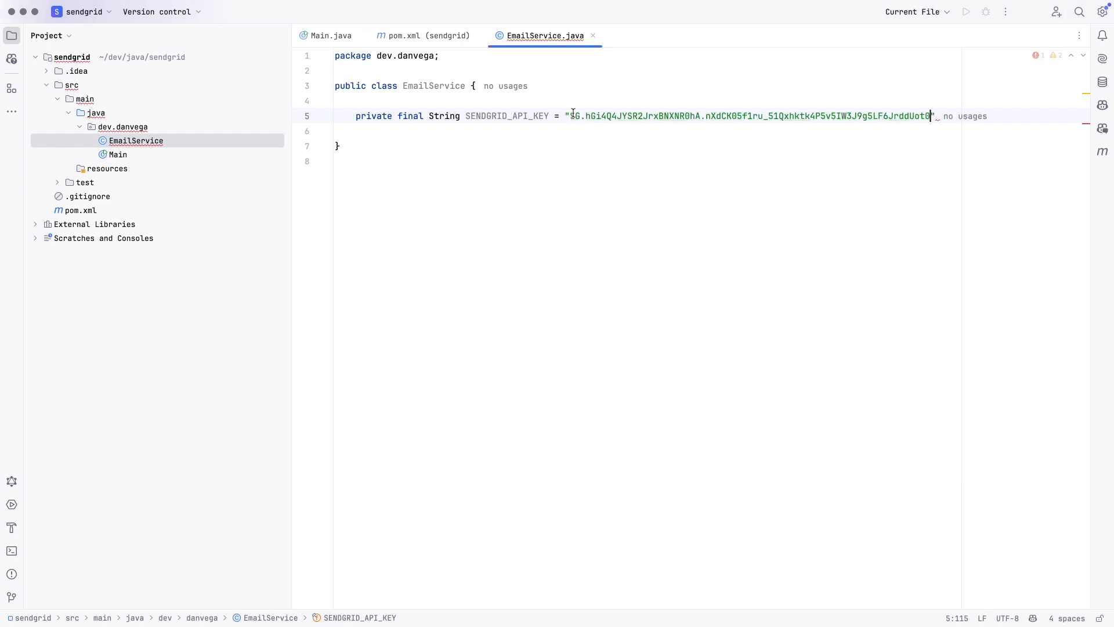
key(enter)
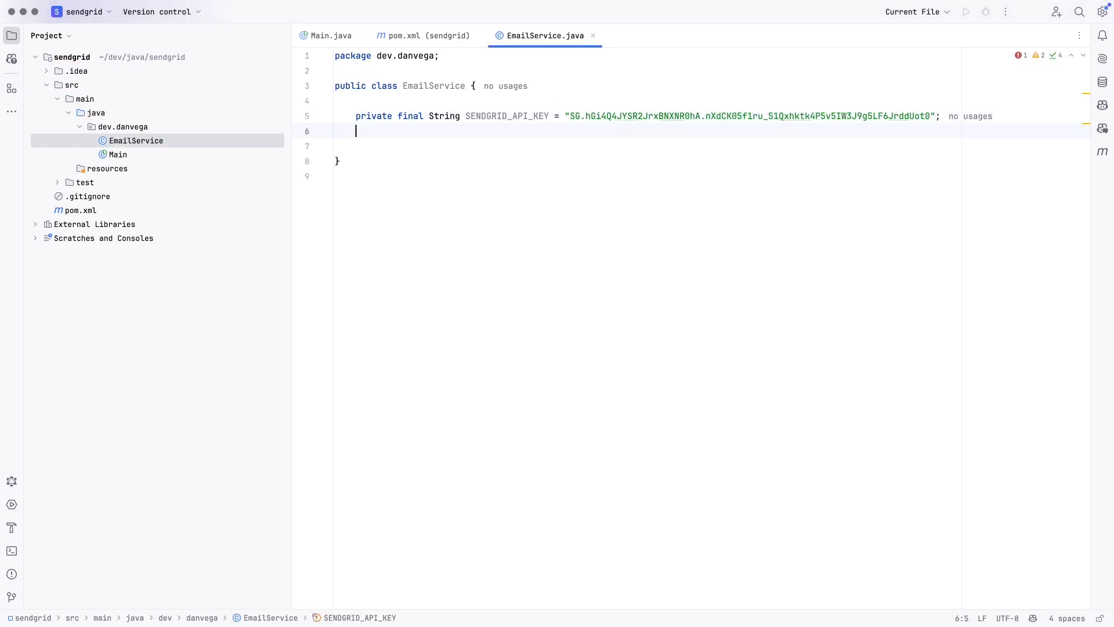
key(enter)
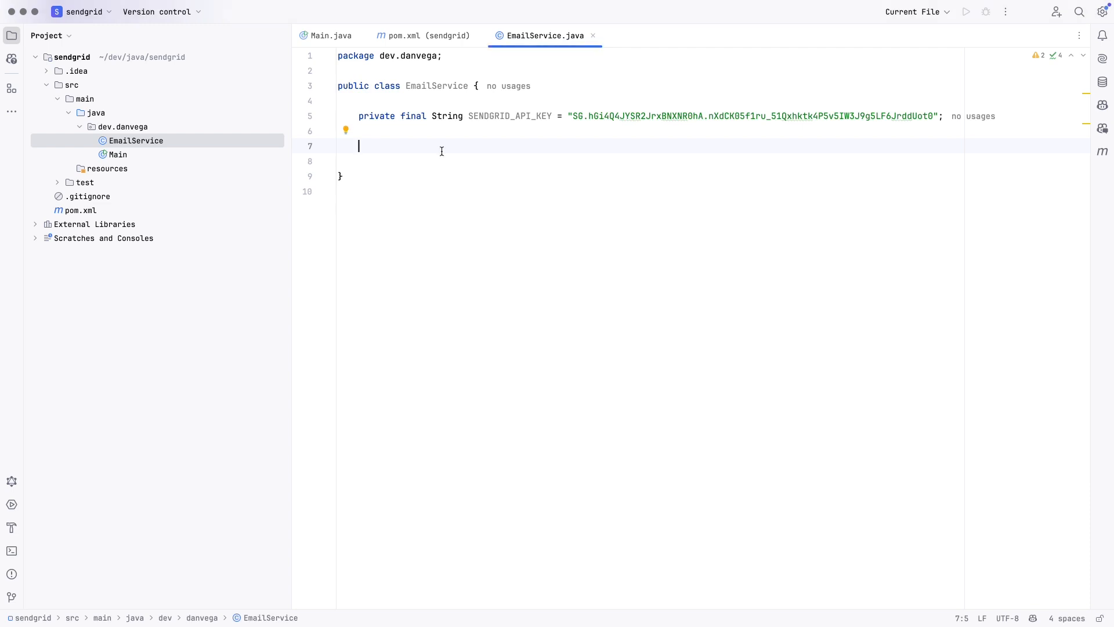
- Declare public void sendEmail(String to, String subject, String content) in EmailService
text(public void sendEmail()
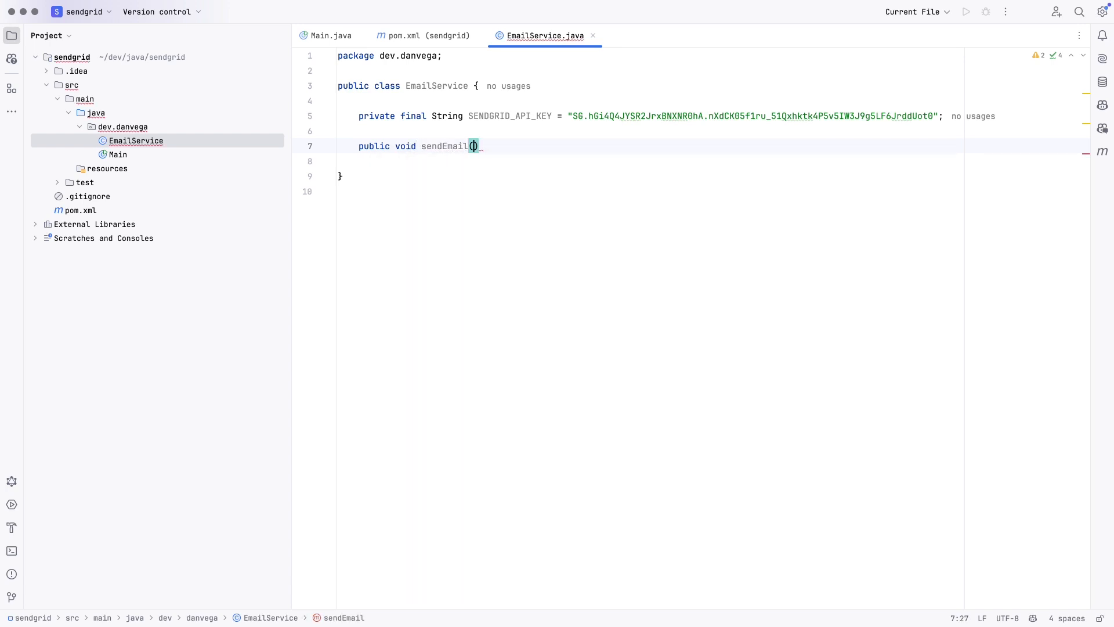
text(String t)
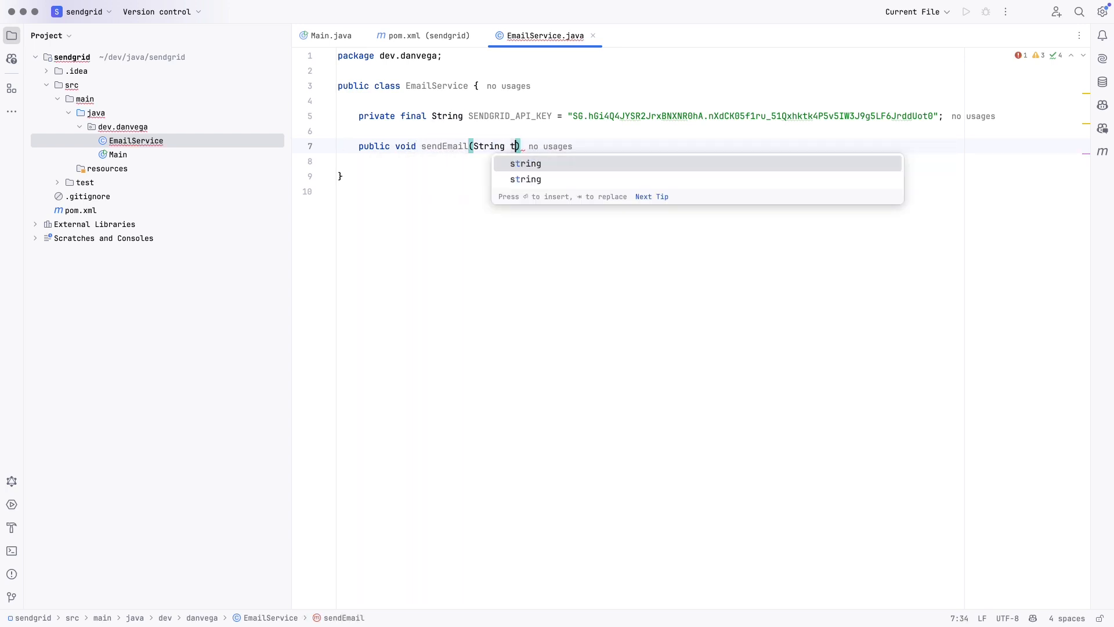
text(o, String s)
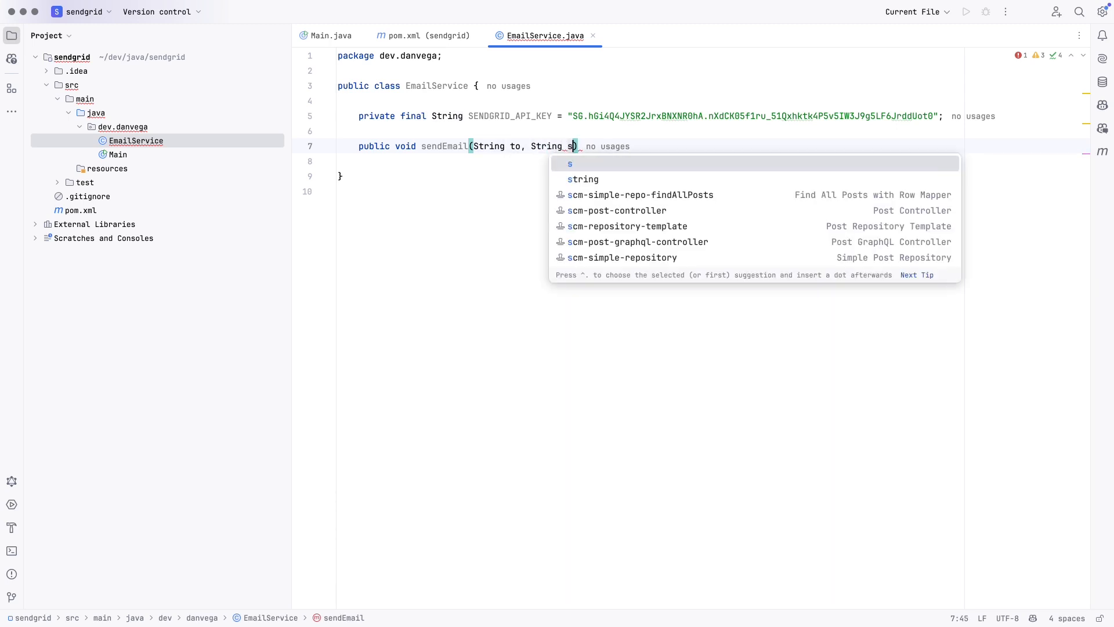
text(ubject, String content)
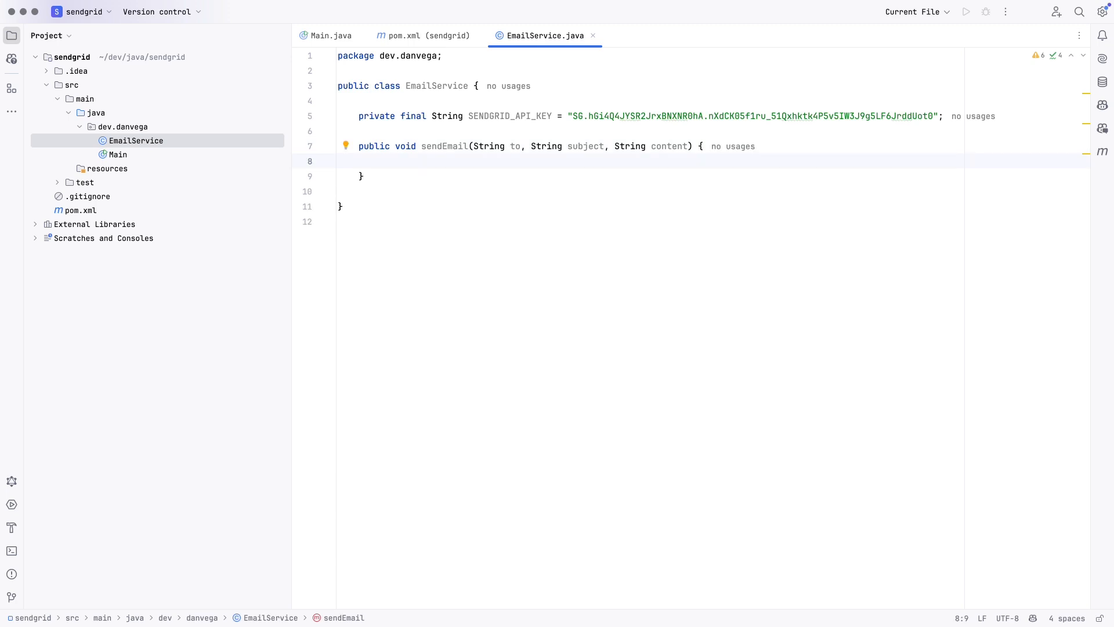
text(Email from)
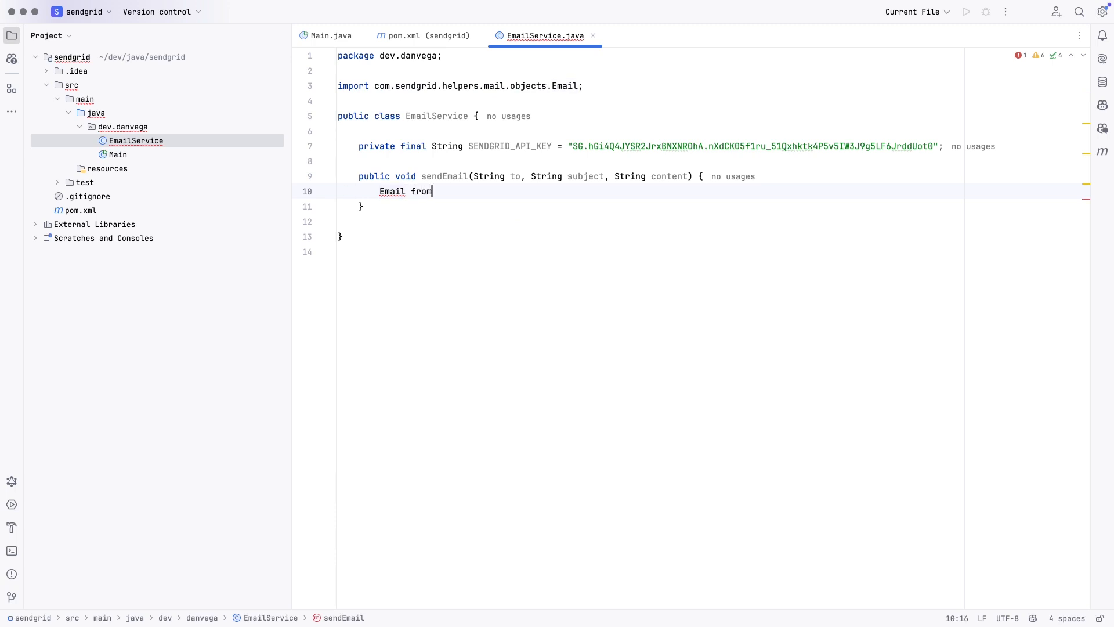
text(= new Email())
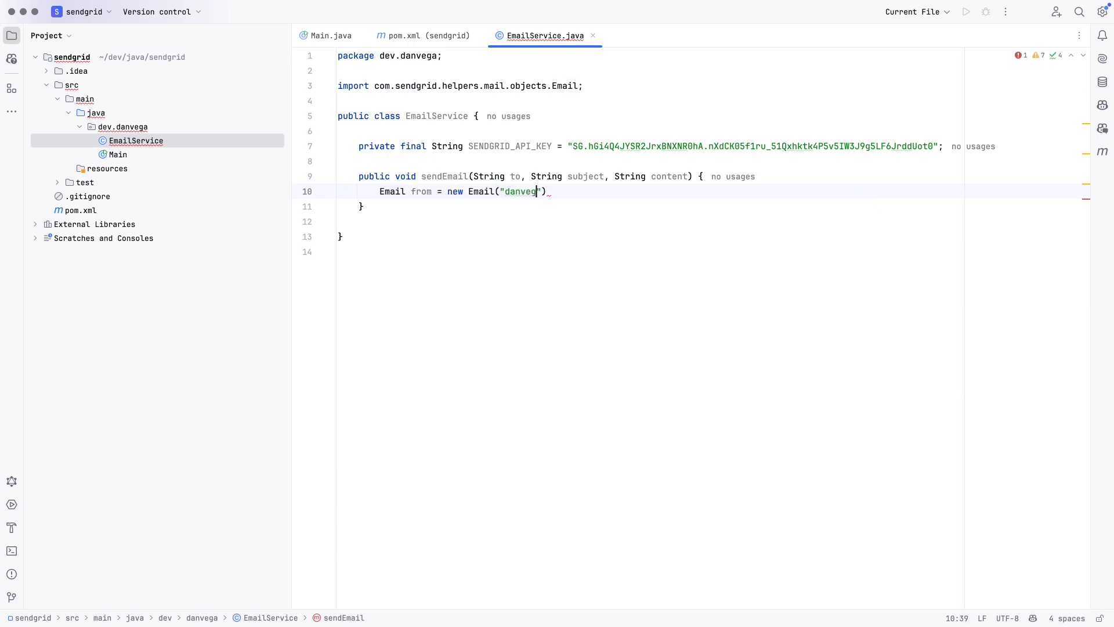
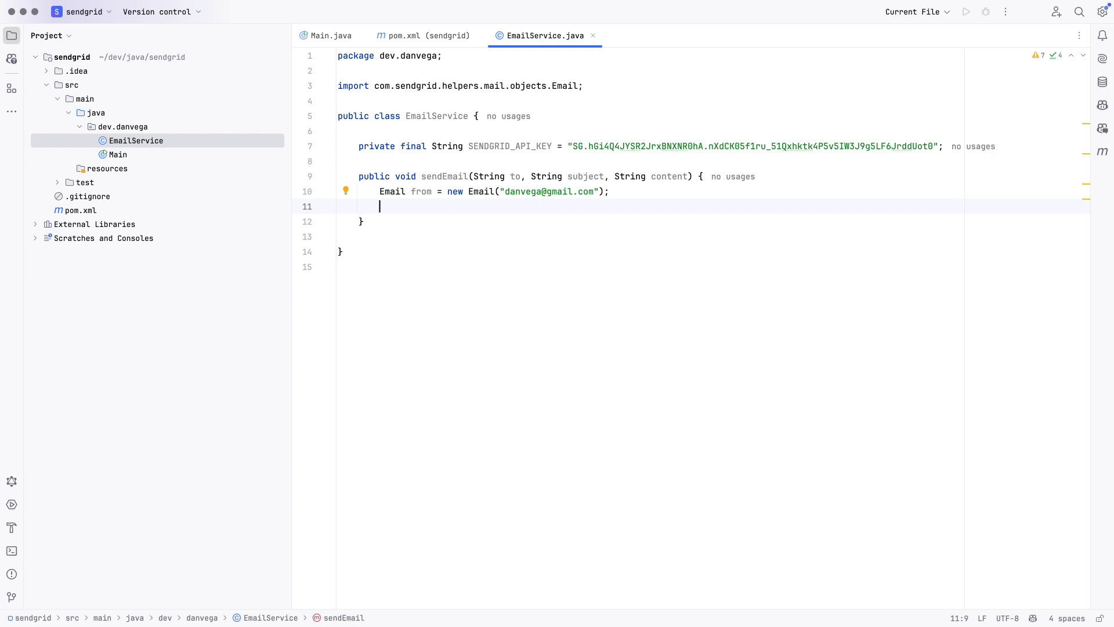
text(Email)
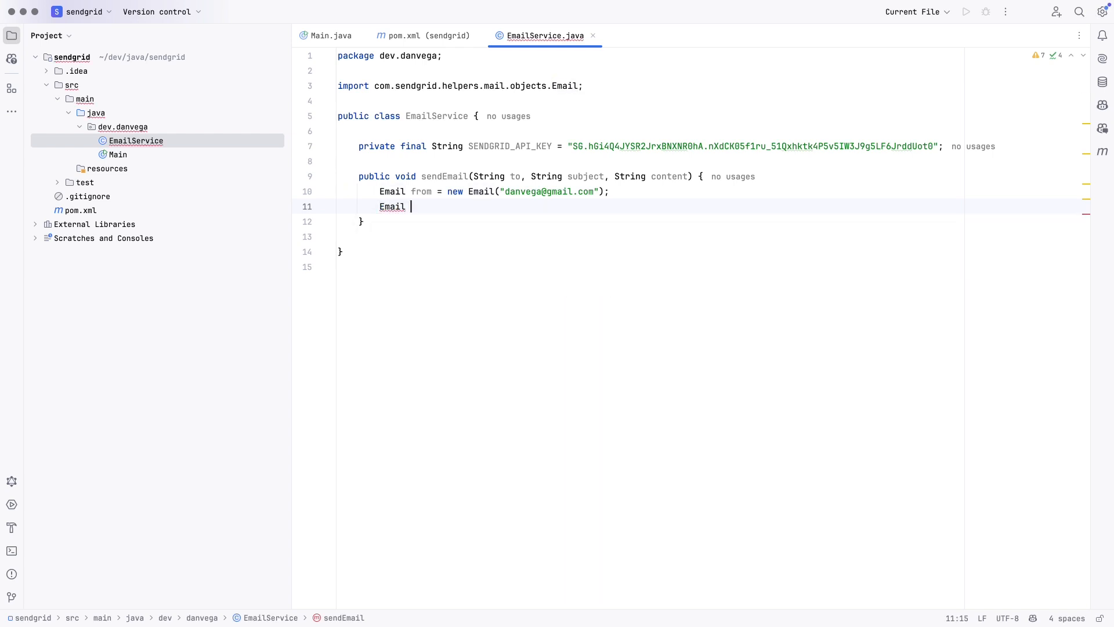
text(toEmail)
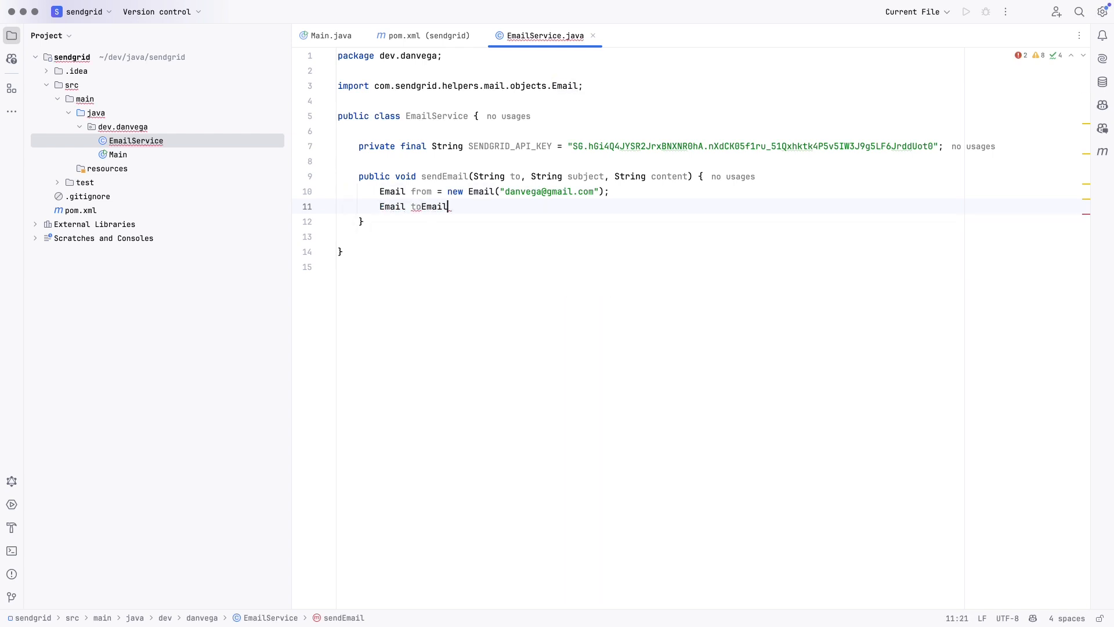
text(= new Email())
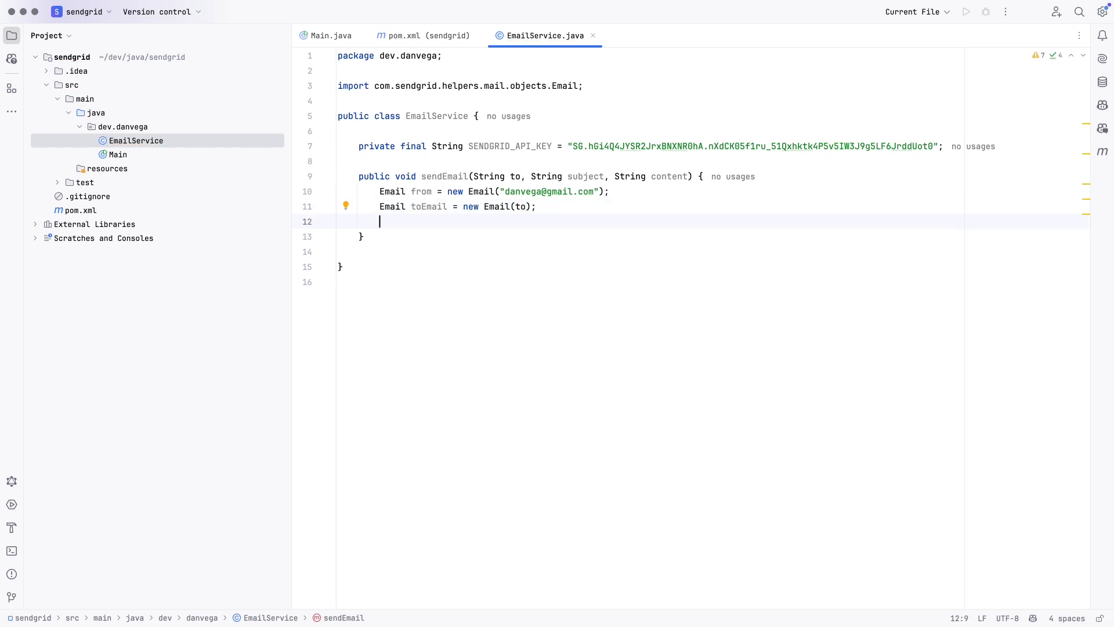
- Wrap the body as Content emailContent = new Content("text/plain", content)
text(Content email)
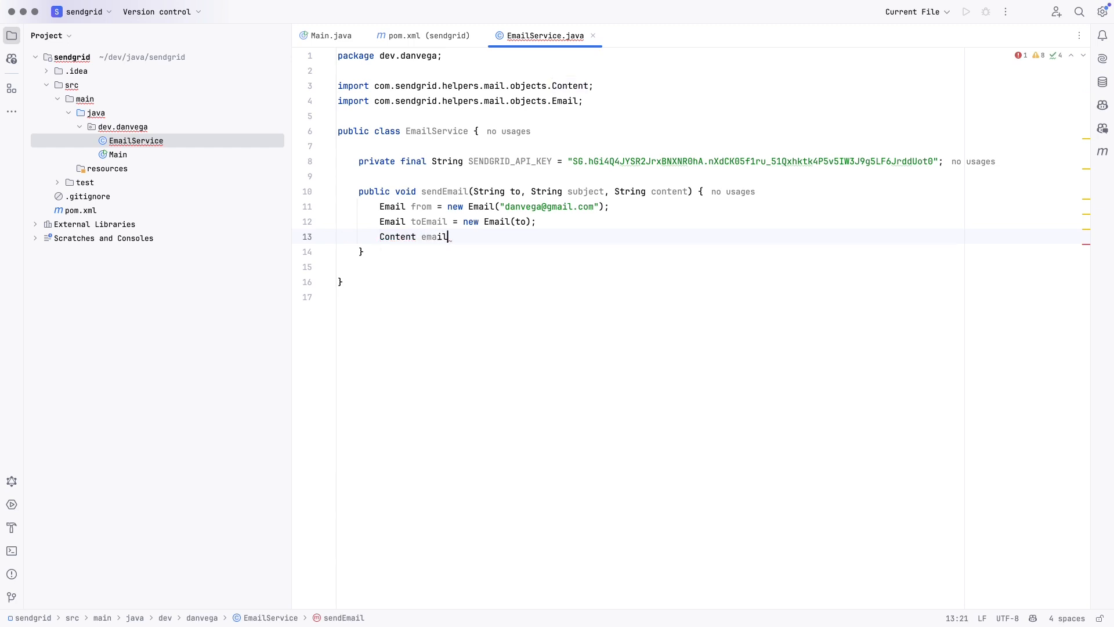
text(Content =)
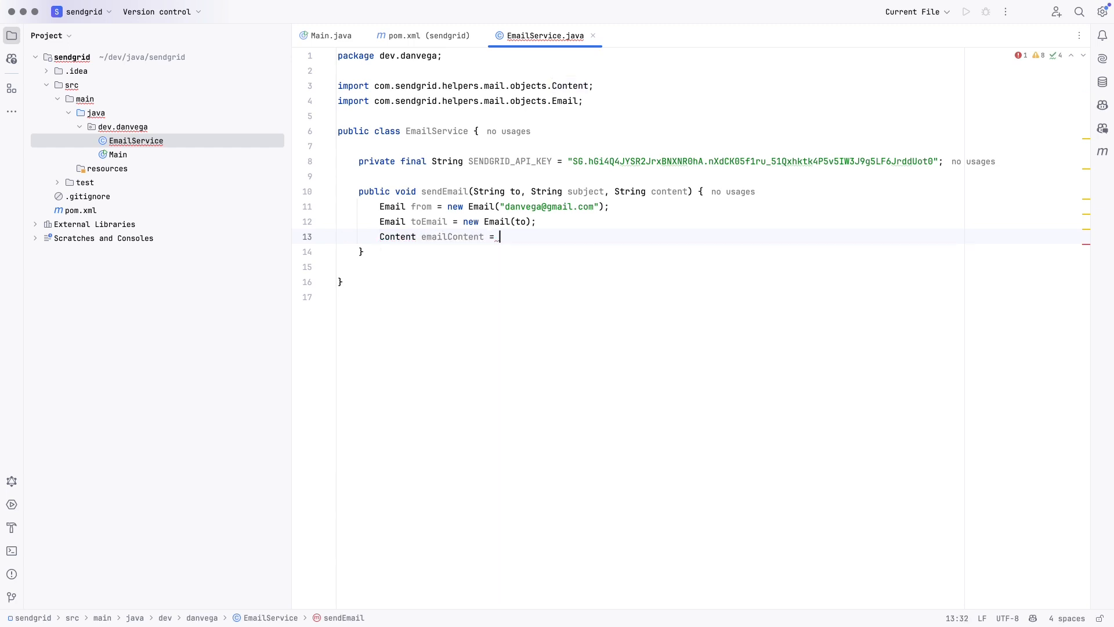
text(new Content(""))
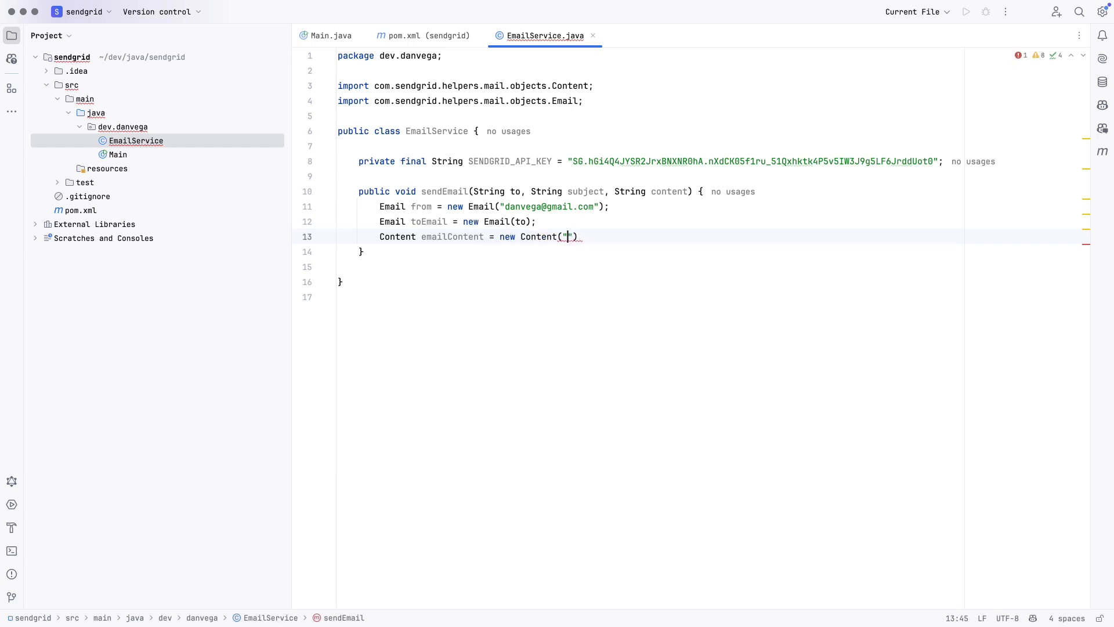
text(text/p)
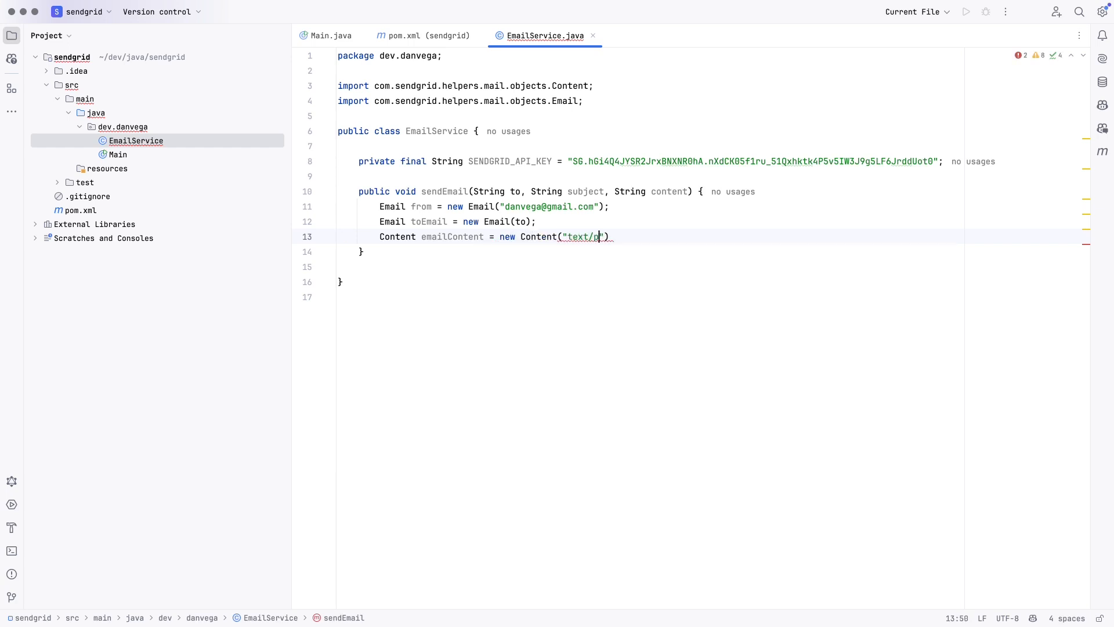
text(lain",)
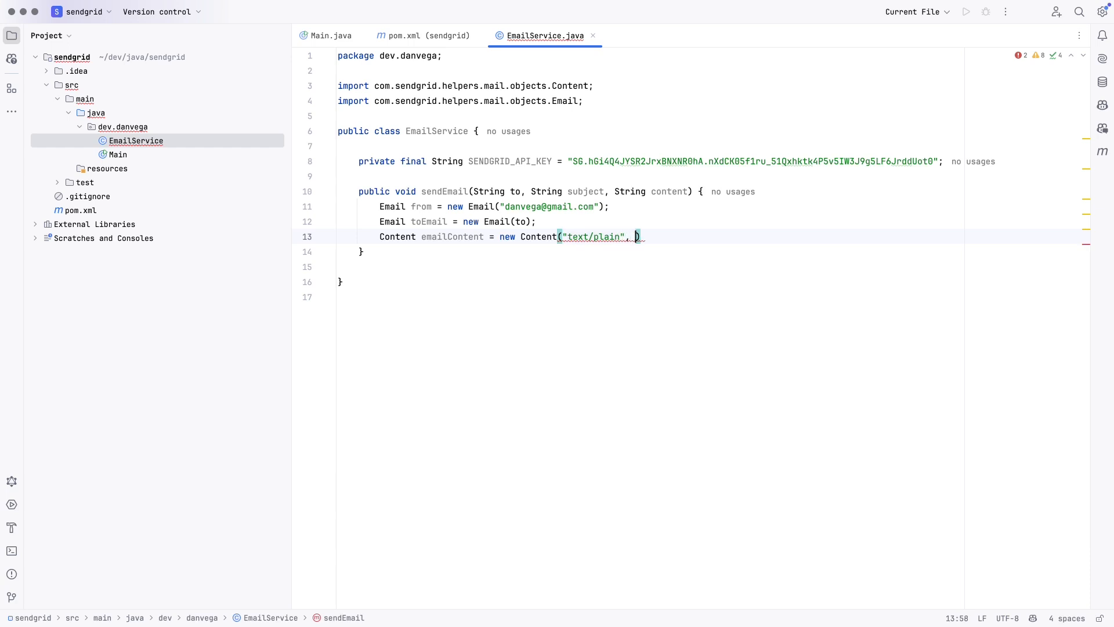
text(content)
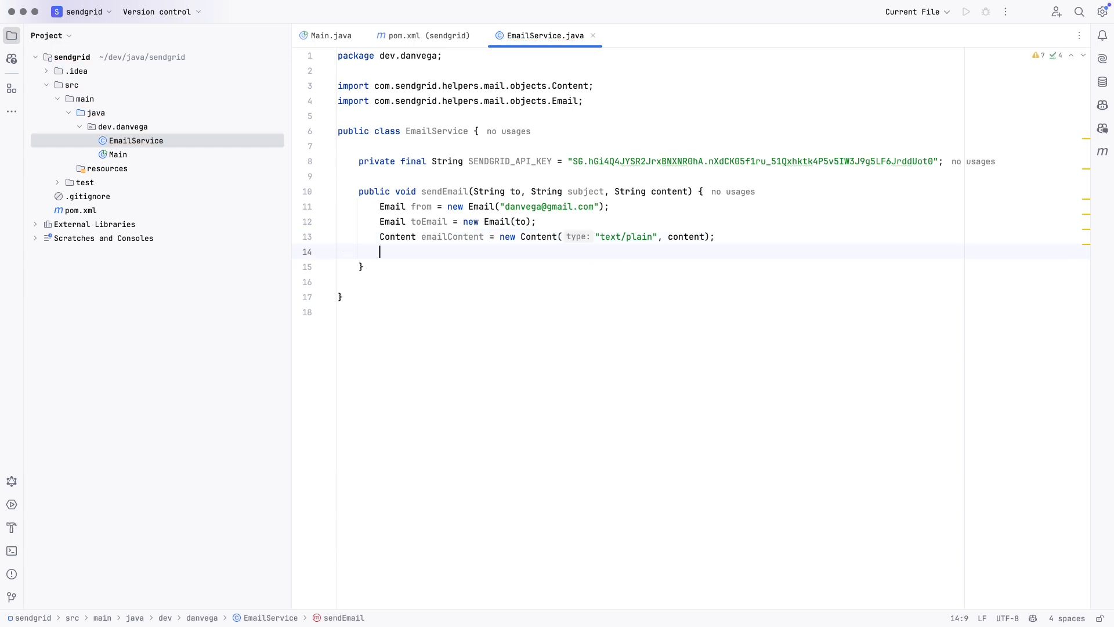
- Combine them as Mail mail = new Mail(from, subject, toEmail, emailContent)
text(Mail)
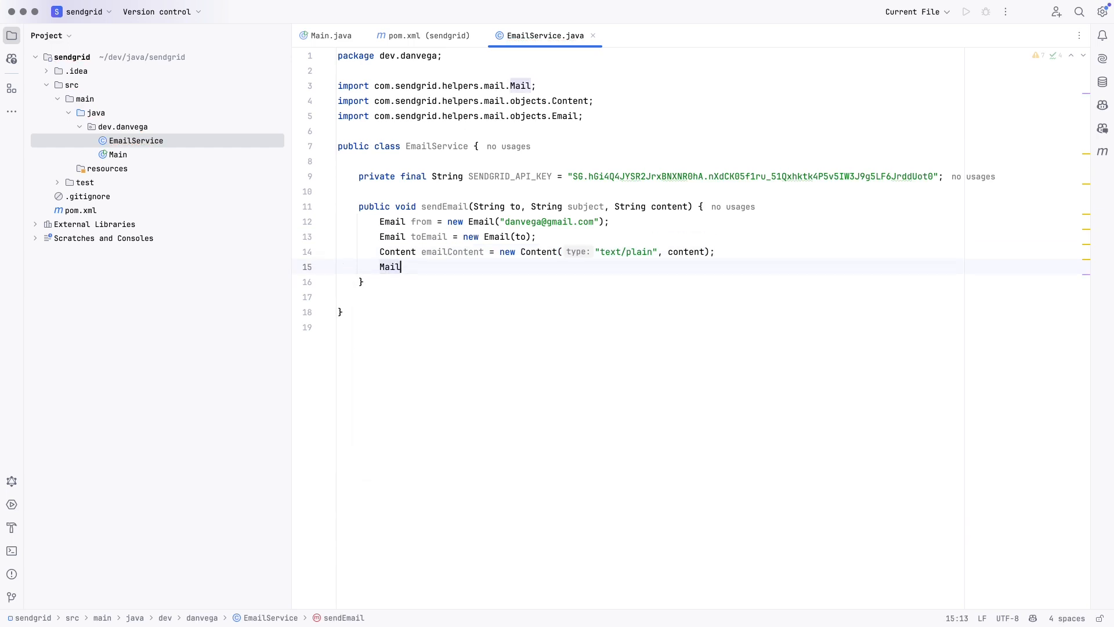
text(mail =)
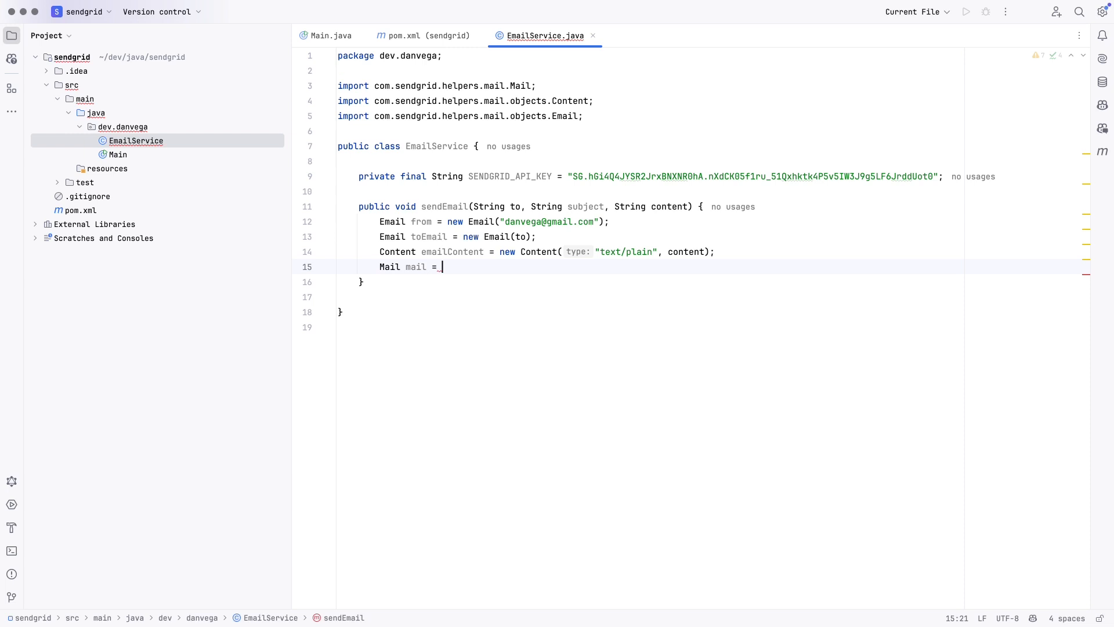
text(new Mail())
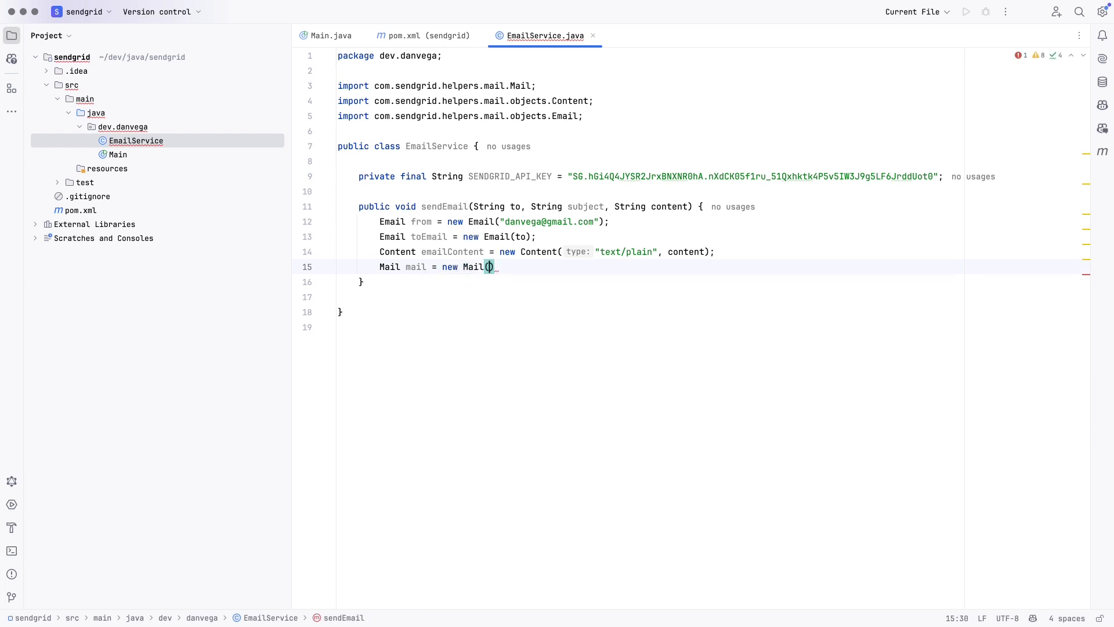
text(from,subject)
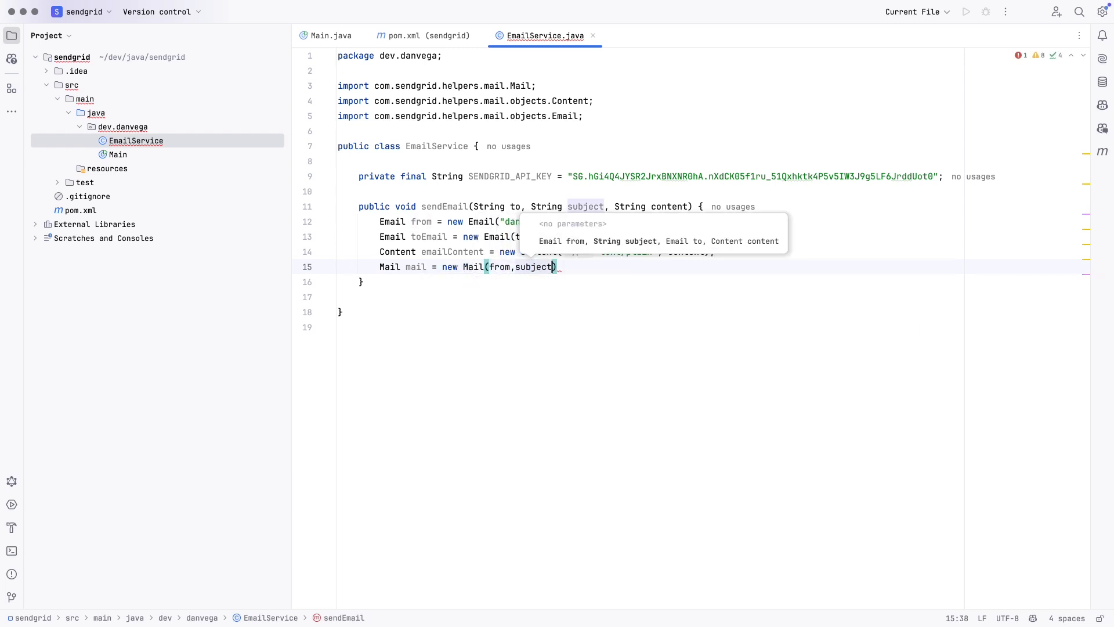
text(toEmail,)
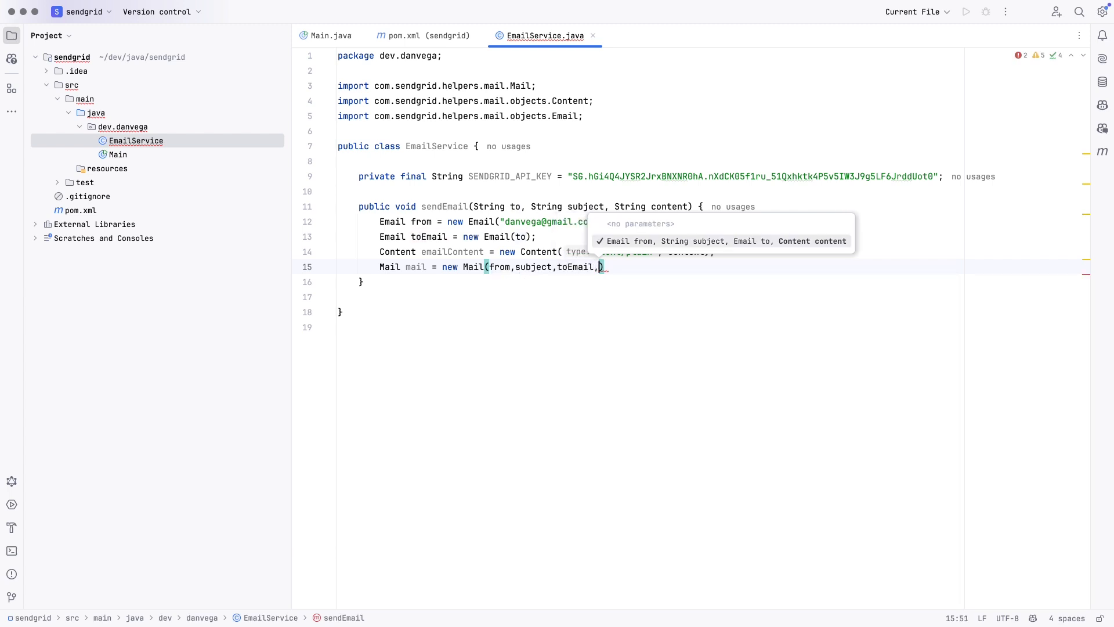
text(c)
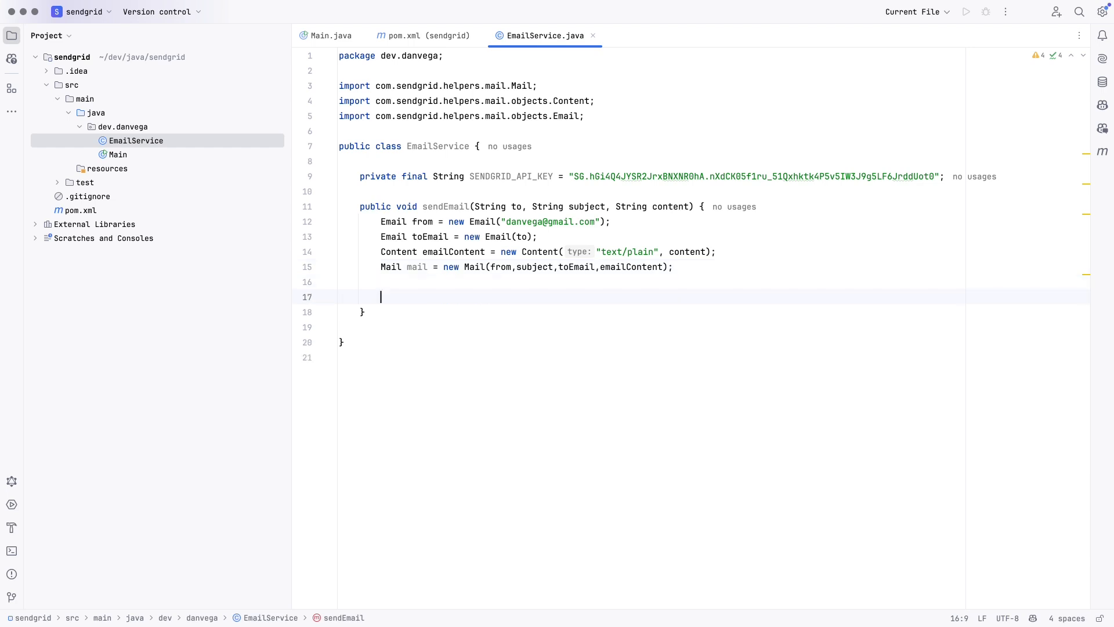
- Add a // configure SendGrid client comment
text(//)
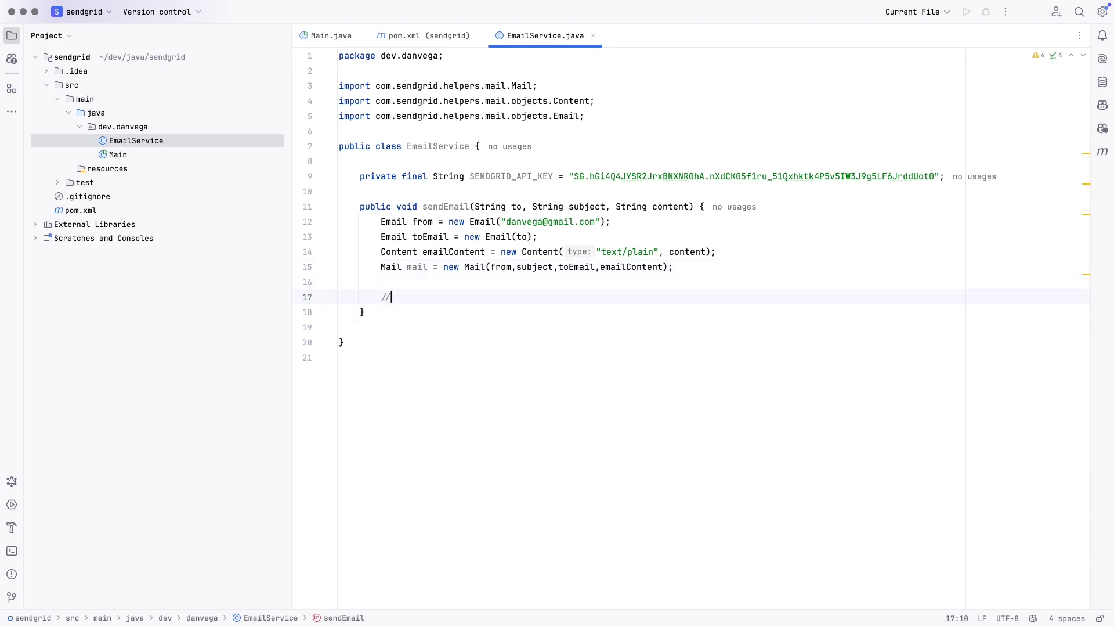
text(configure S)
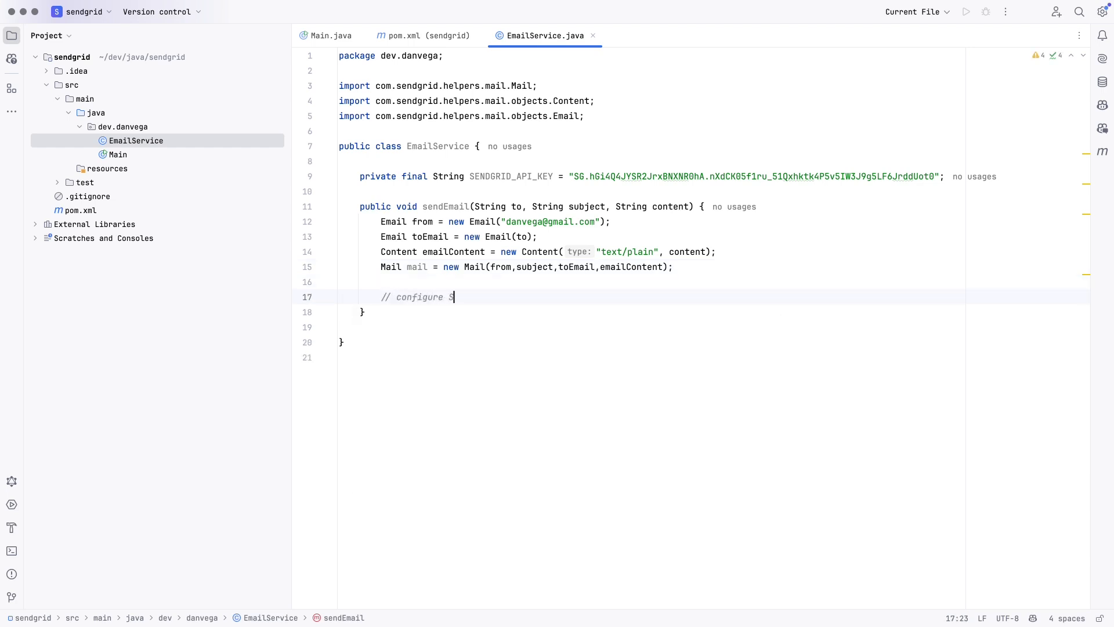
text(endGrid client)
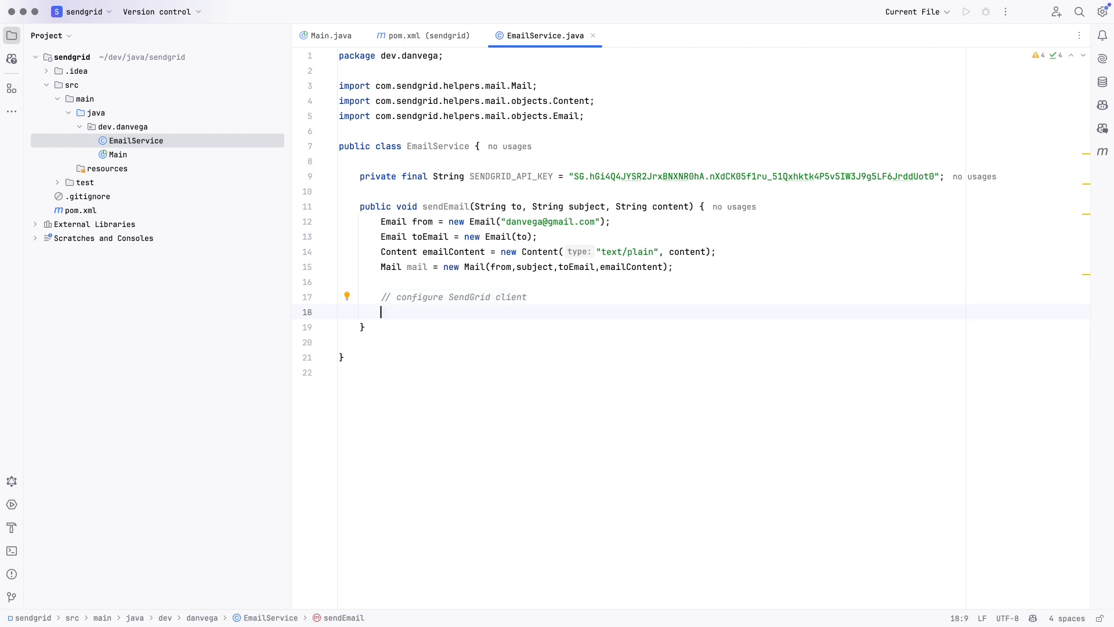
- Create SendGrid sg = new SendGrid(SENDGRID_API_KEY) and Request request = new Request()
text(SendGrid)
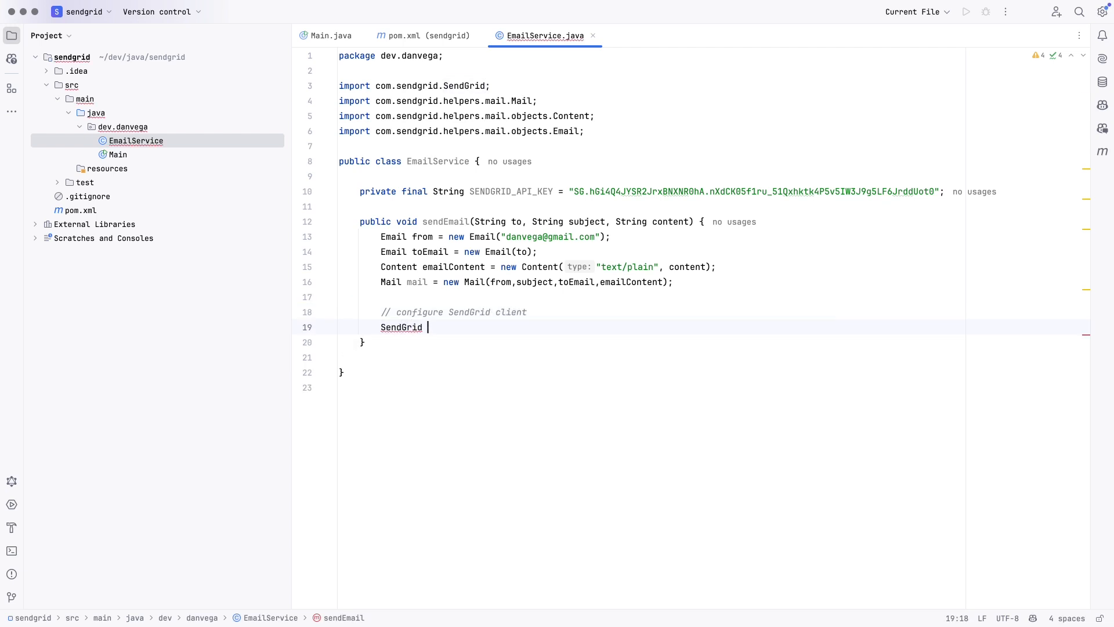
text(sg = new)
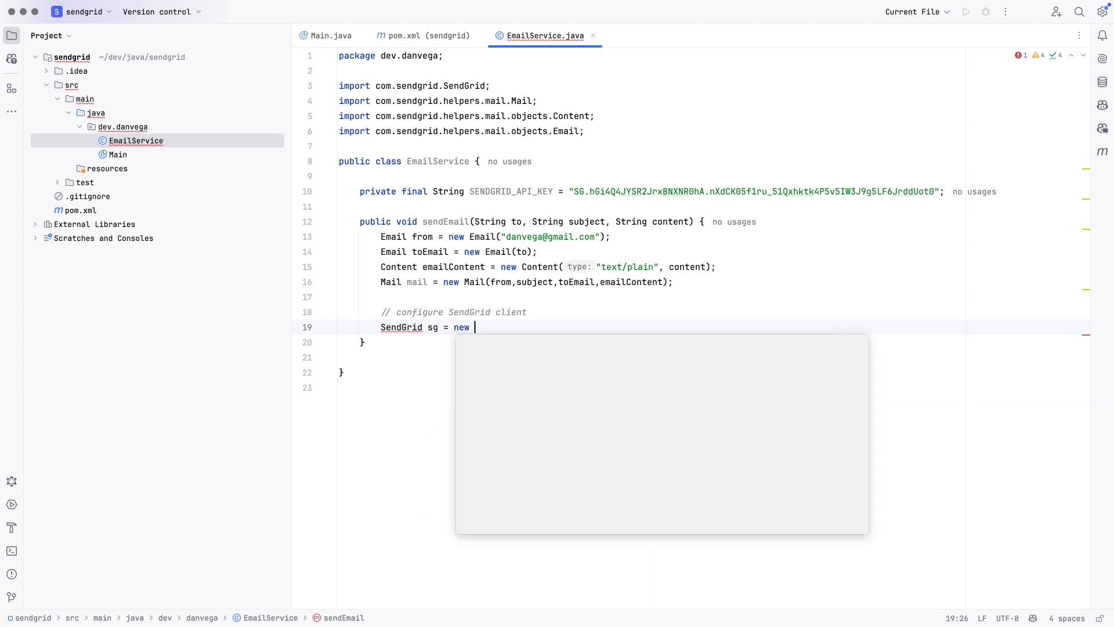
text(SendGrid())
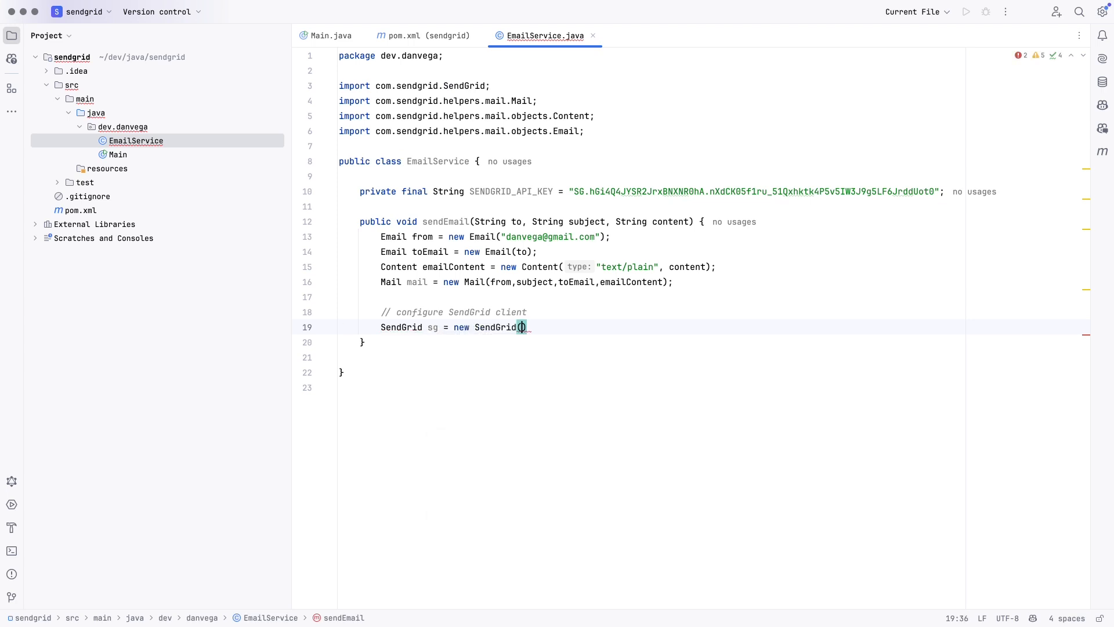
text(SEN)
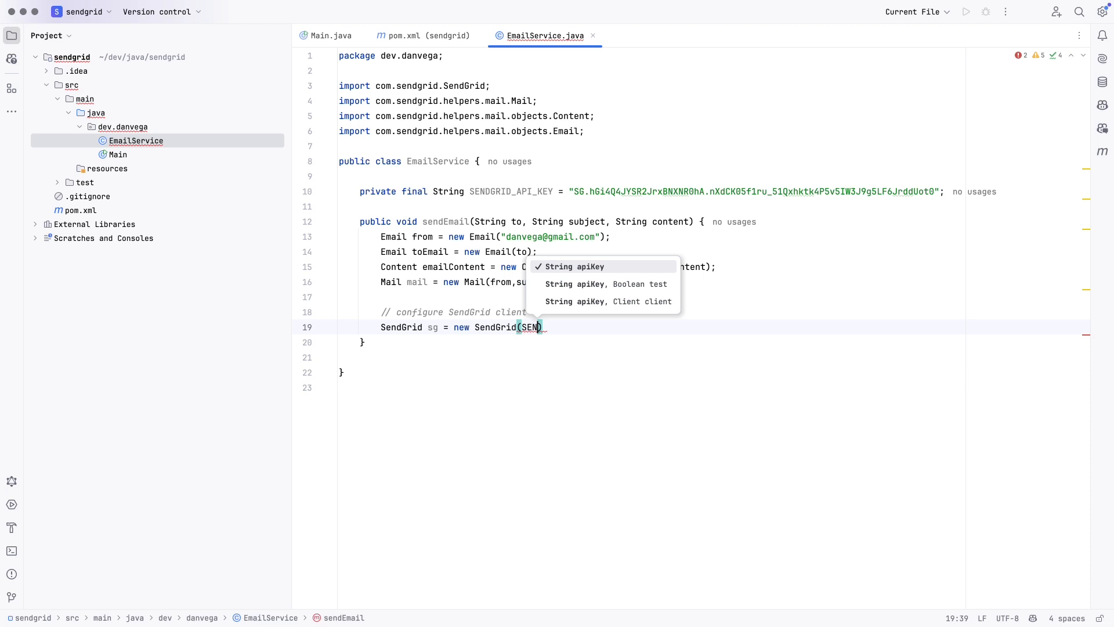
click(576, 266)
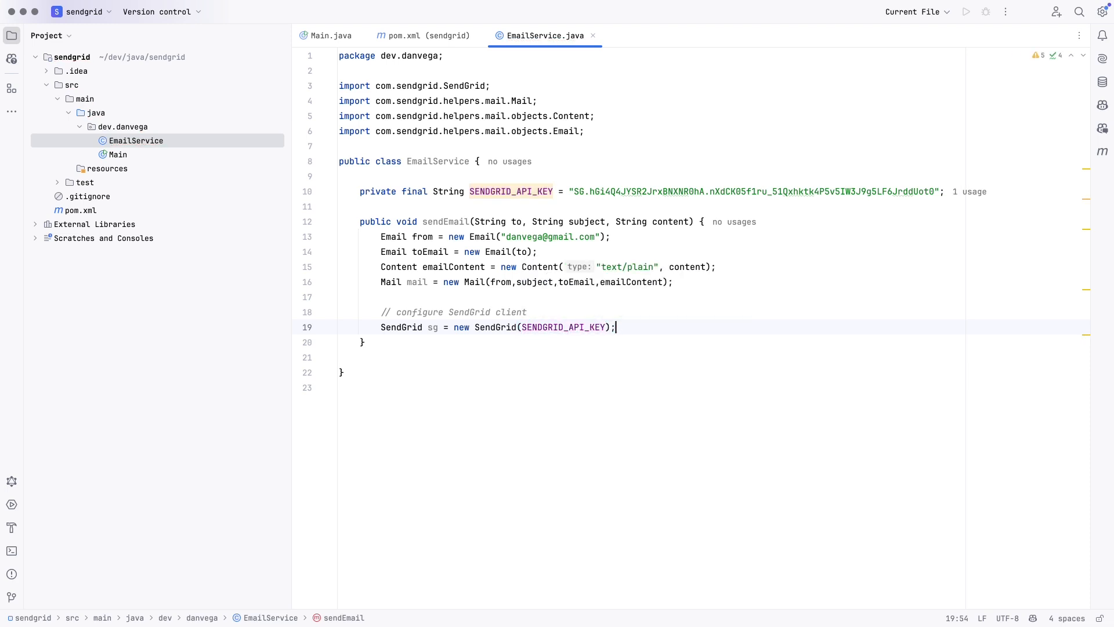
text(Request request =)
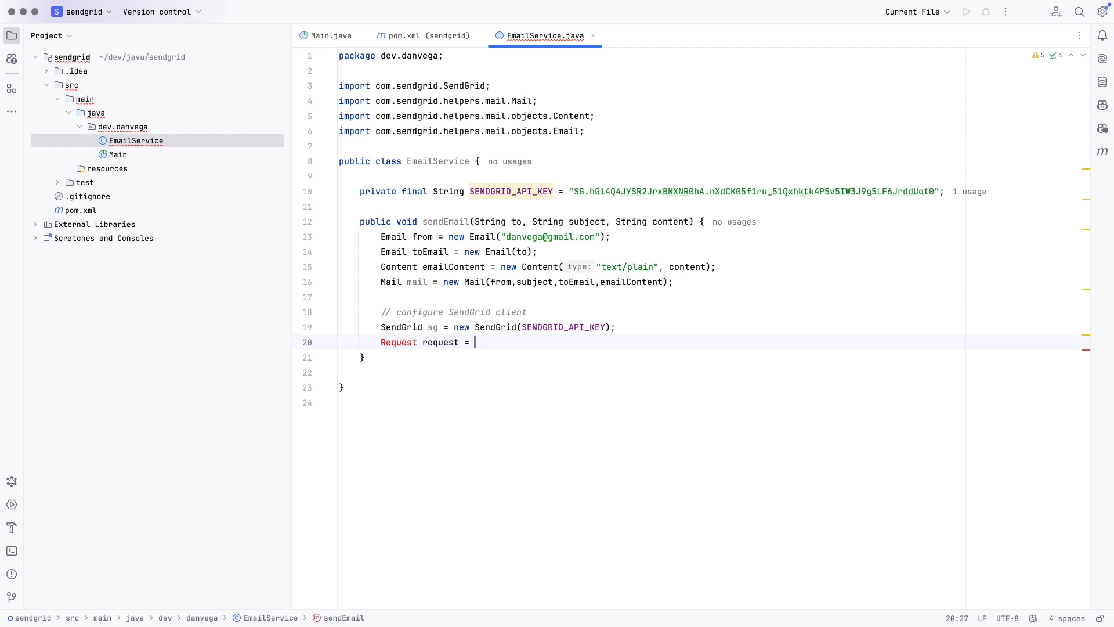
text(new Request();)
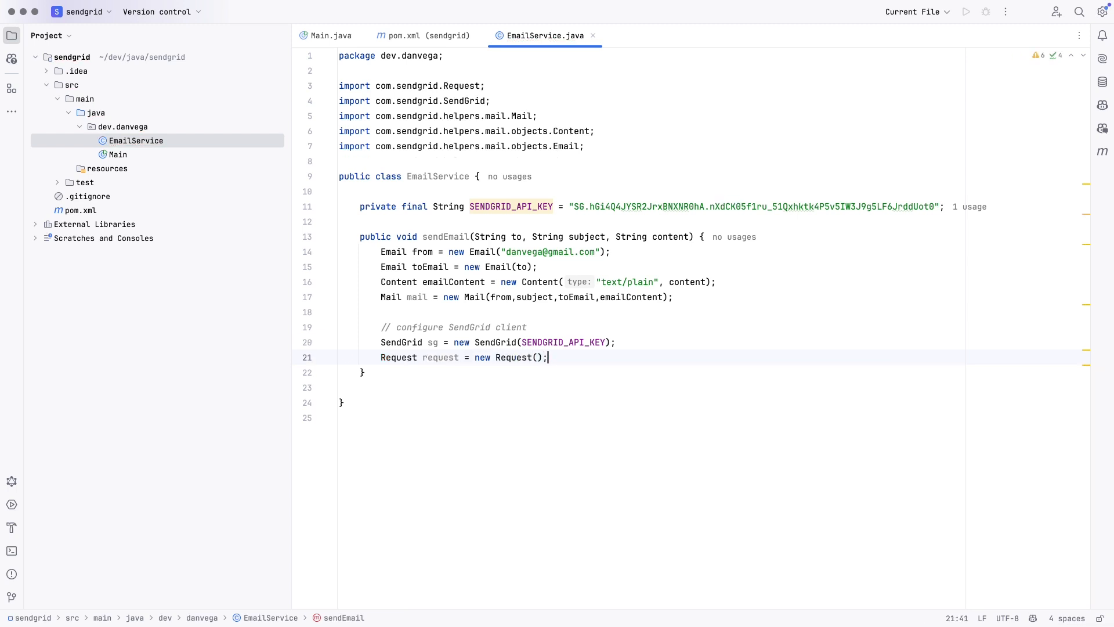
- In a try block, set the request method to Method.POST and its endpoint to mail/send
text(try)
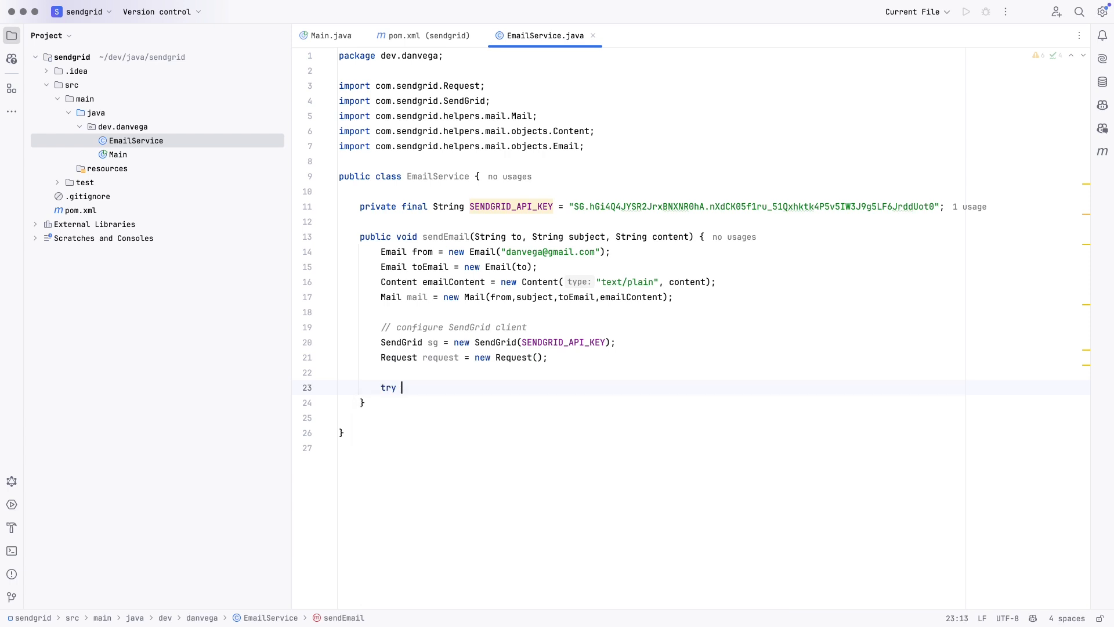
text({)
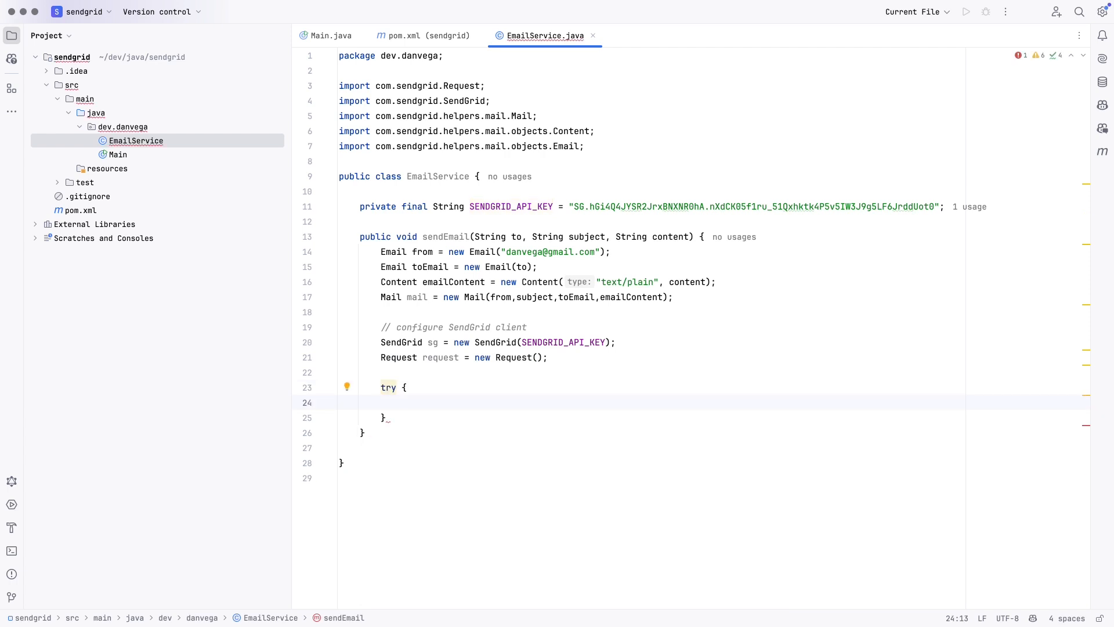
text(request)
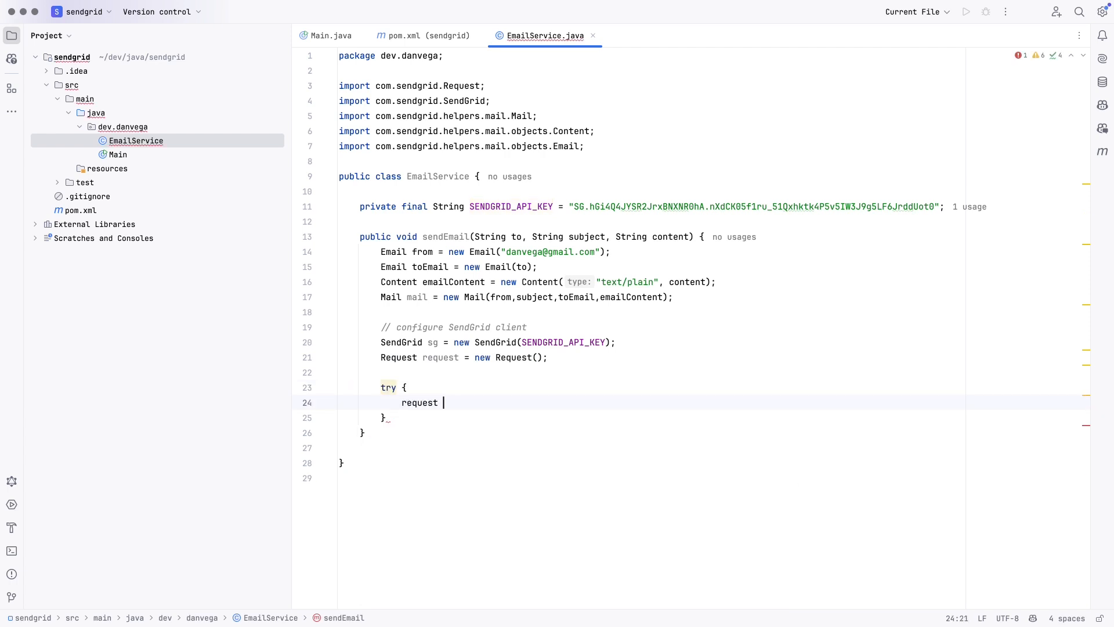
text(.send)
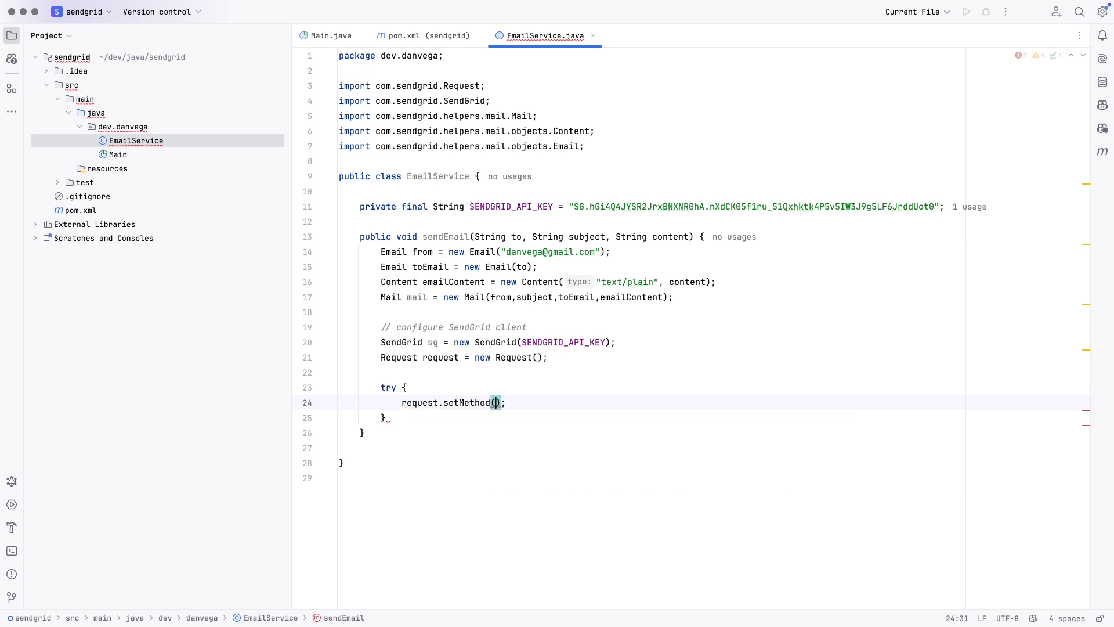
text(Meth)
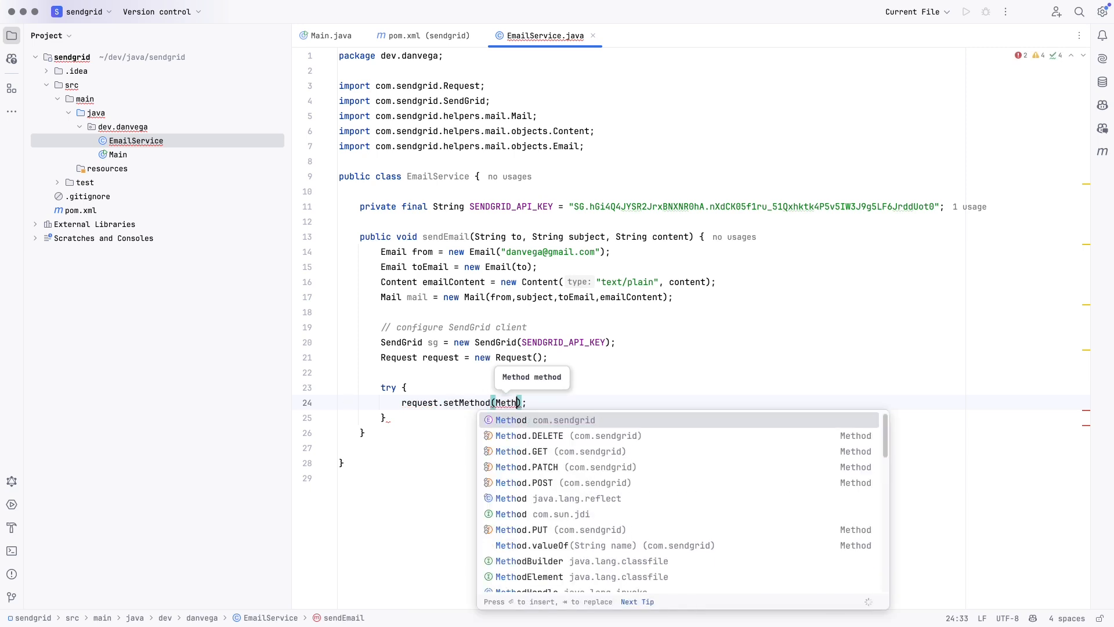
click(528, 483)
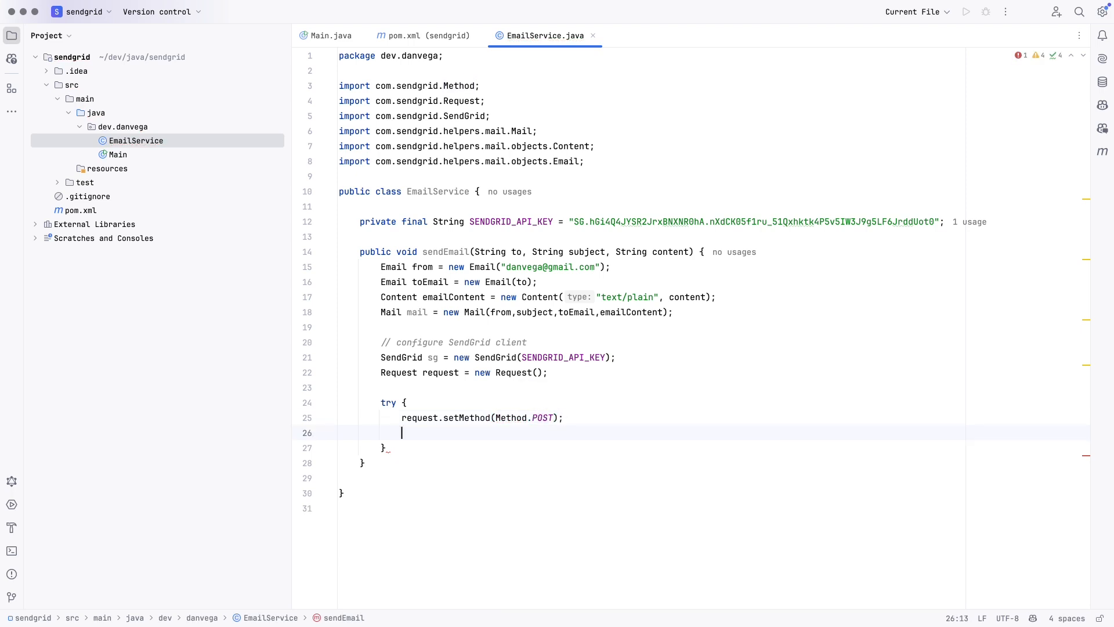
text(request.set)
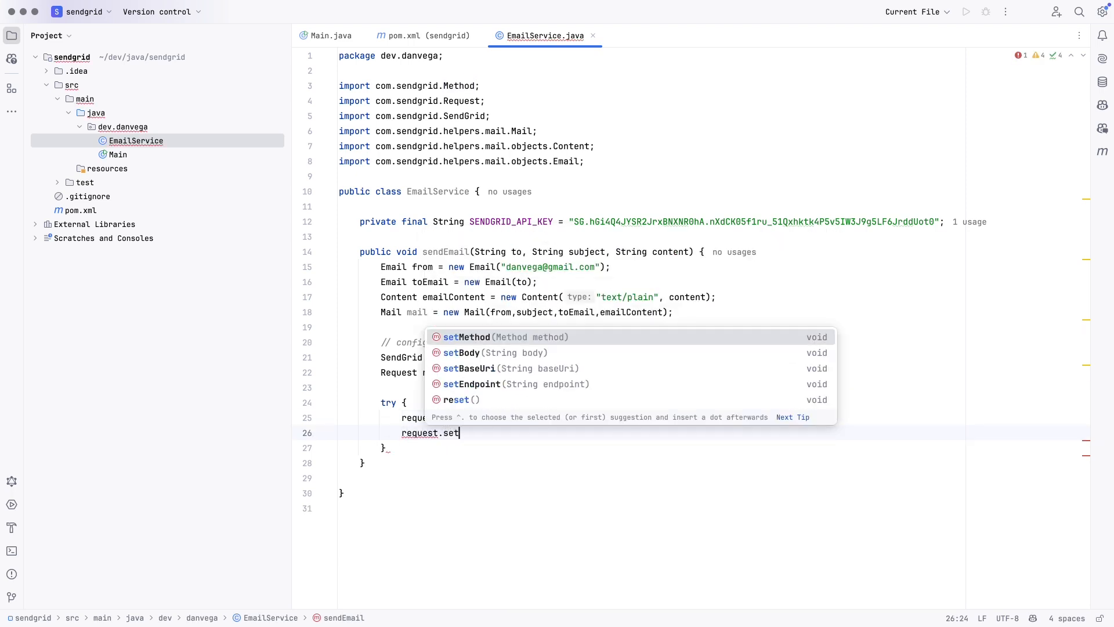
click(472, 384)
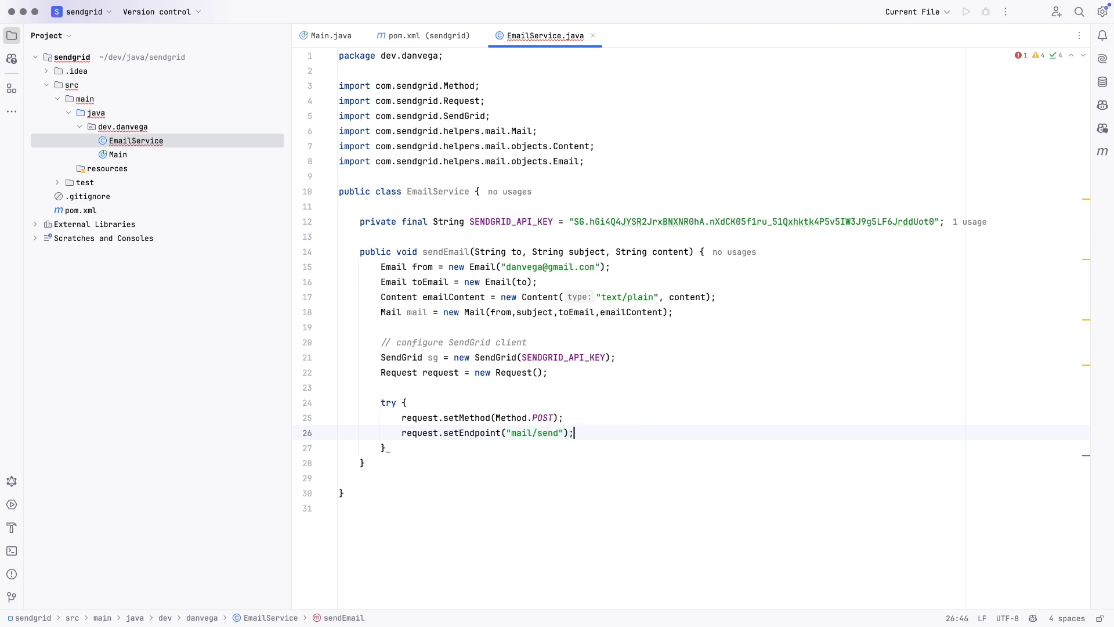
- Set the request body to mail.build() and declare sendEmail throws IOException
text(reques)
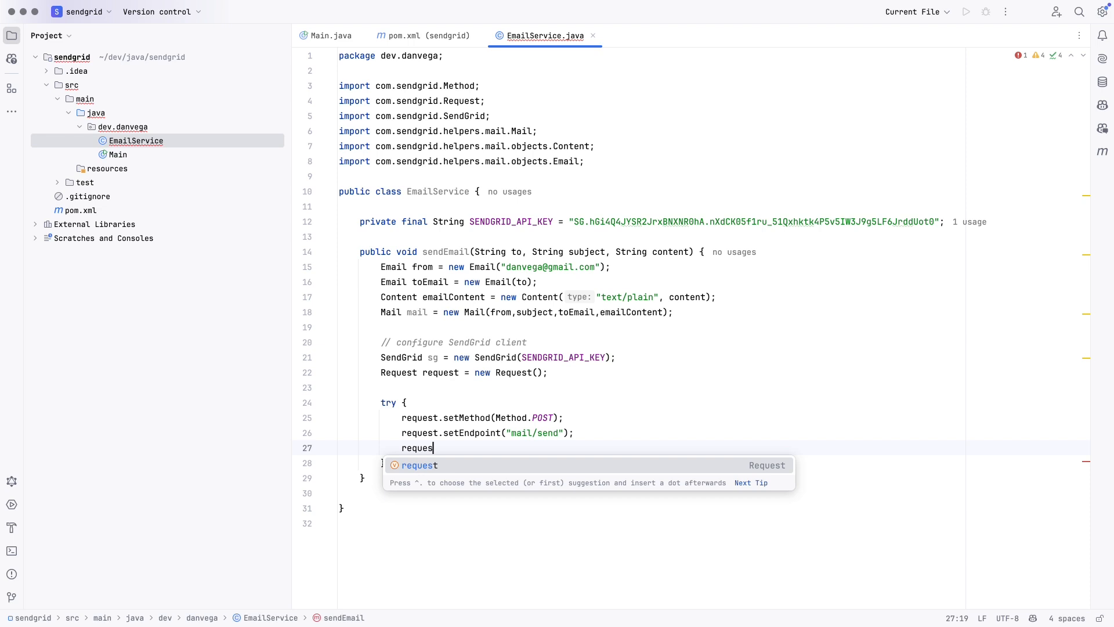
text(t.setBody(mail);)
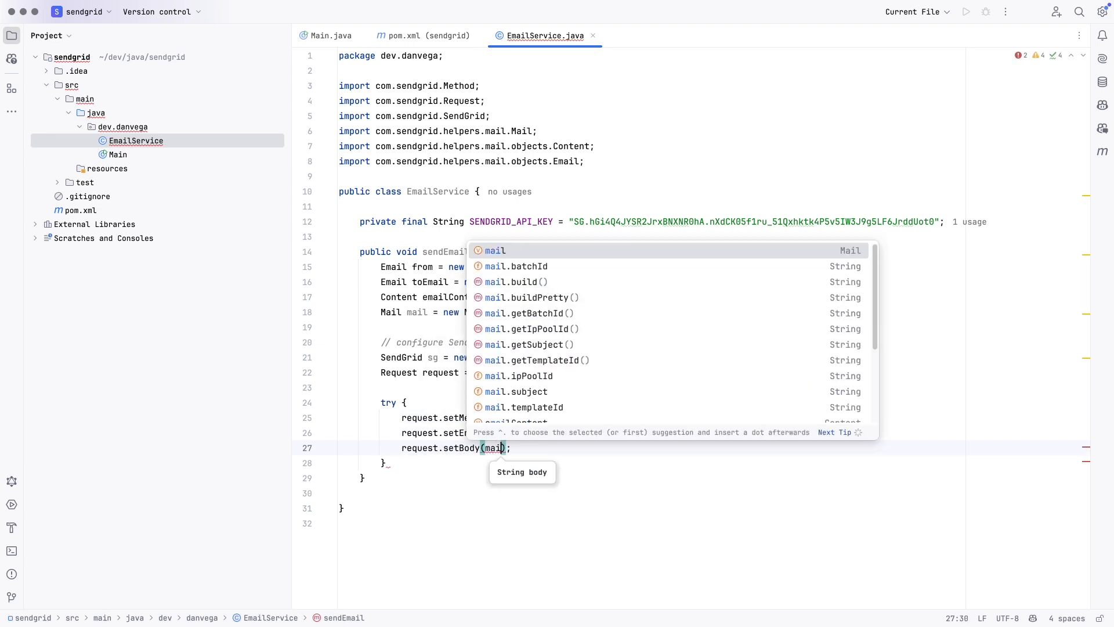
click(515, 281)
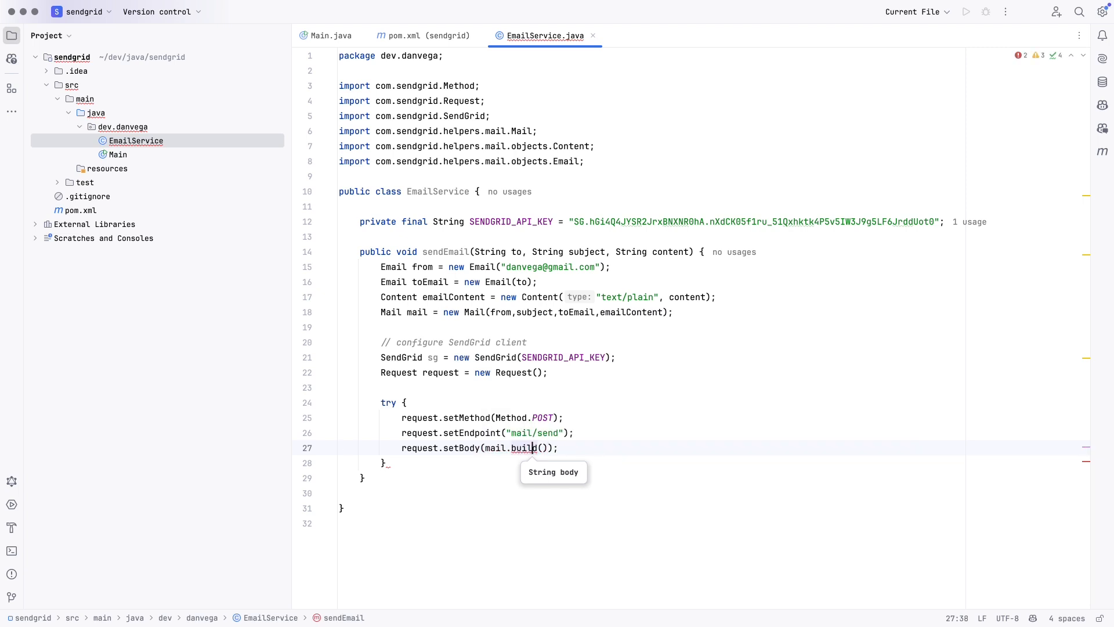
click(347, 448)
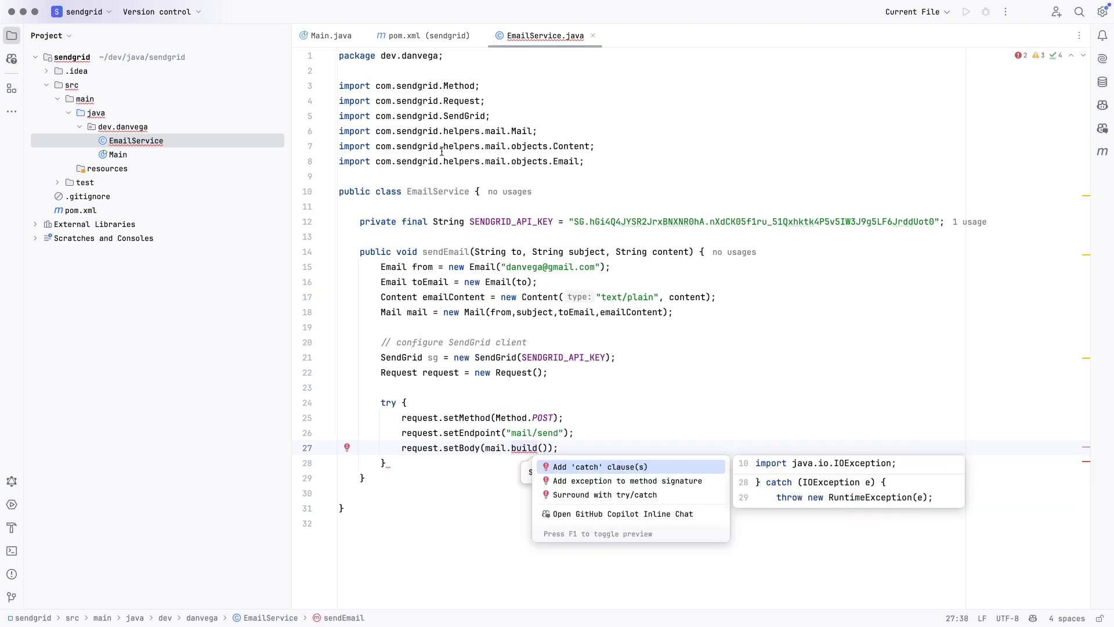
click(626, 480)
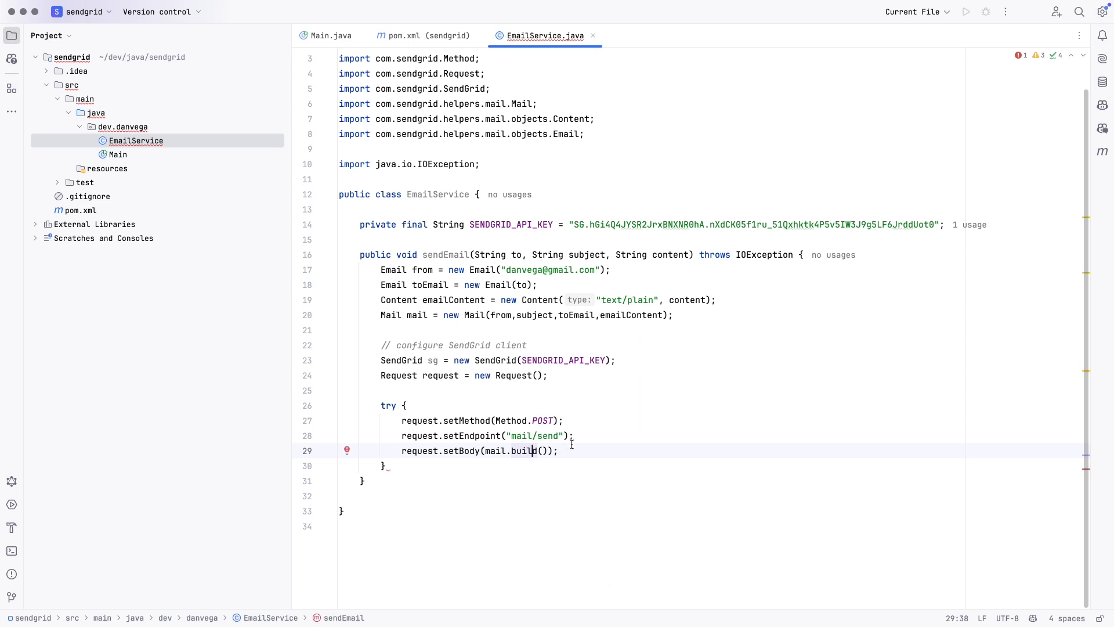
- Send the request with Response response = sg.api(request)
key(enter)
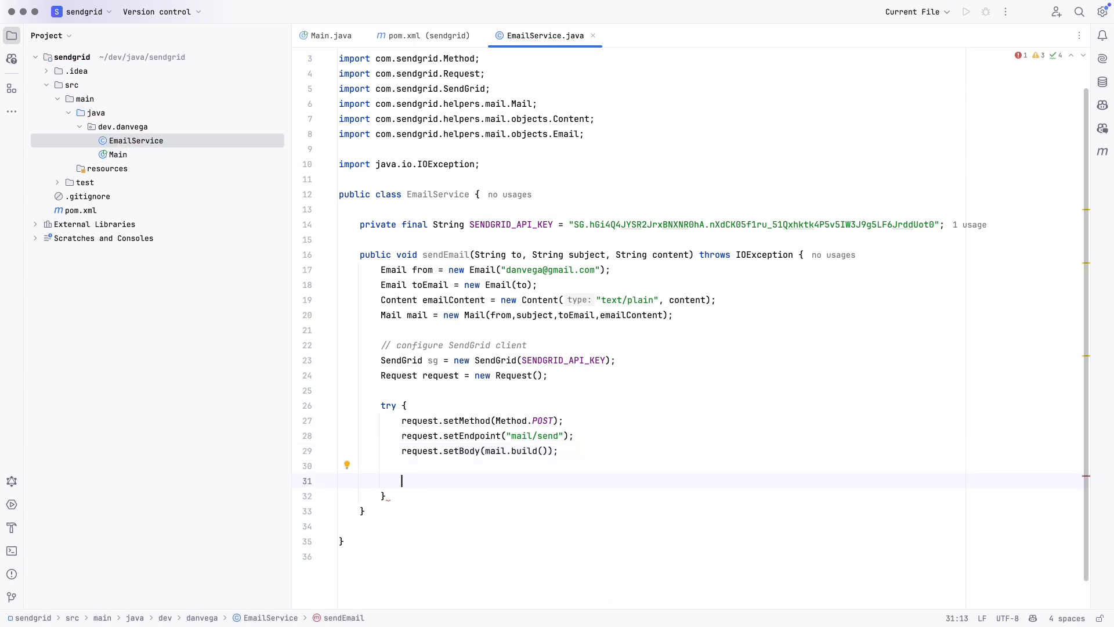
text(Response response =)
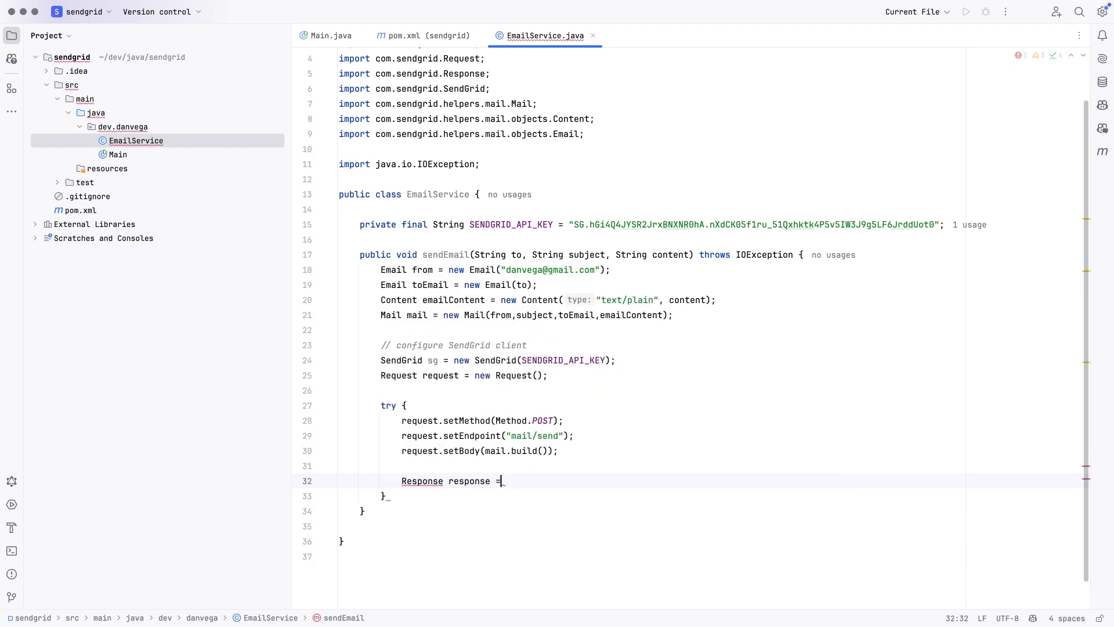
text(sg.api(request);)
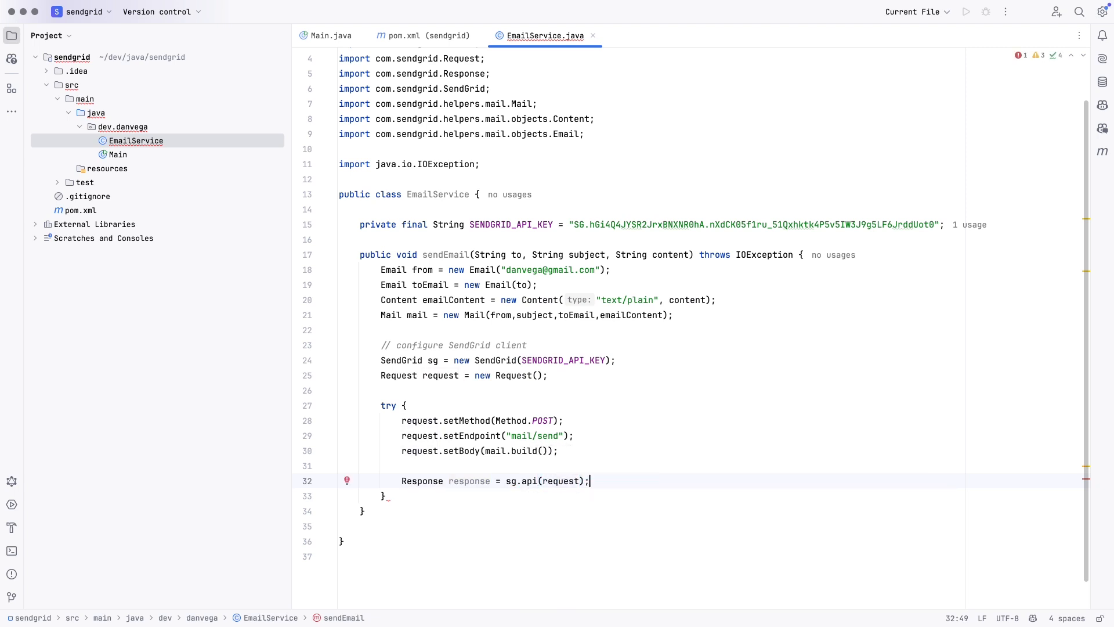
key(enter)
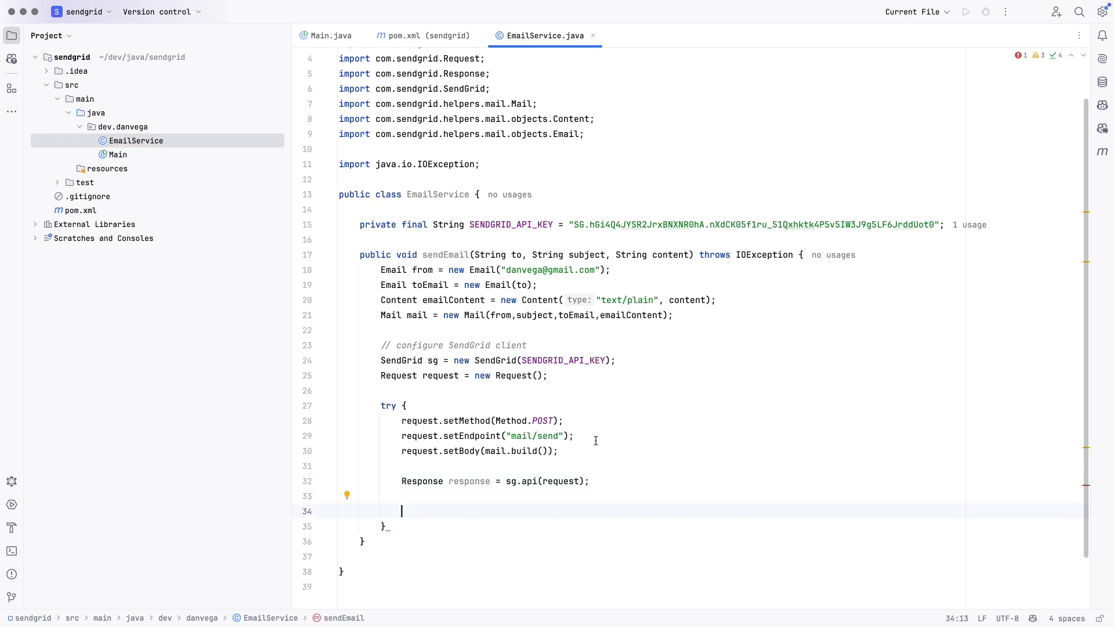
mouse_move(573, 214)
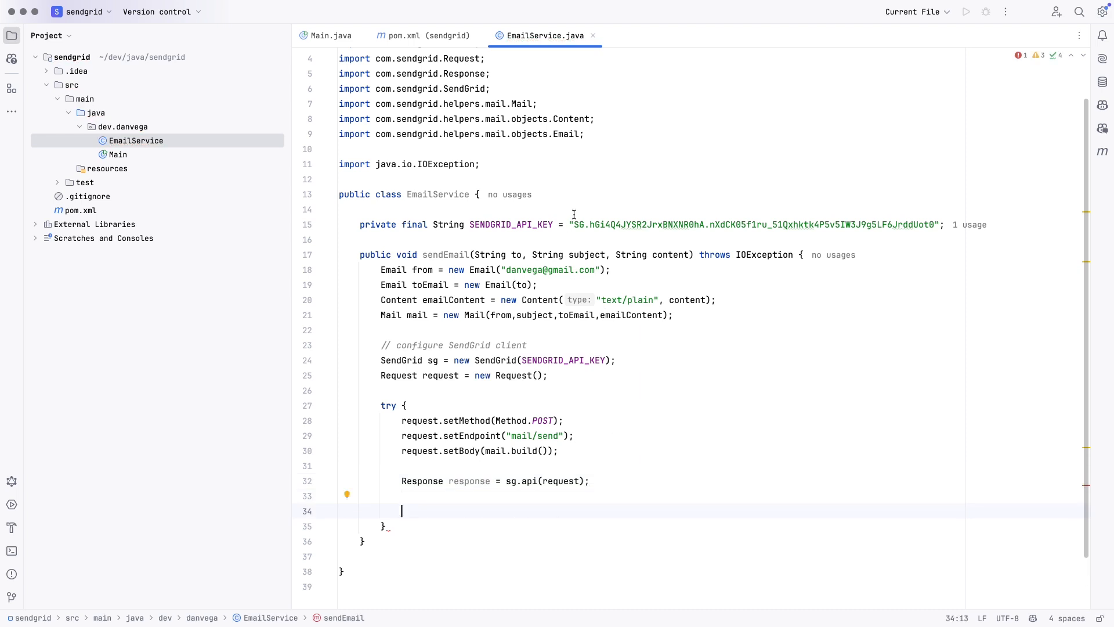
mouse_move(550, 406)
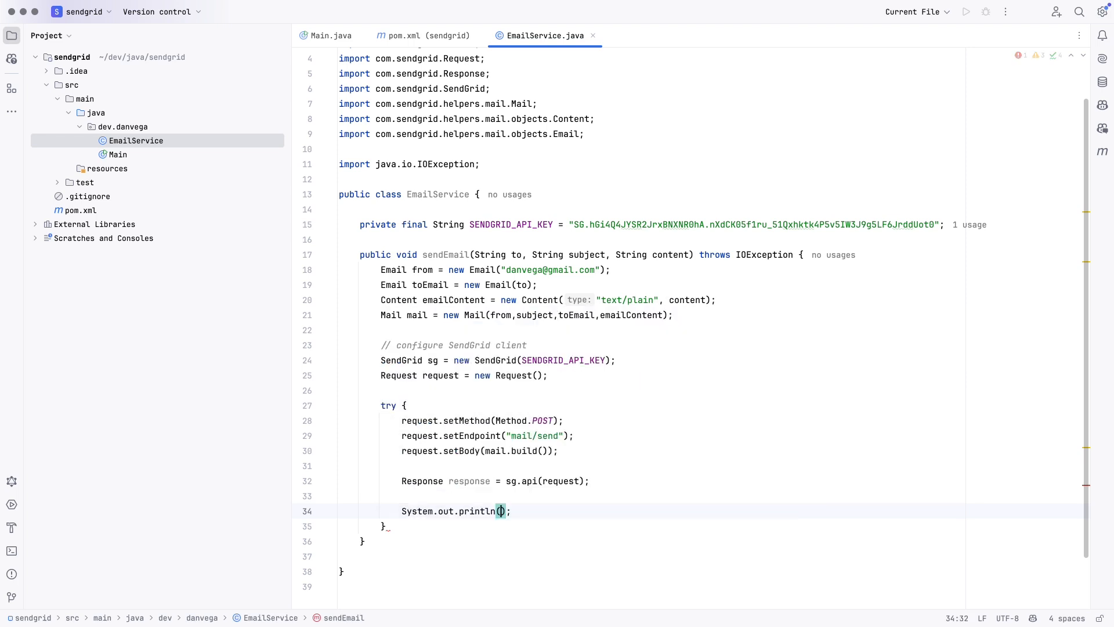
- Print the response's Status Code and body with System.out.println
text("S)
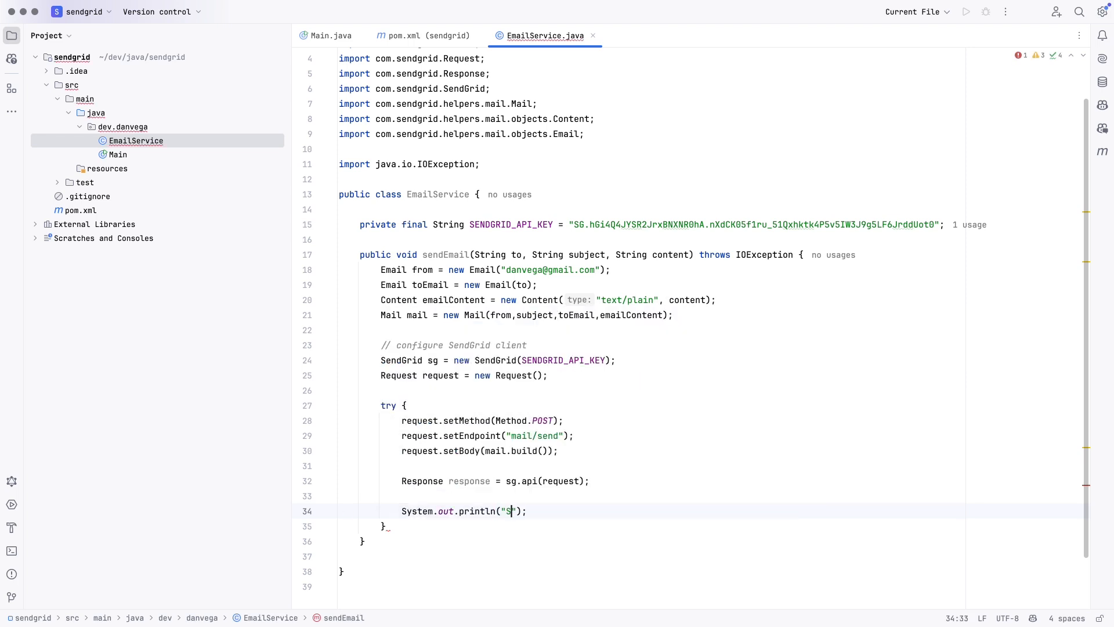
text(tatus Code:)
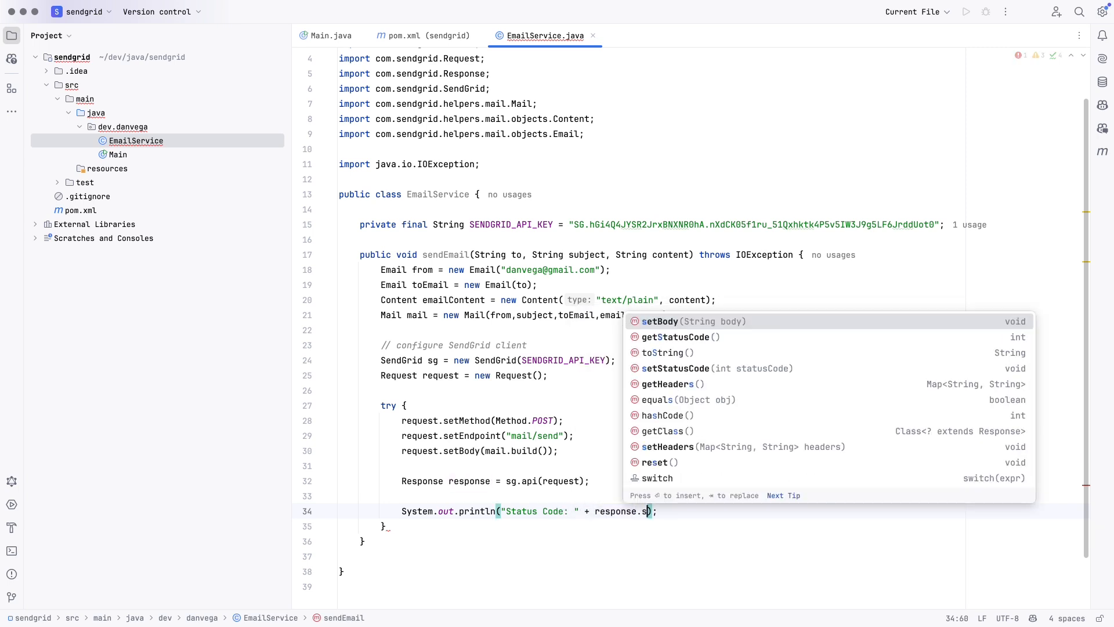
click(679, 336)
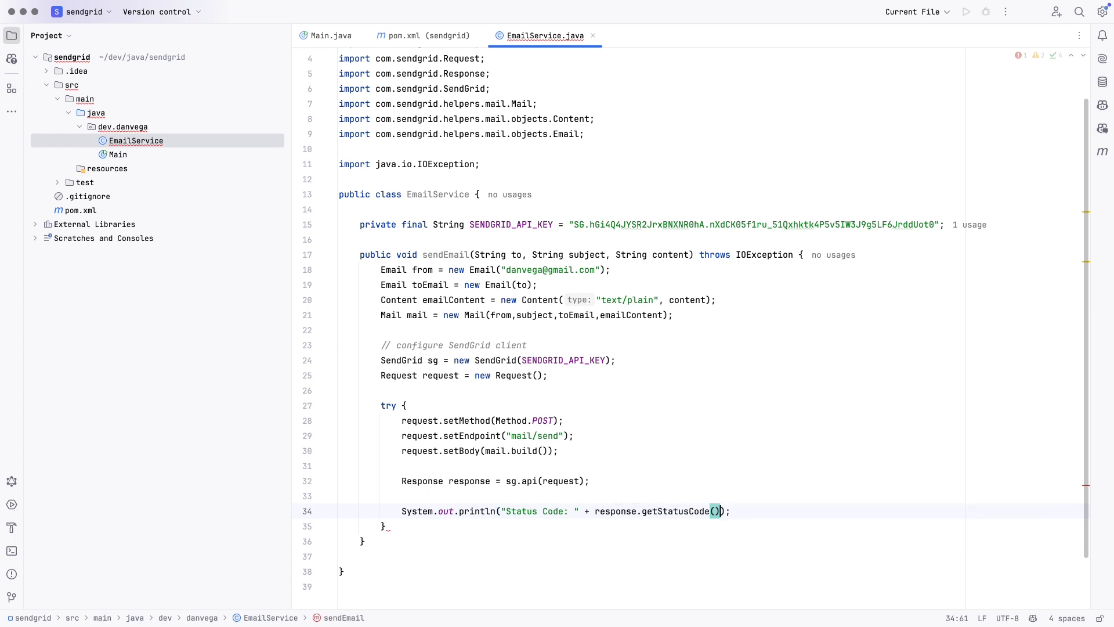
key(enter)
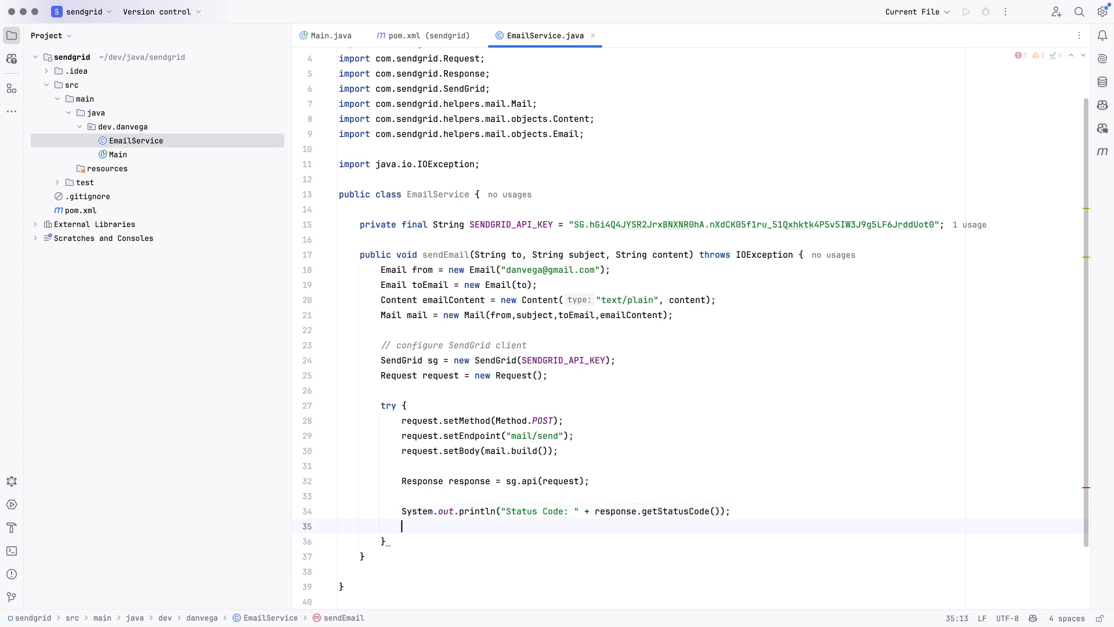
text(System.out.println();)
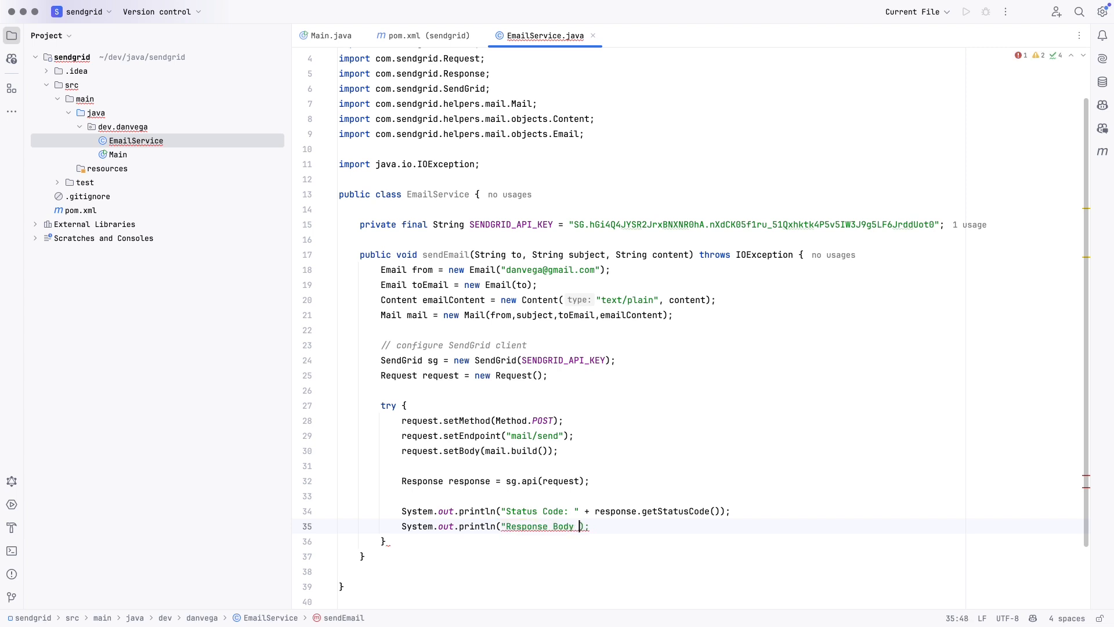
text(+ response.getBody()
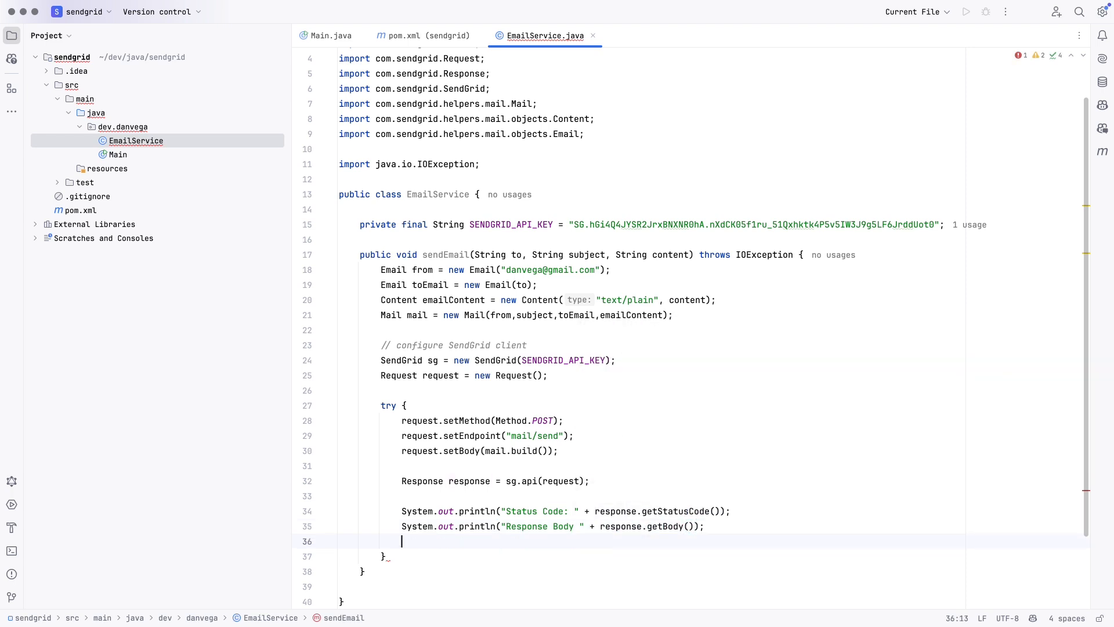
- Print the Response Headers and begin the catch block after the try
text(System.out.println("");)
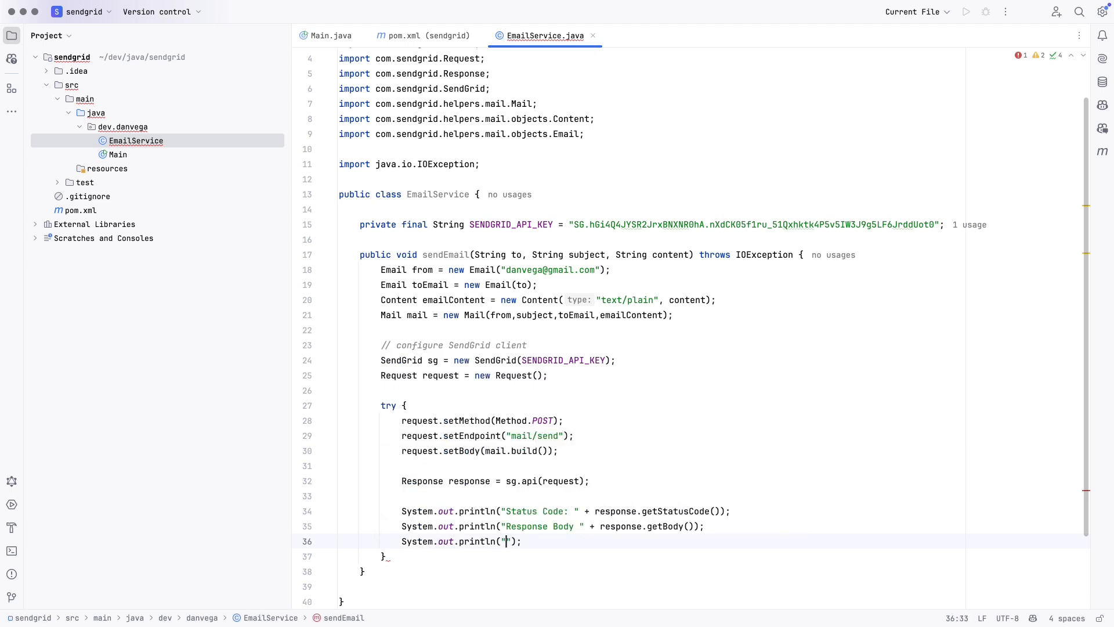
text(Response Hea)
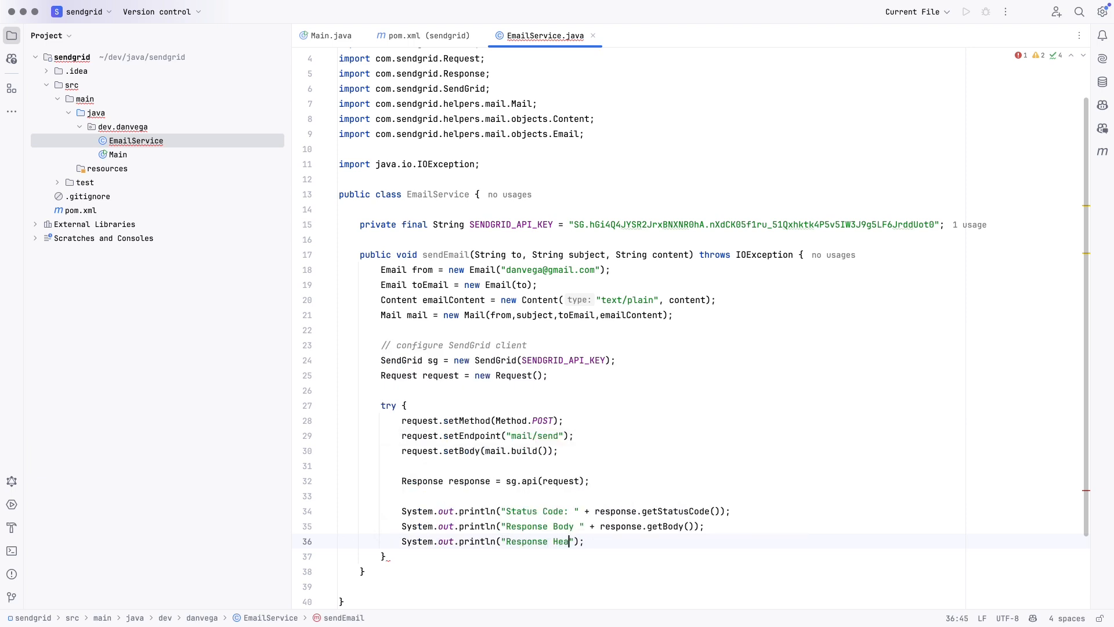
text(ders " +)
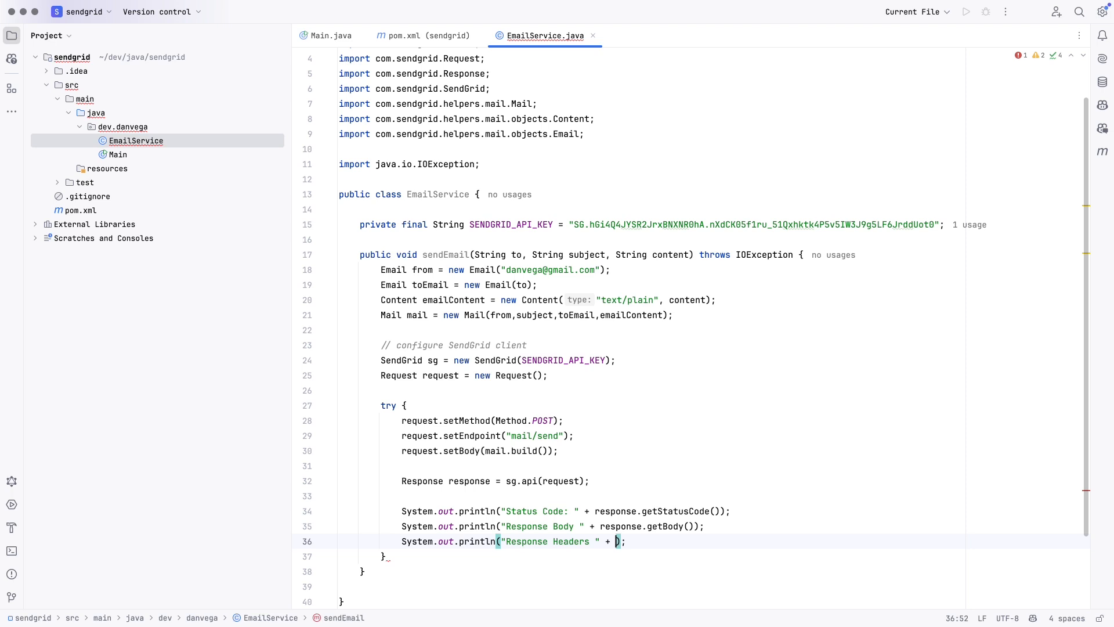
text(response)
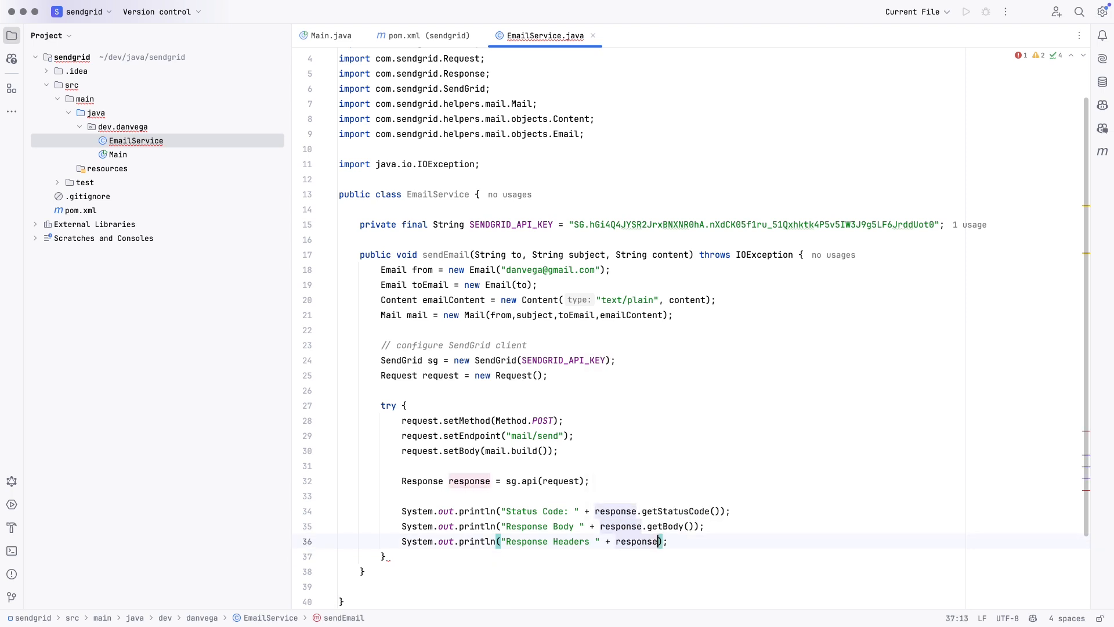
text(getHeaders()
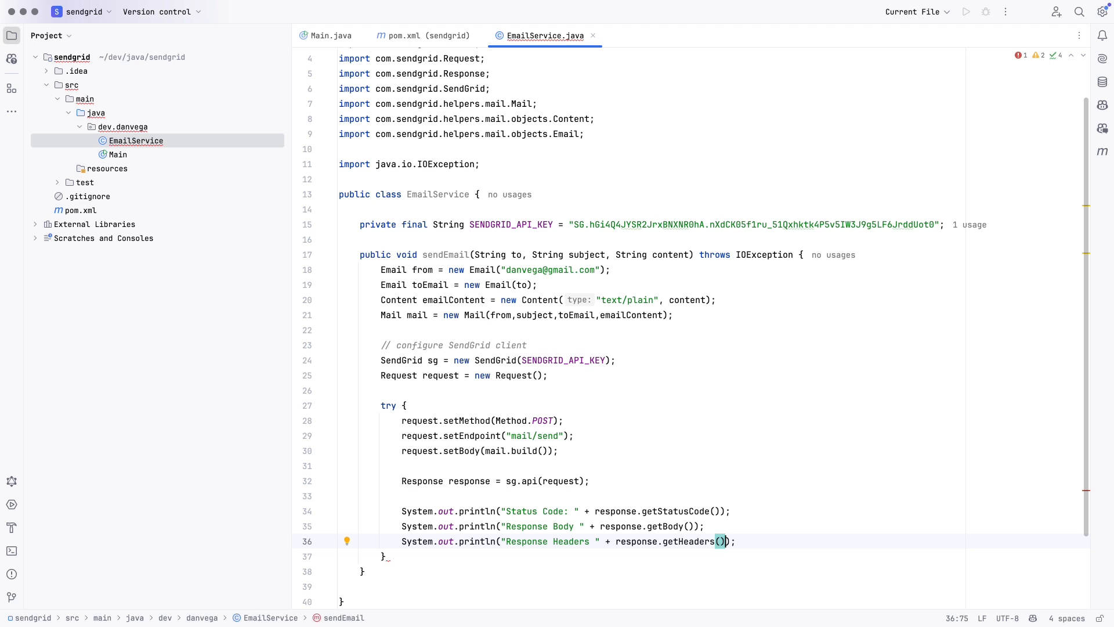
click(384, 556)
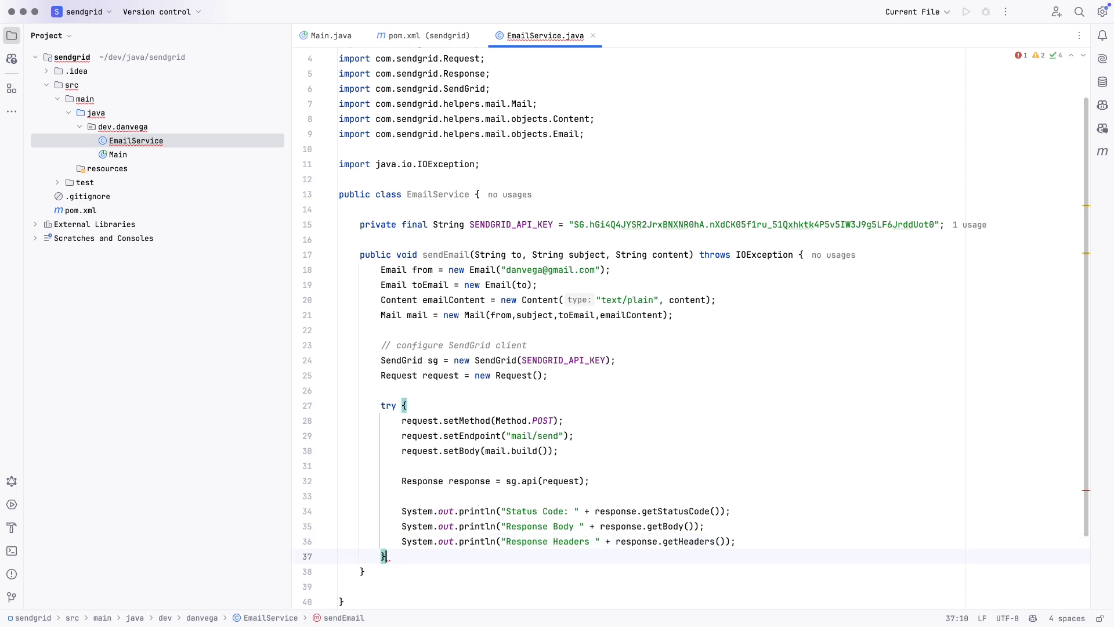
text(catch (IOException ex) {)
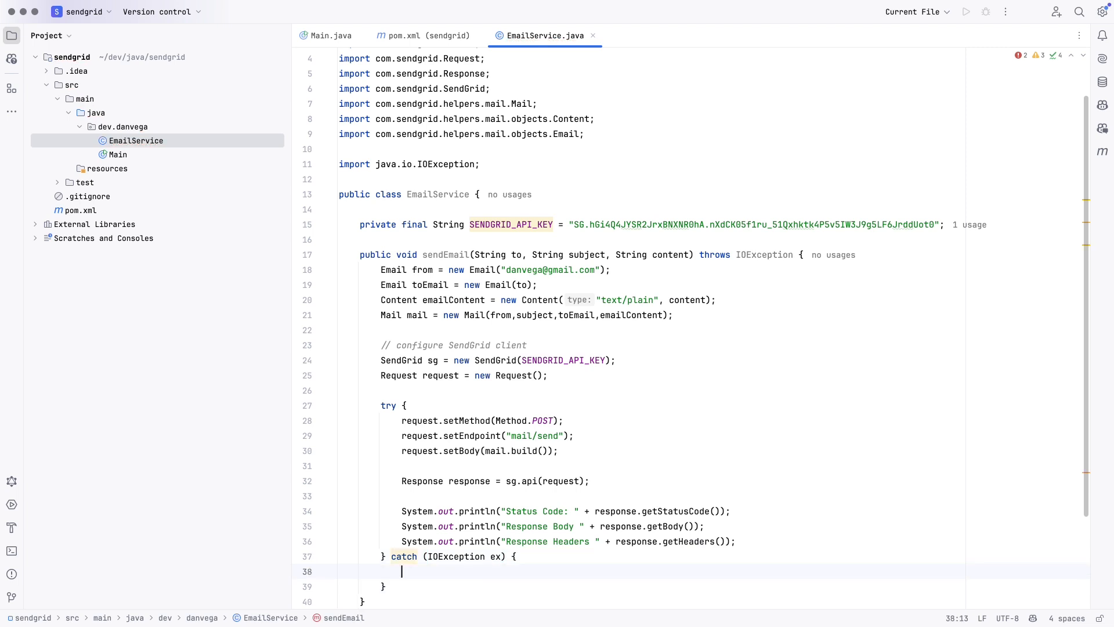
- Rethrow with a "Failed to send email" message in the catch, then switch to Main.java and select its template code
text(throw new IOException(")
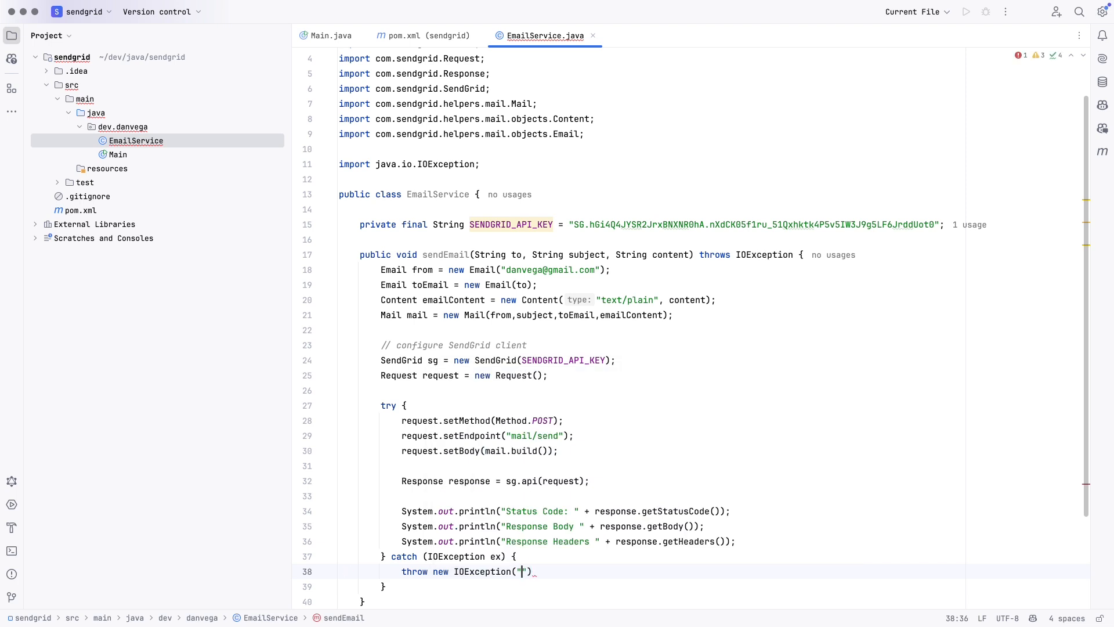
text(Failed to send email:)
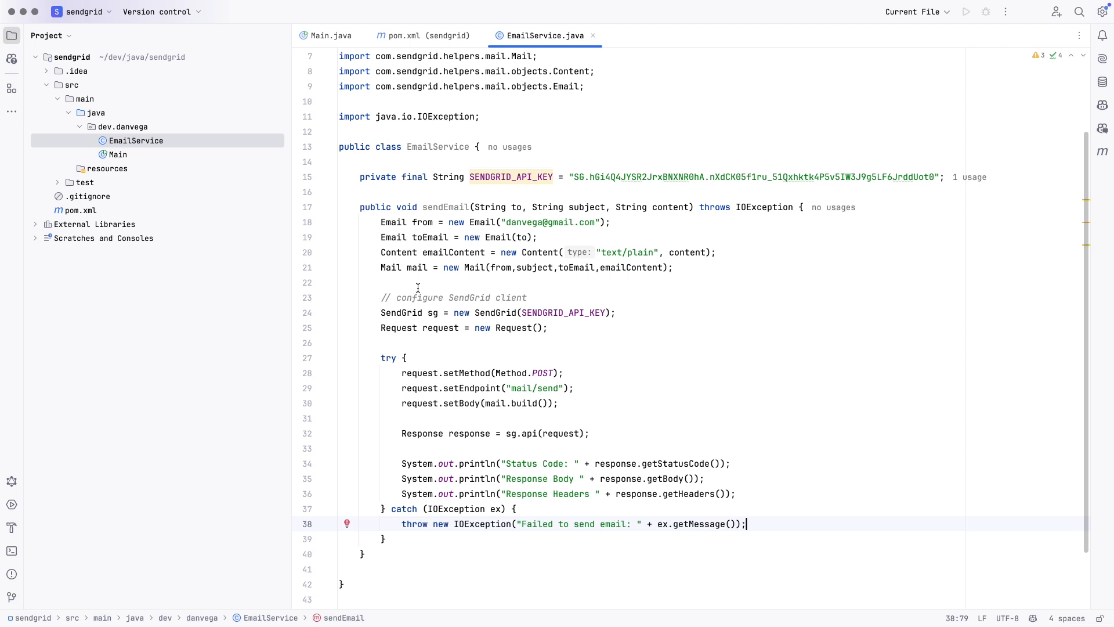
mouse_move(451, 294)
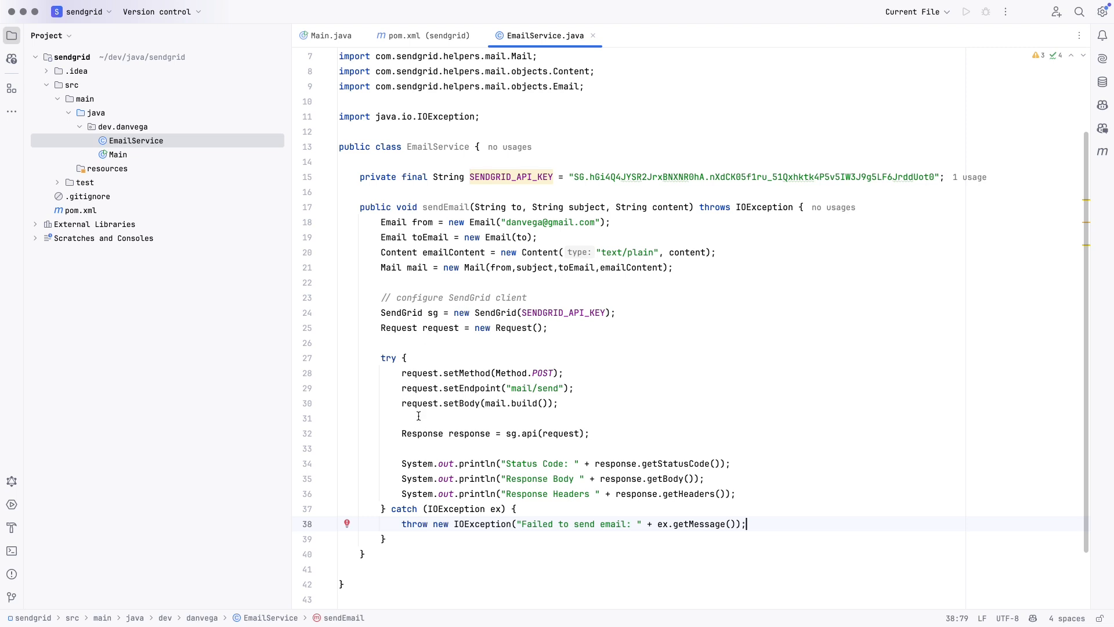
mouse_move(385, 433)
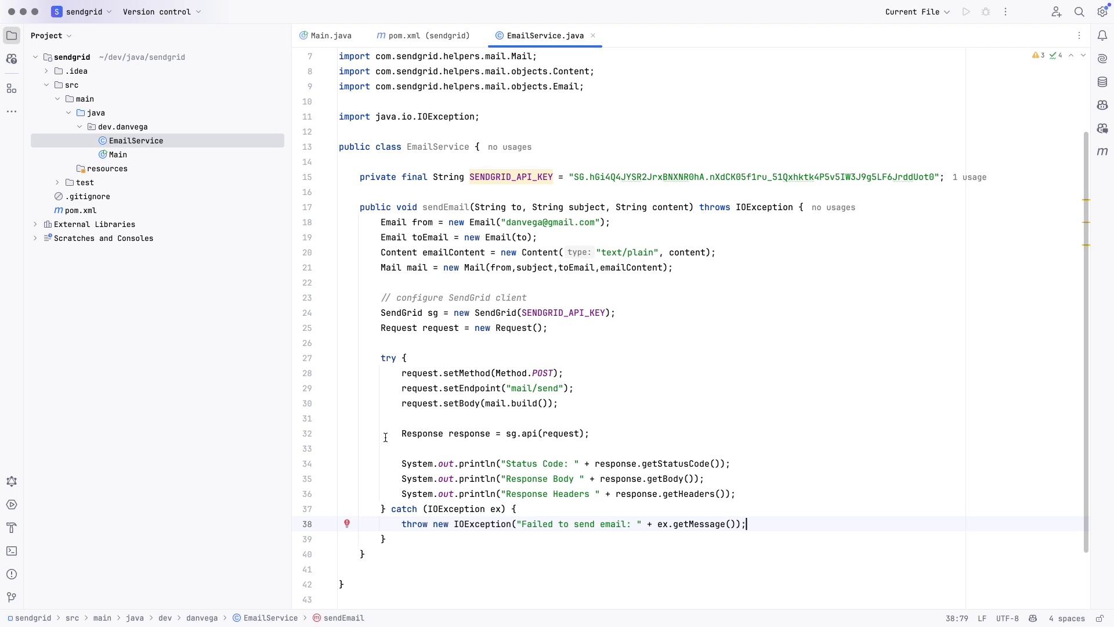
click(687, 448)
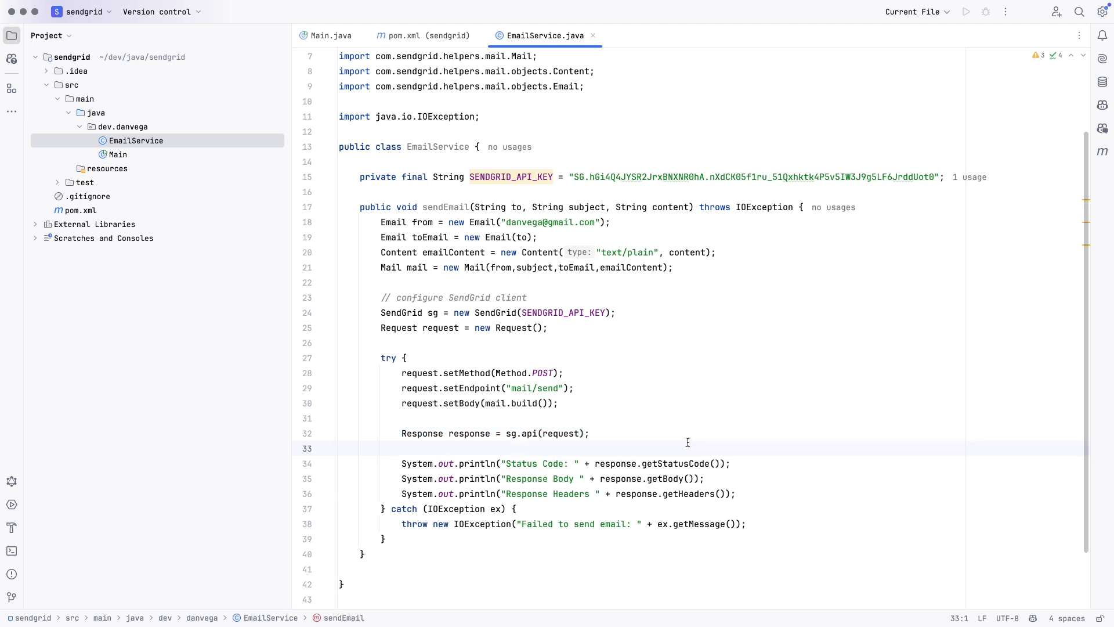
scroll(up, 3)
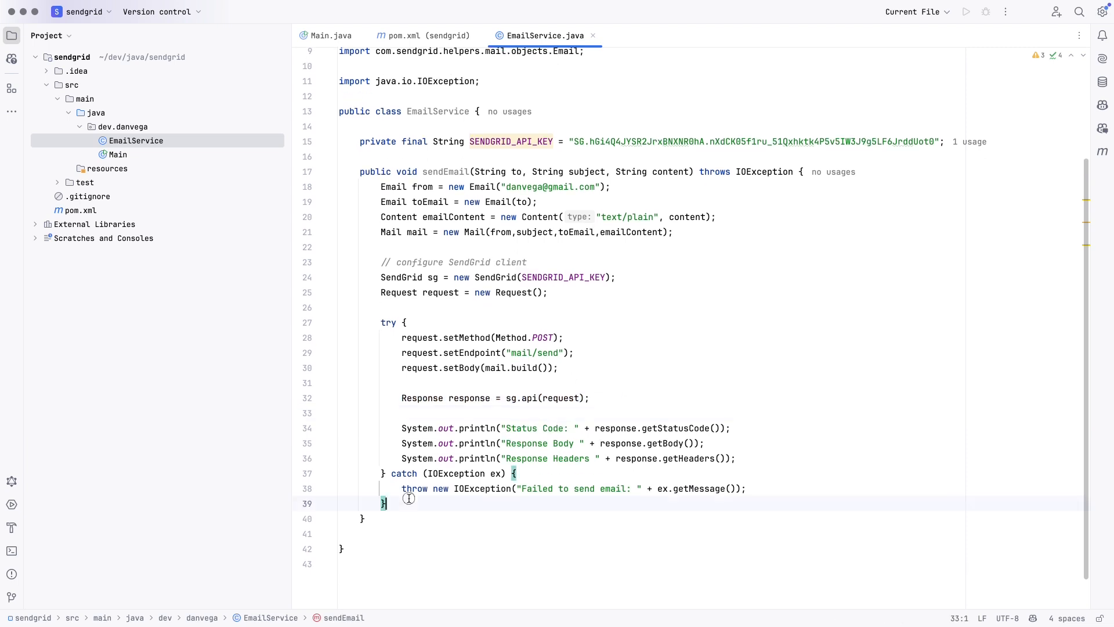
click(387, 502)
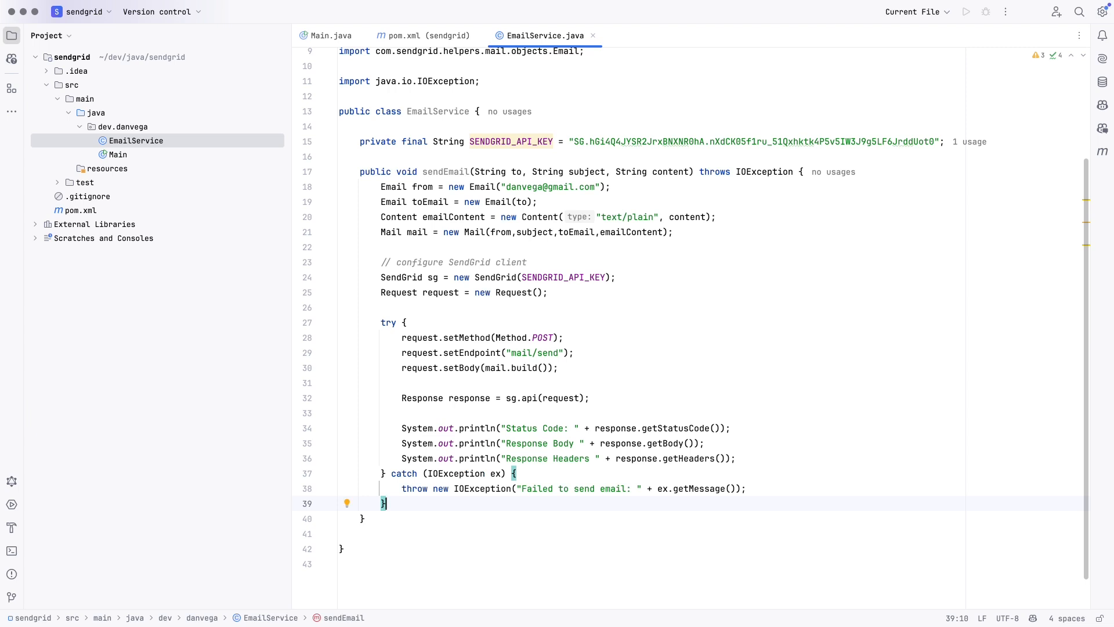
click(499, 293)
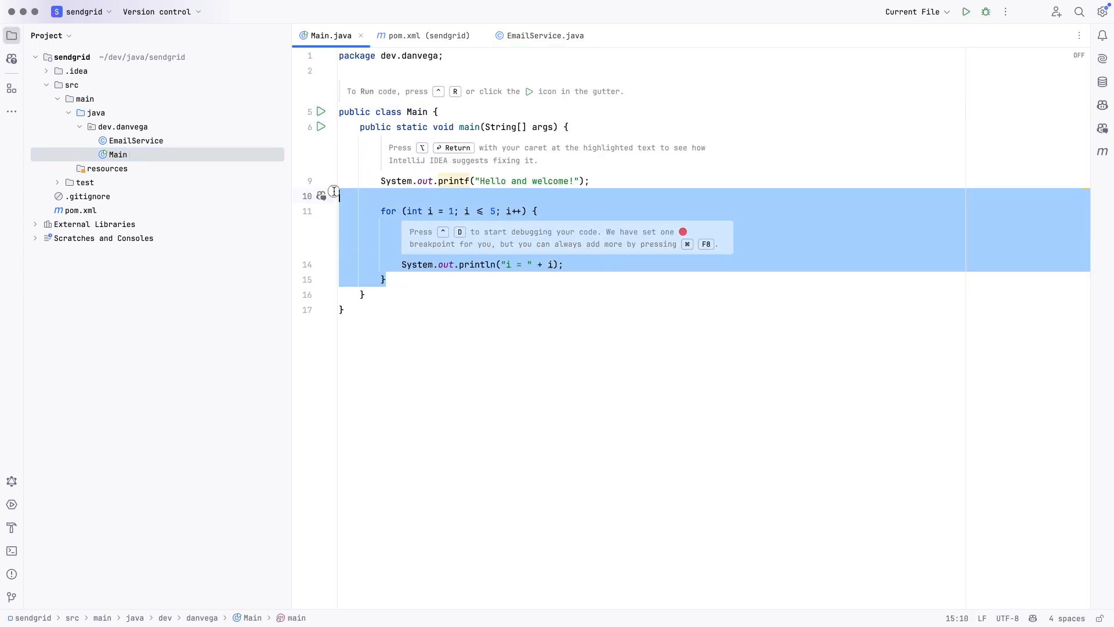
- Delete the sample code and add var emailService = new EmailService(); in main
key(Delete)
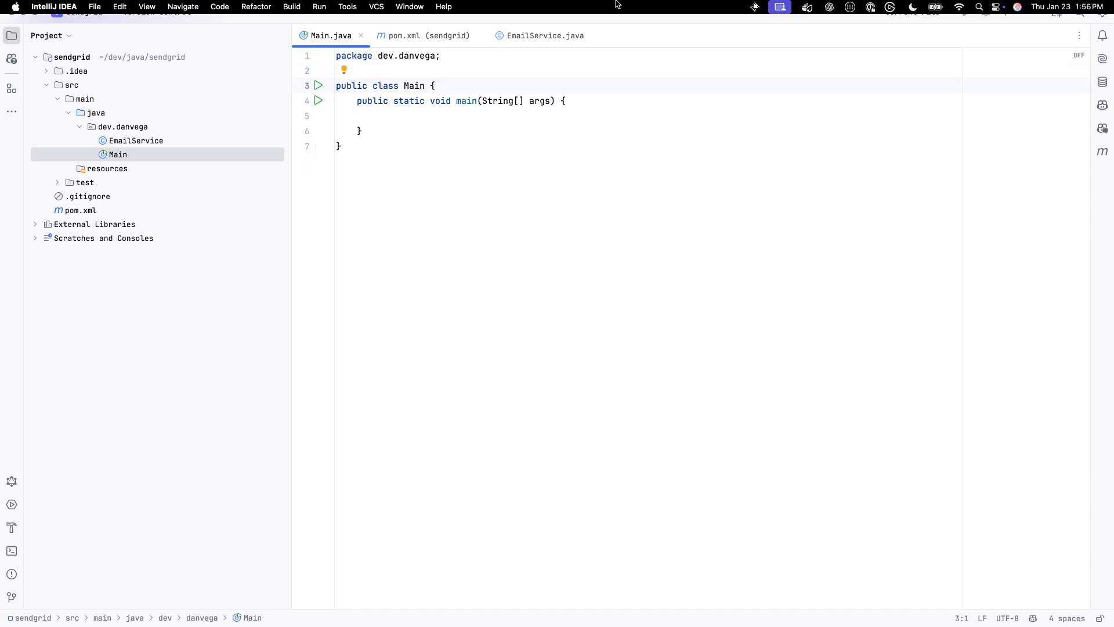
key(Enter)
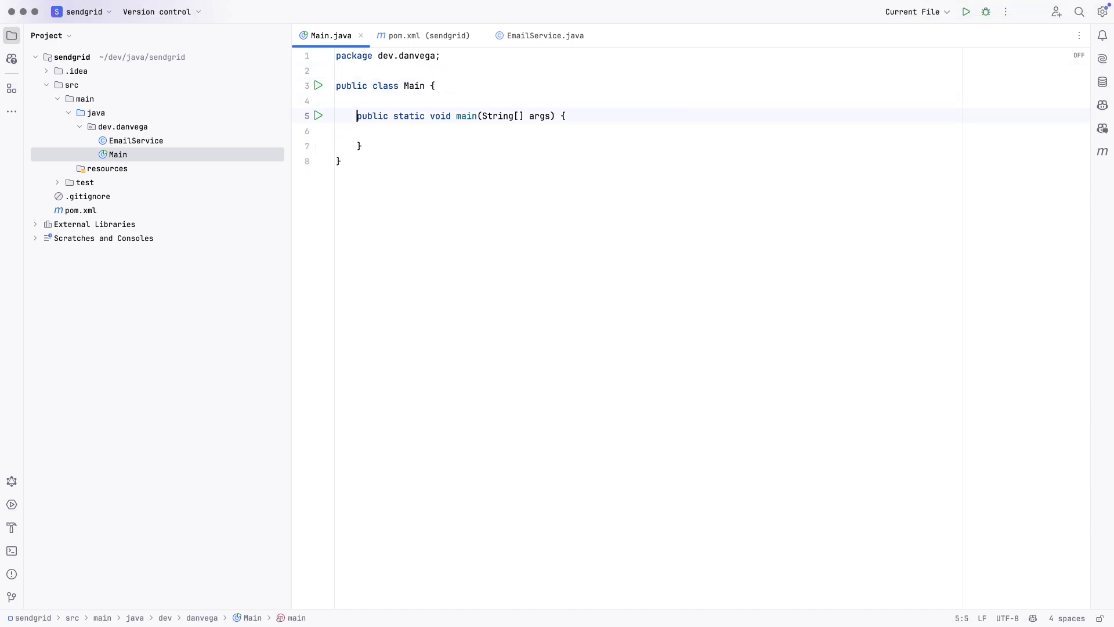
key(enter)
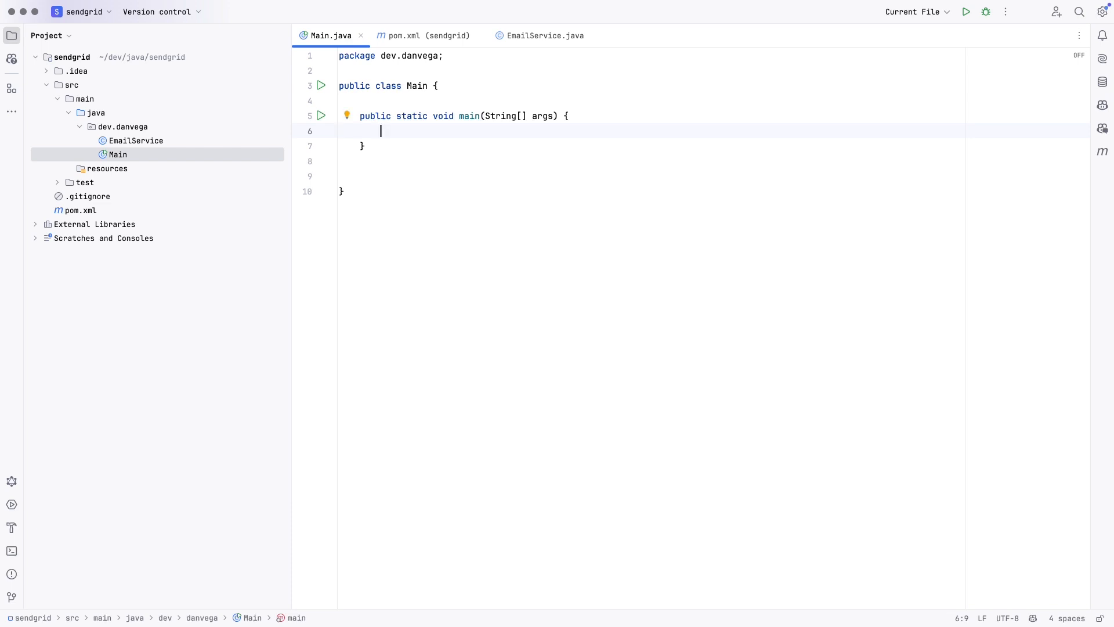
text(var email)
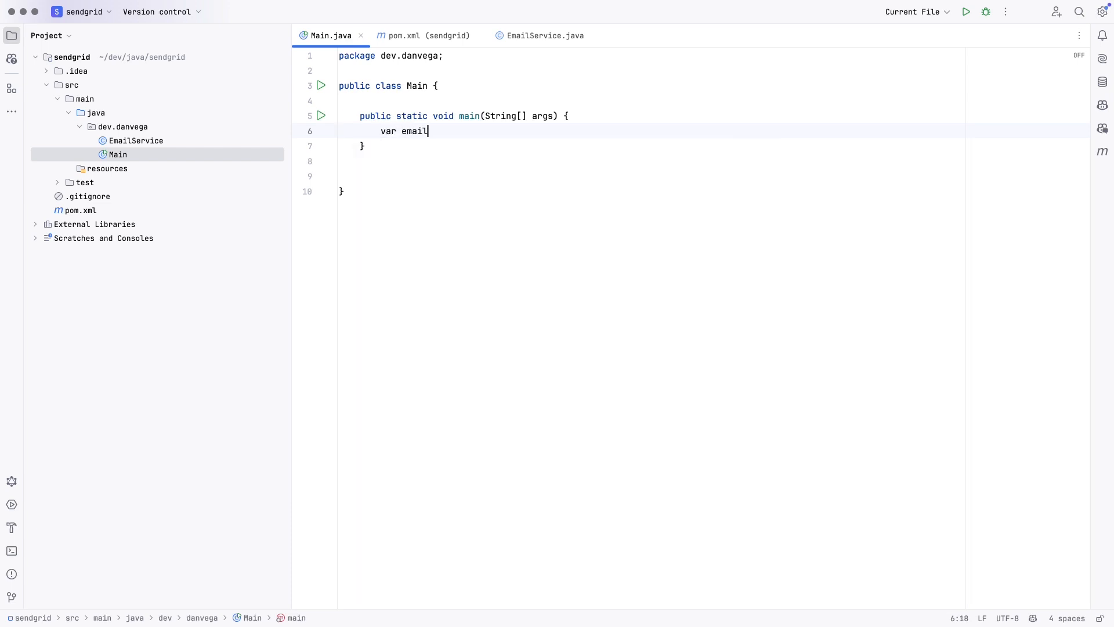
text(Service =)
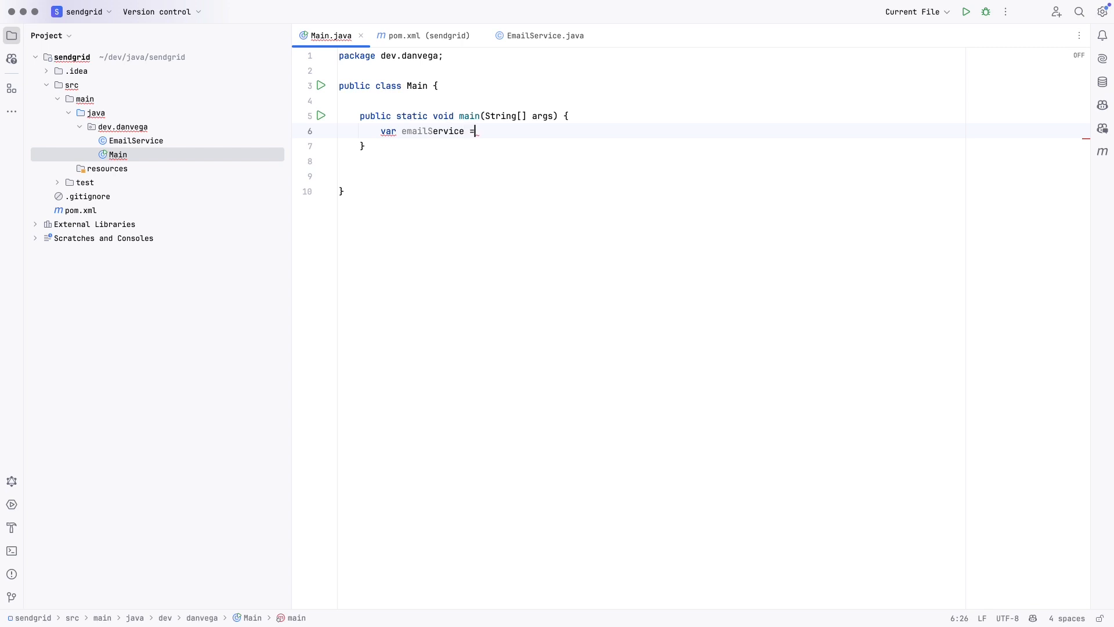
text(new EmailService())
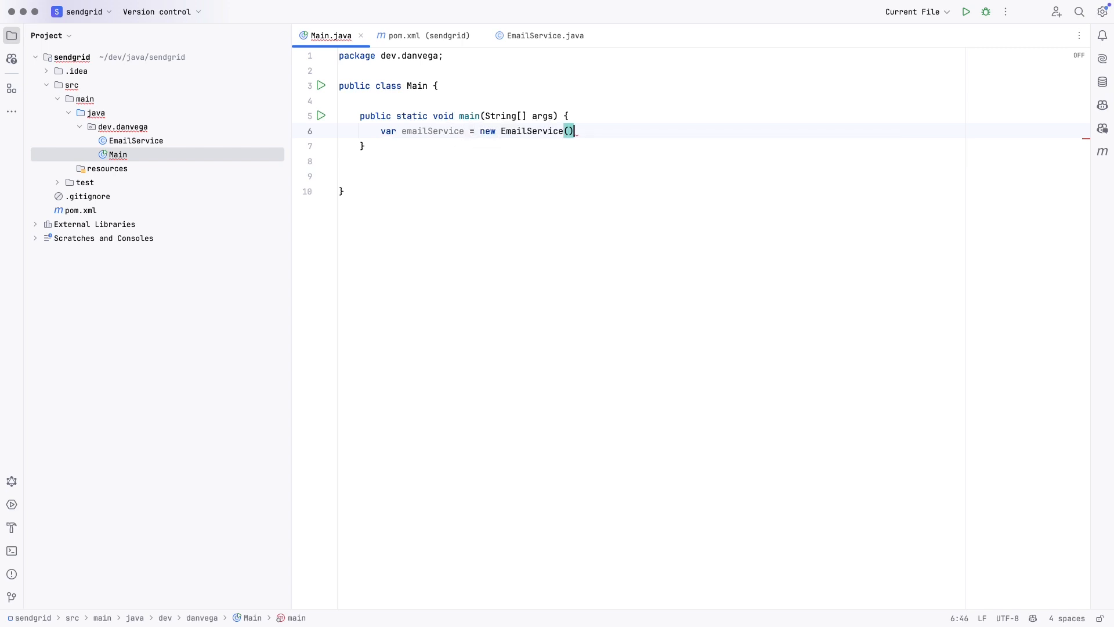
text(;)
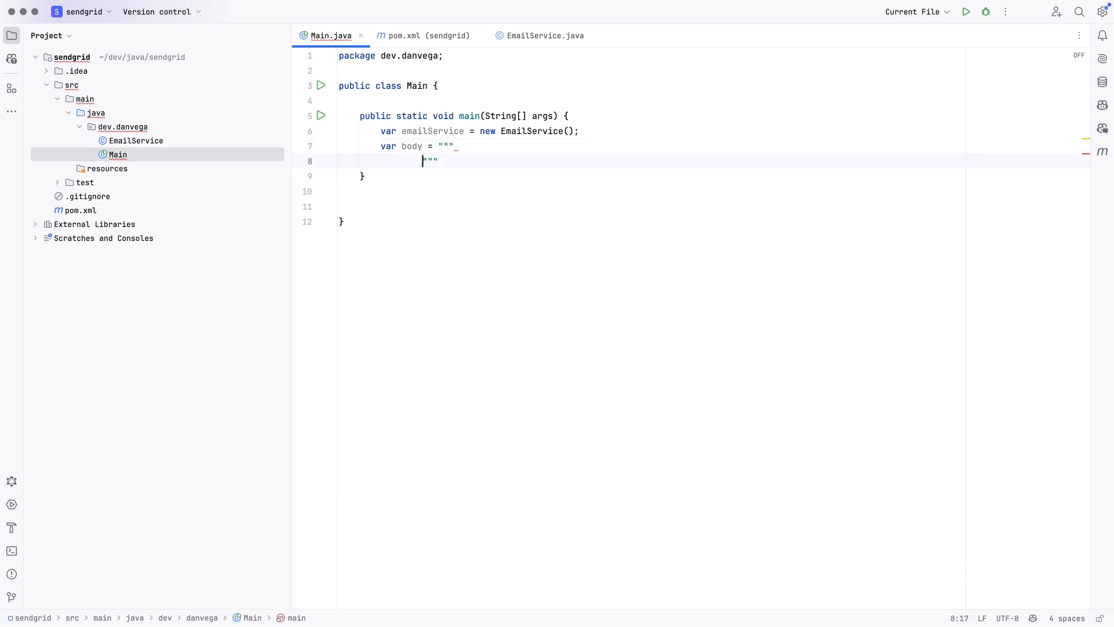
text(;)
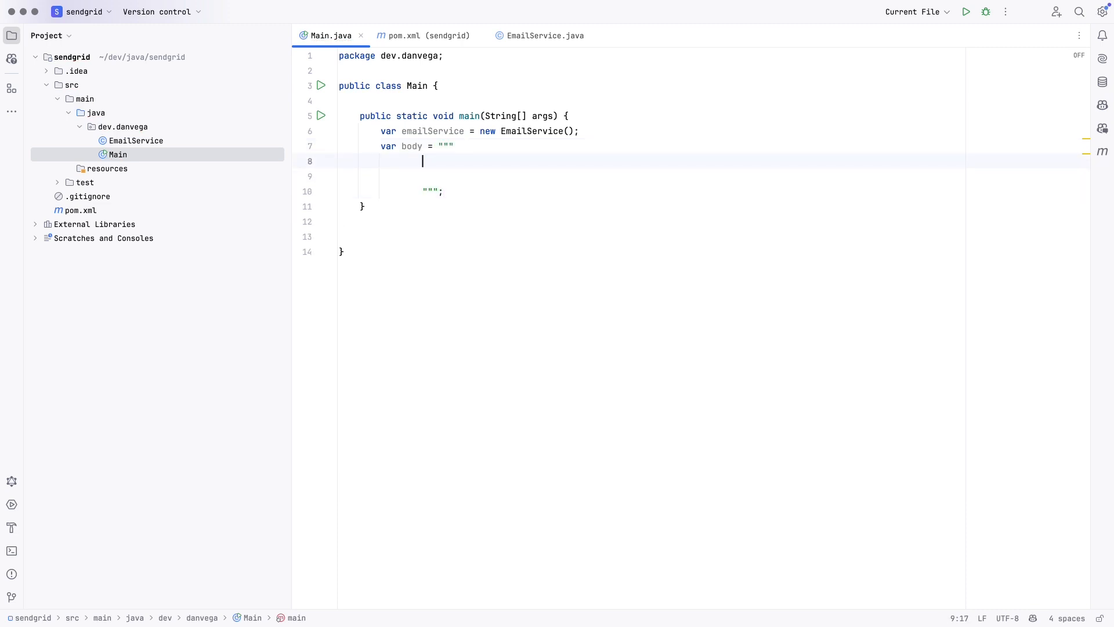
- Write the multiline body text block greeting from SendGrid, signed Thank You, and begin a try block
text(Hell)
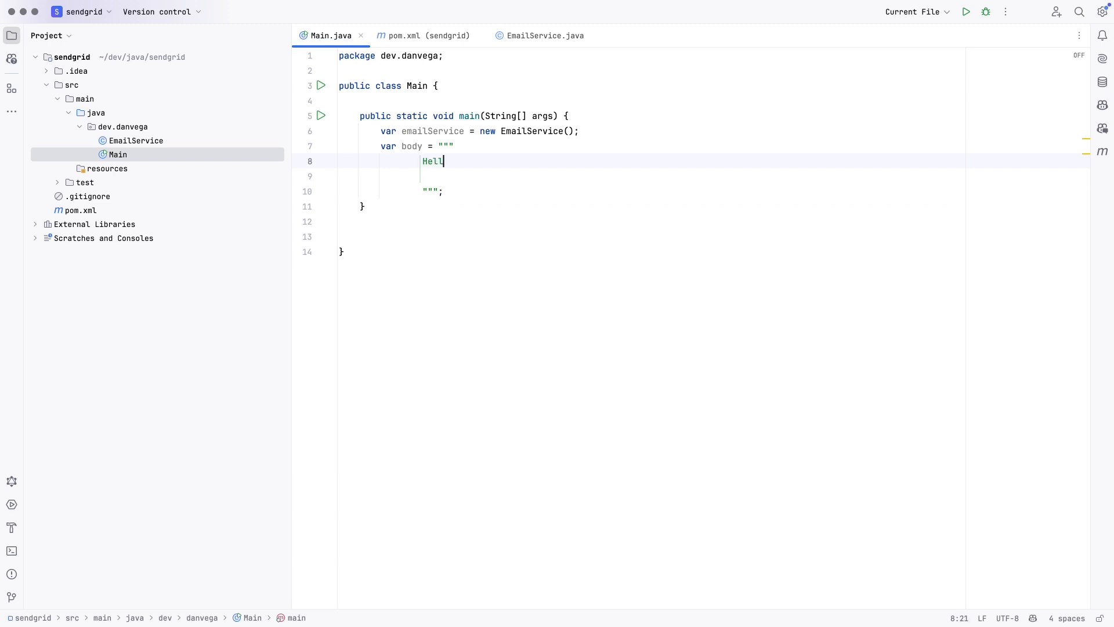
text(o, from Sen)
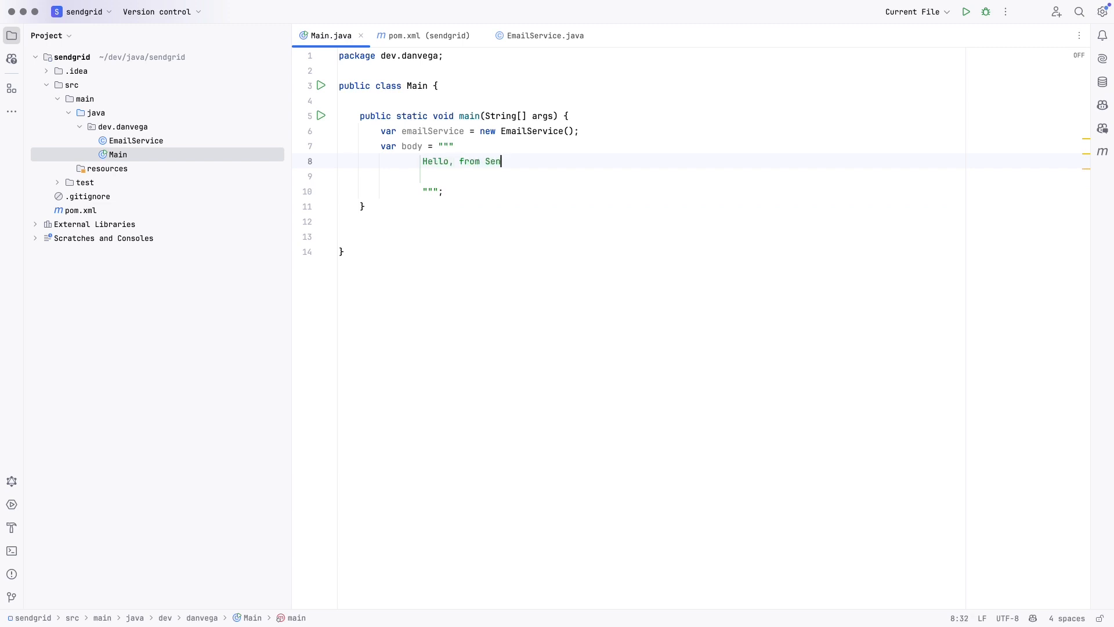
text(dGrid!)
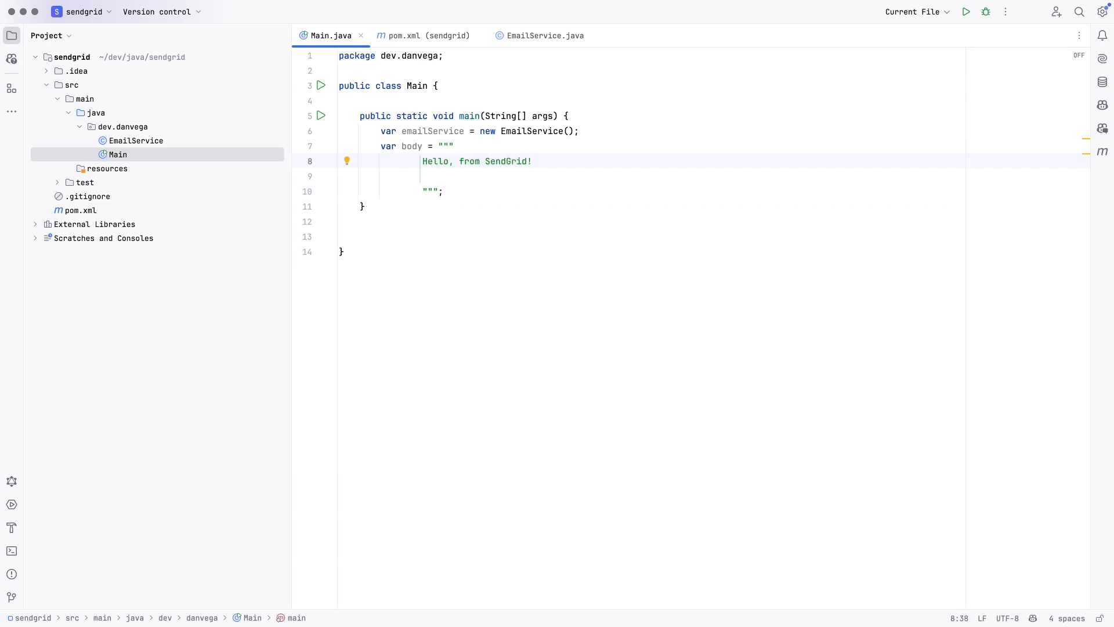
text(I am t)
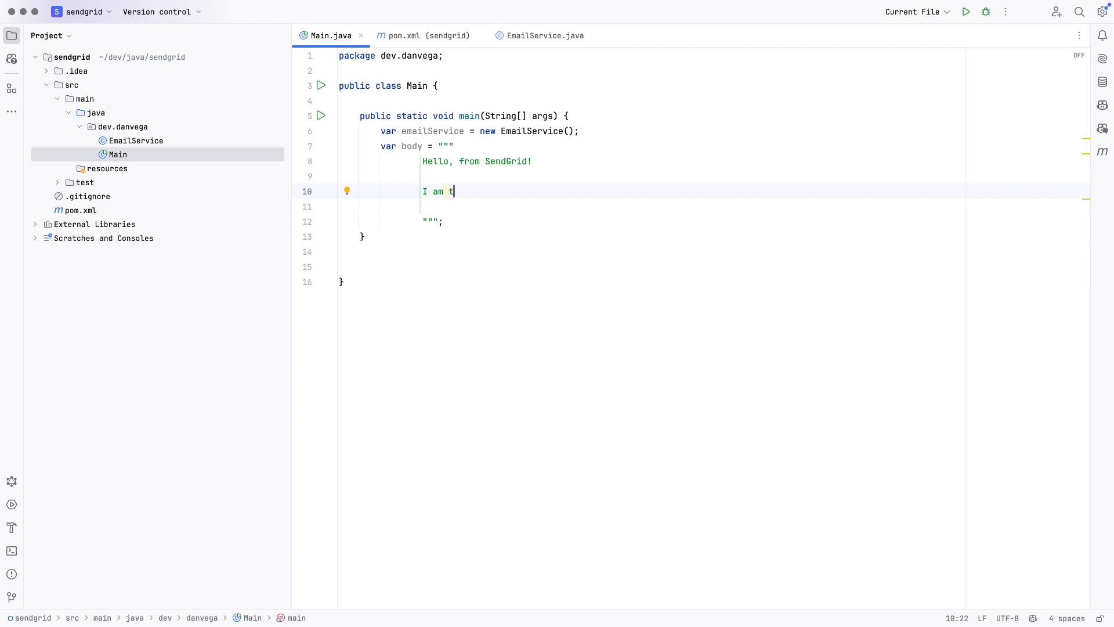
text(esting out the)
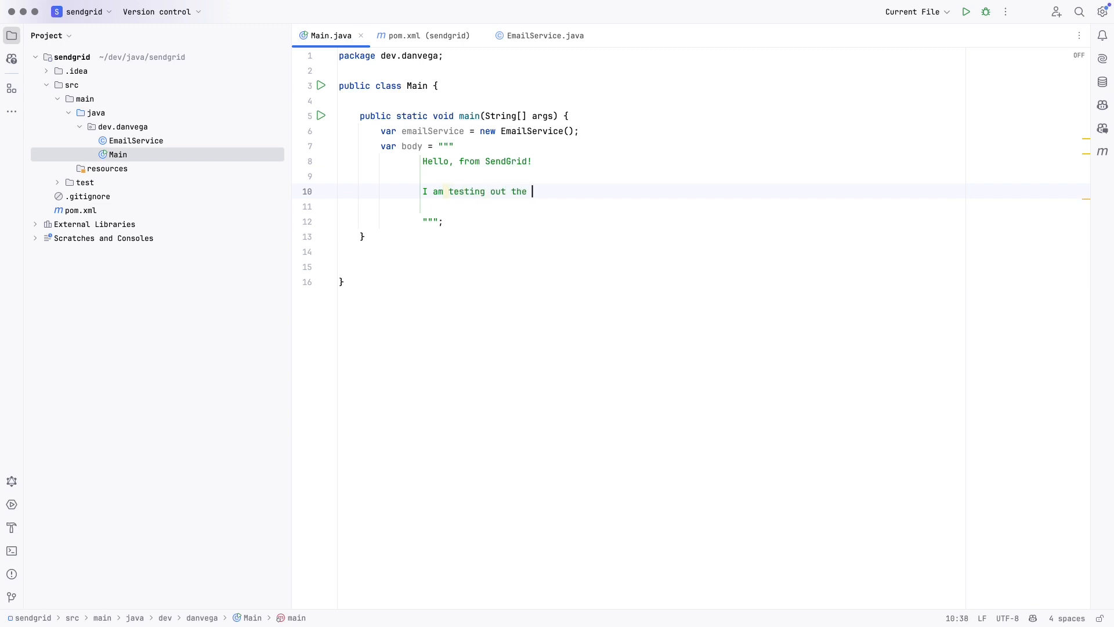
text(Java)
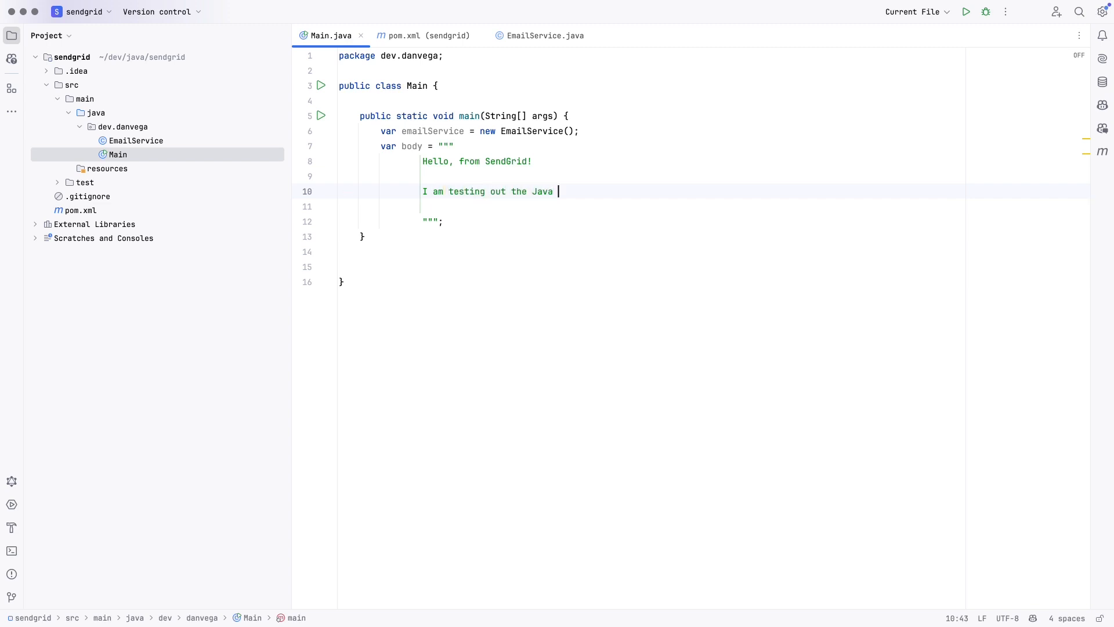
text(SDK)
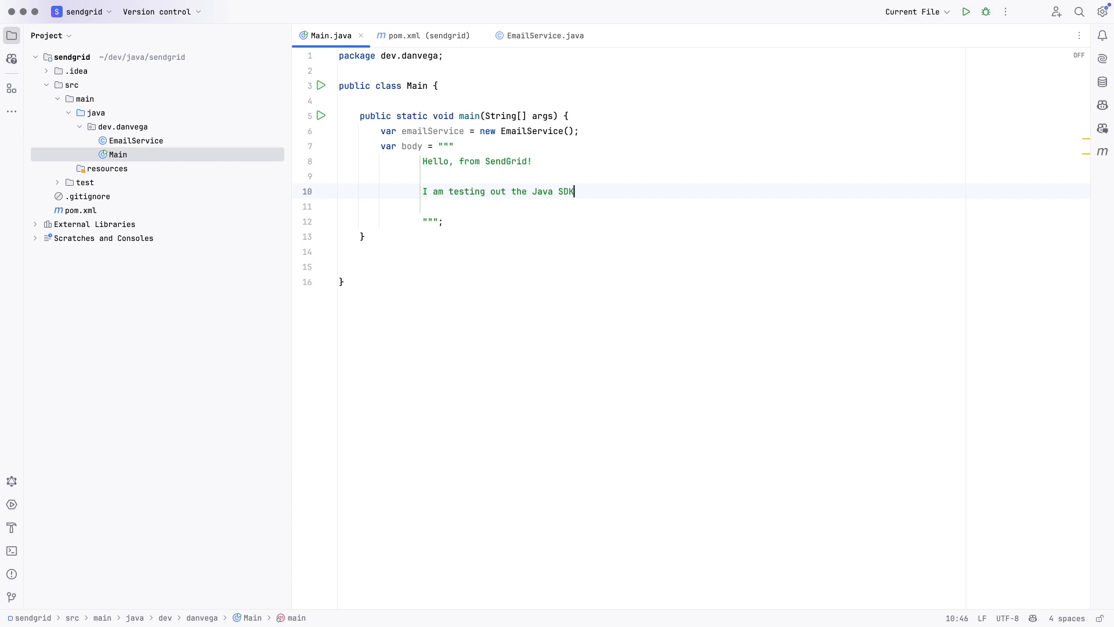
text(for Sennd)
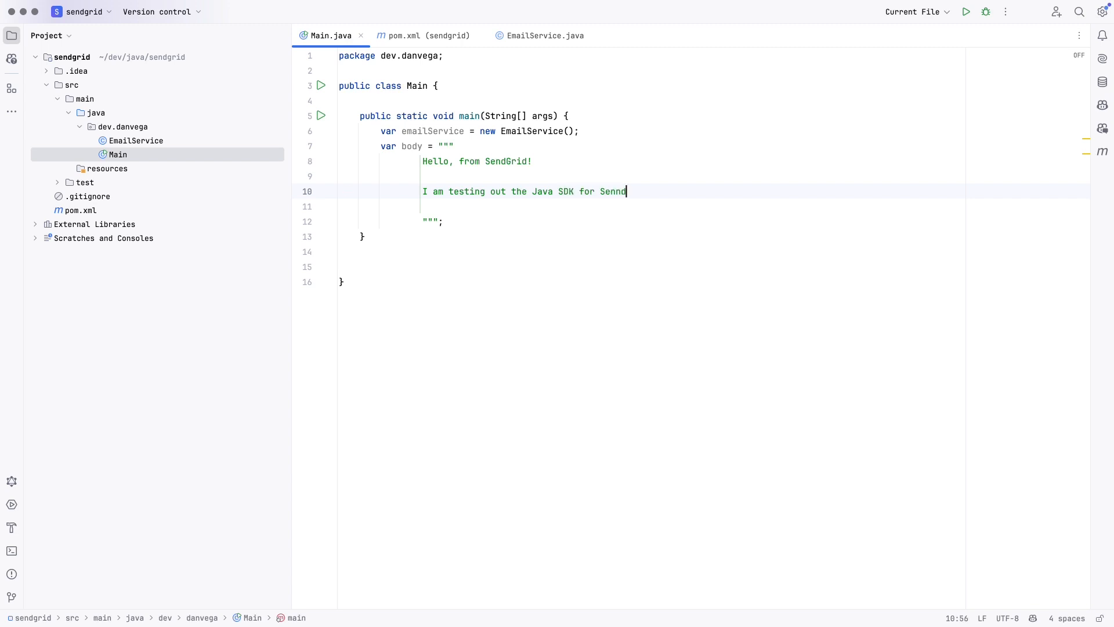
text(Grid and this is)
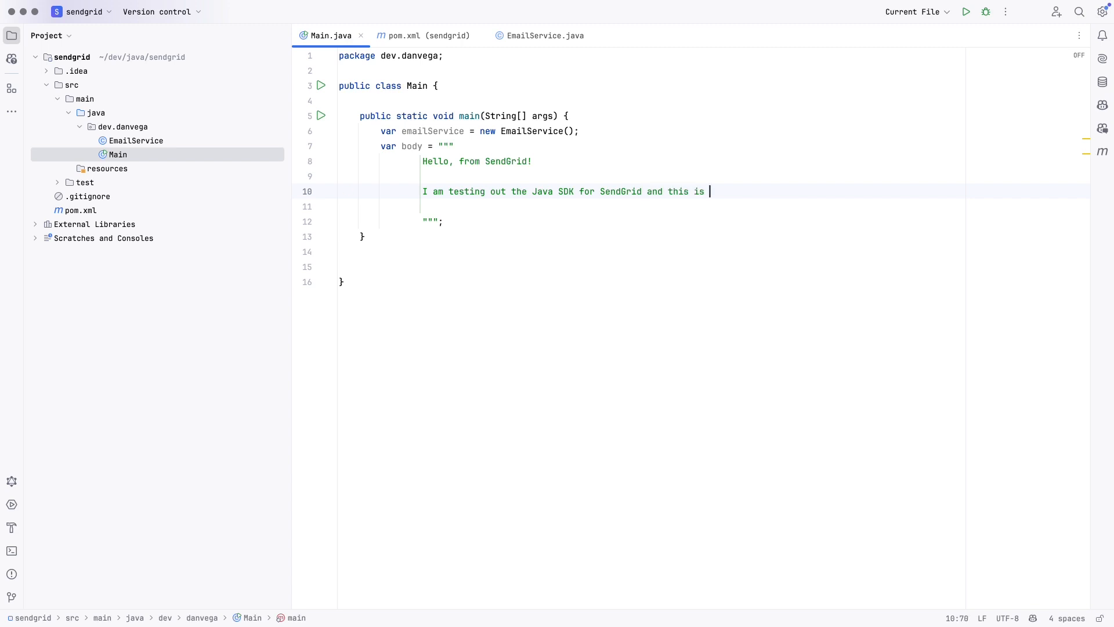
text(a multi)
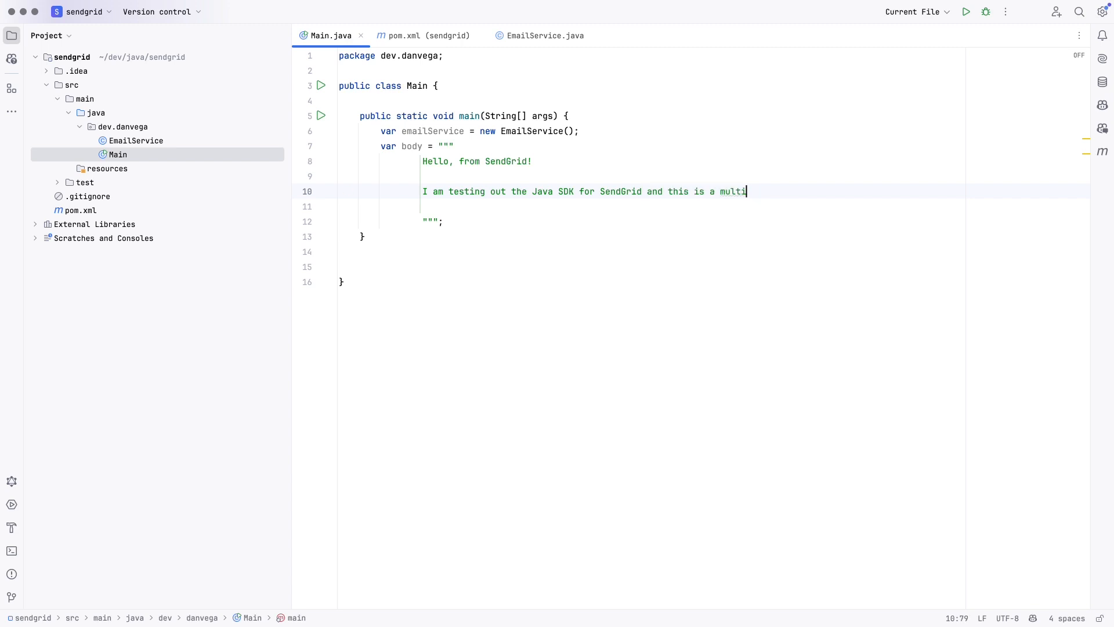
text(line string in Java.)
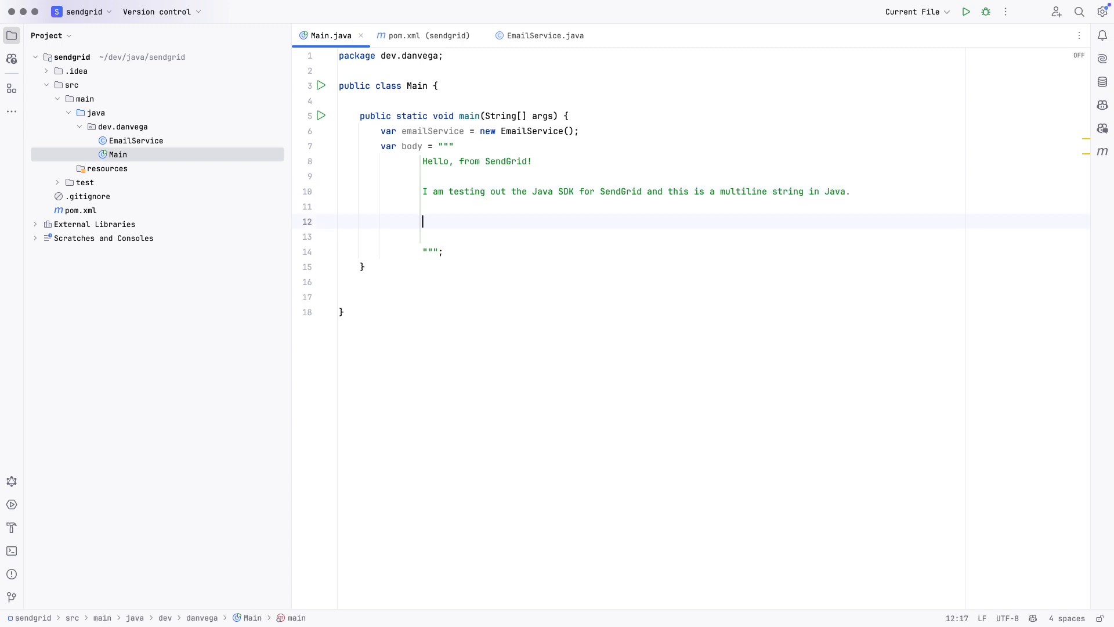
text(Thank You,)
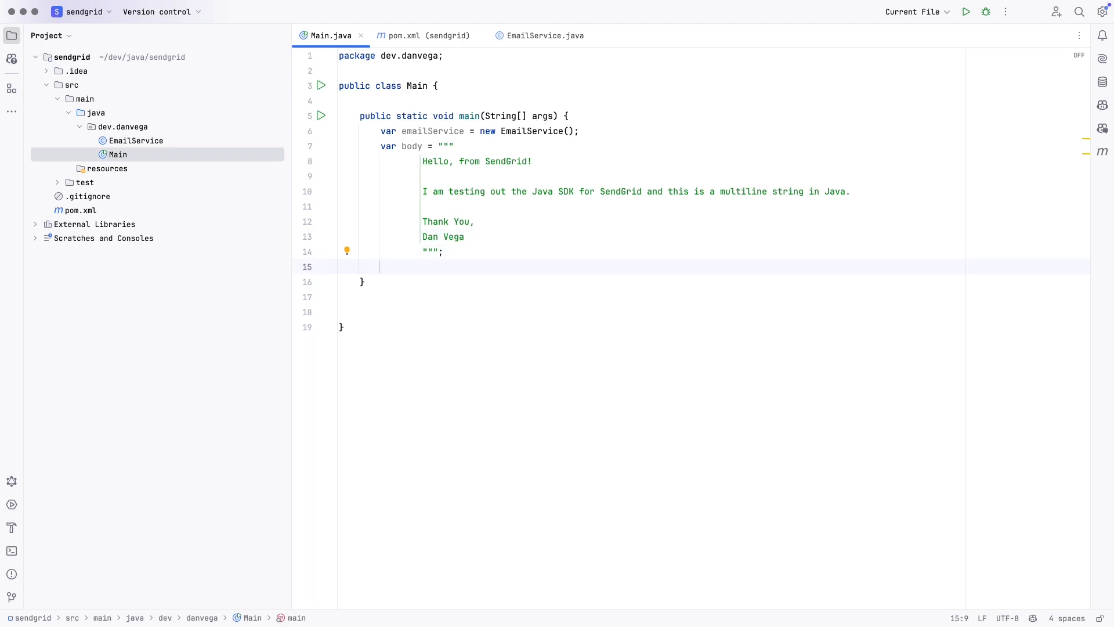
text(try {)
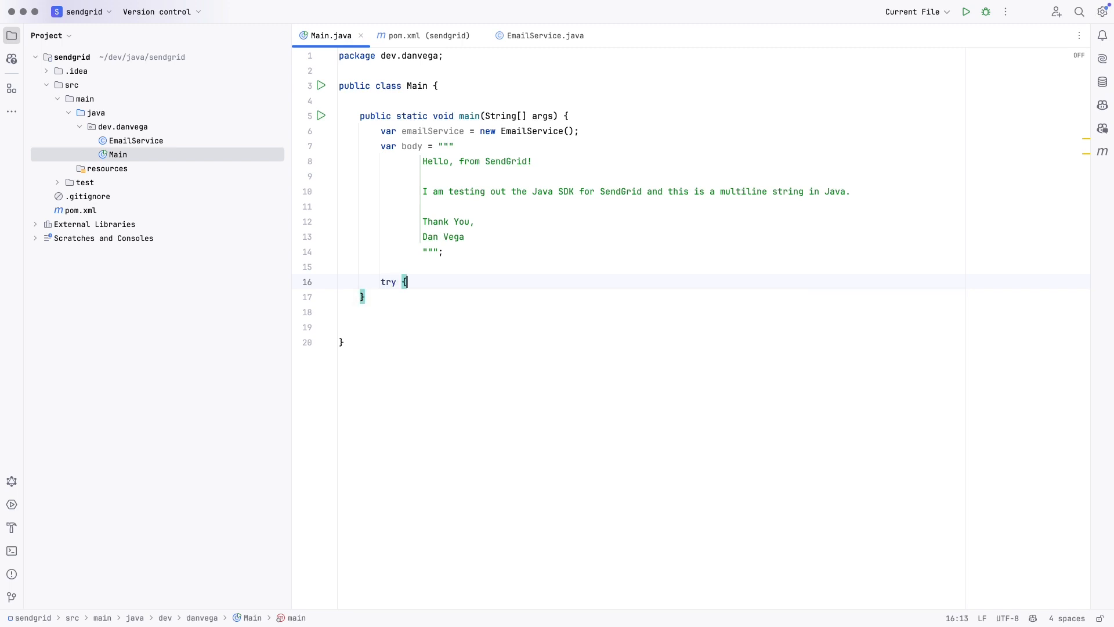
- Call emailService.sendEmail with the recipient, subject "YouTube SendGrid Tutorial" and body inside the try block
key(enter)
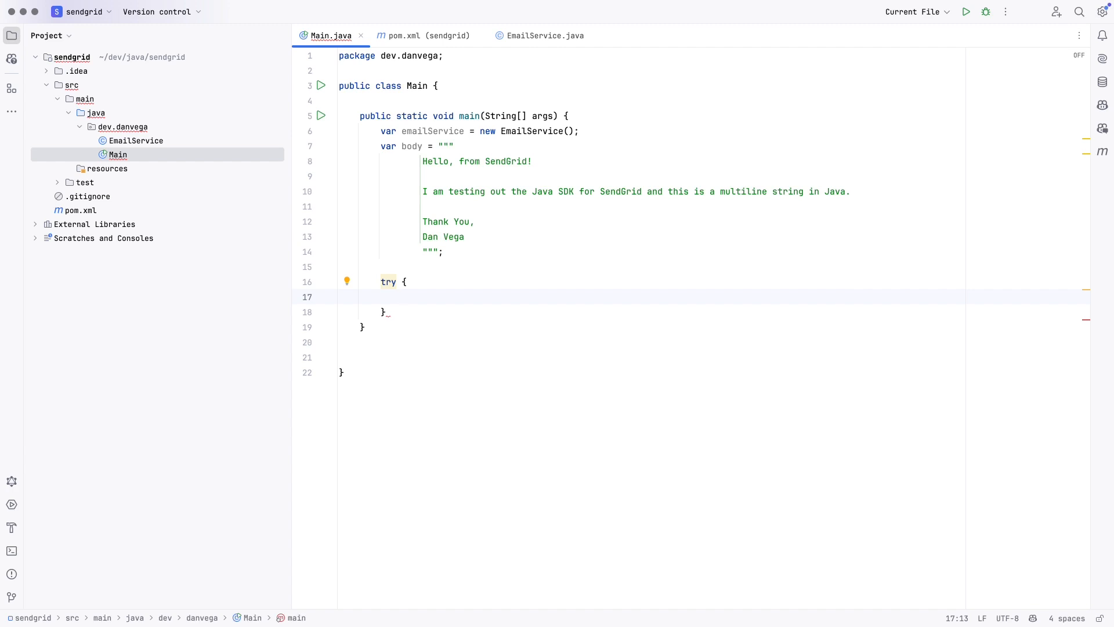
text(emailService.s)
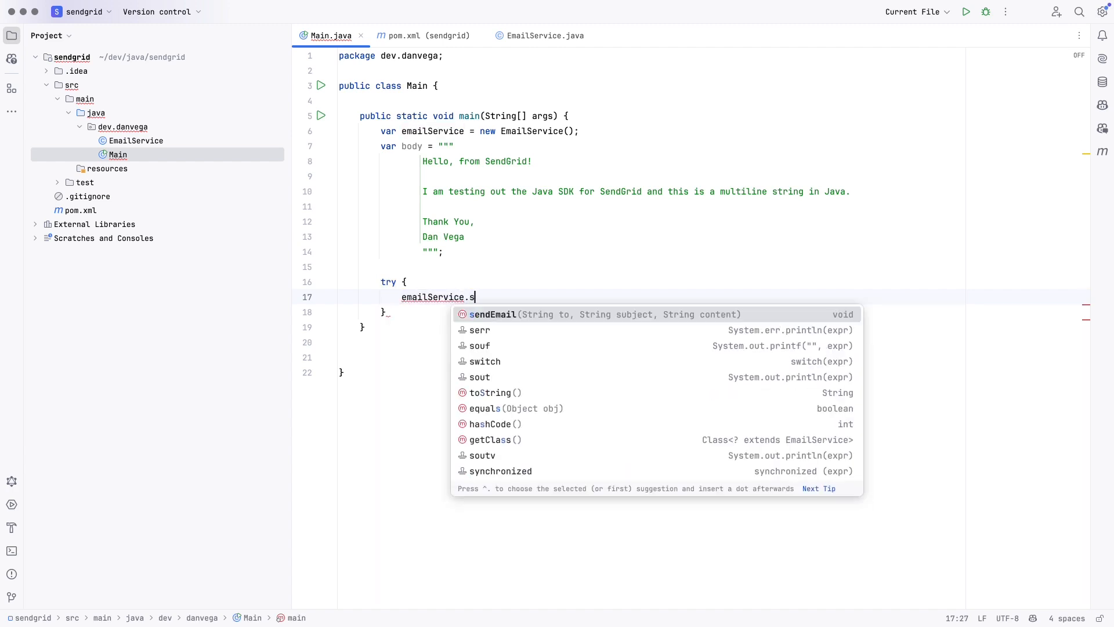
click(492, 315)
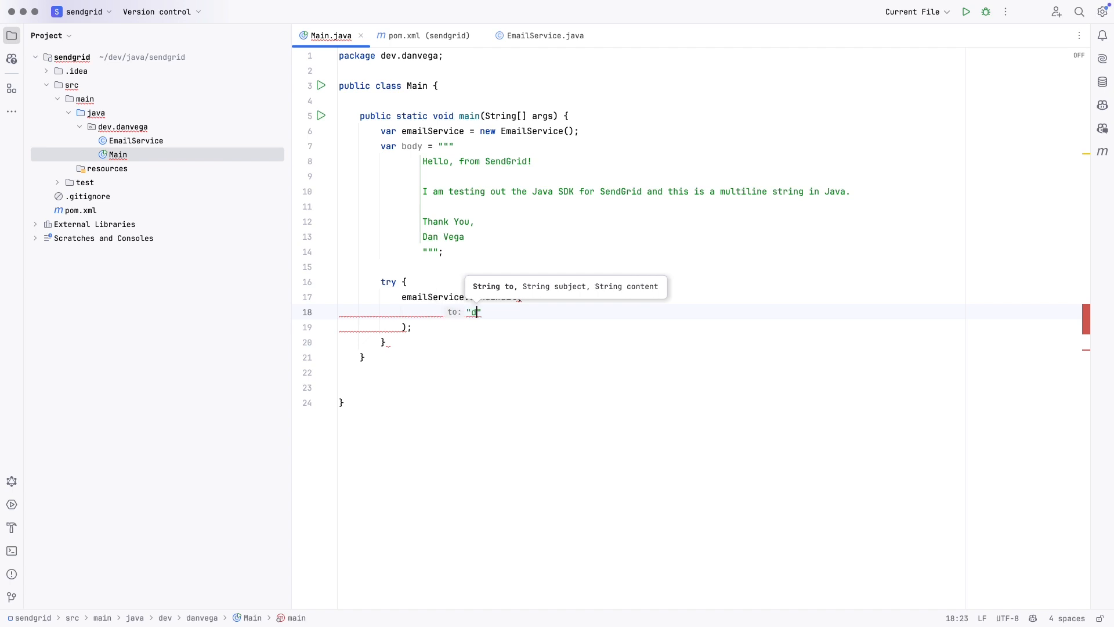
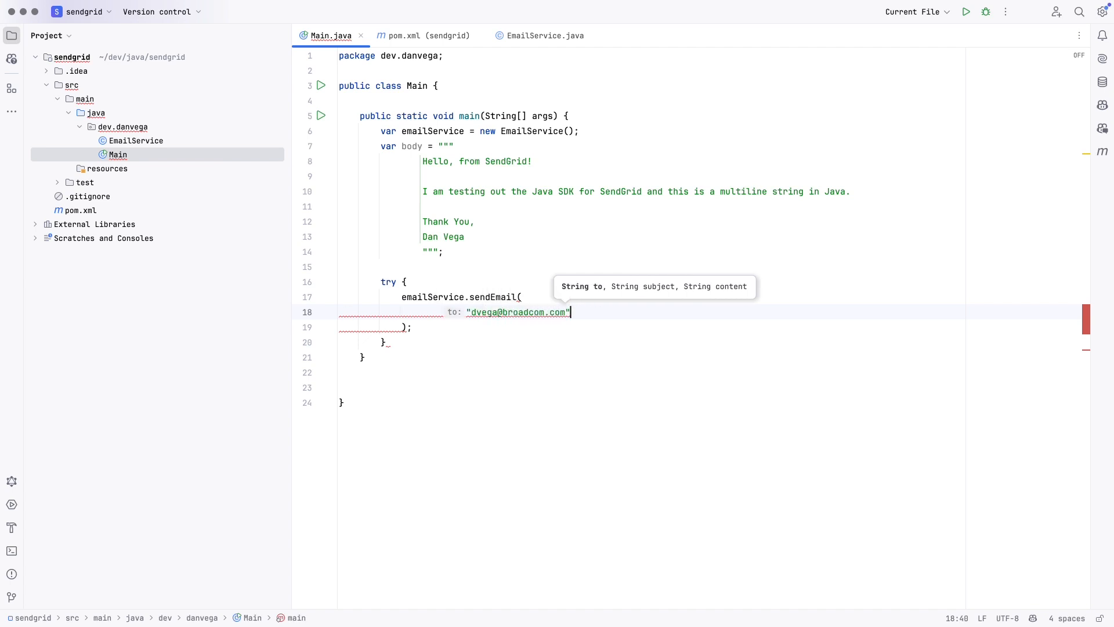
key(enter)
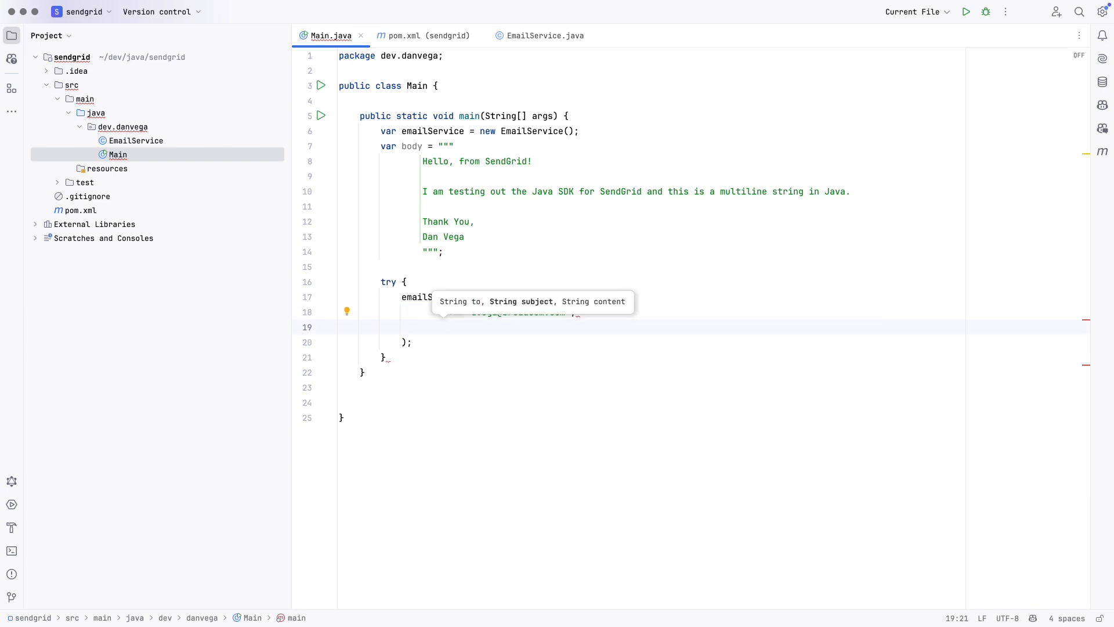
text(subject: "")
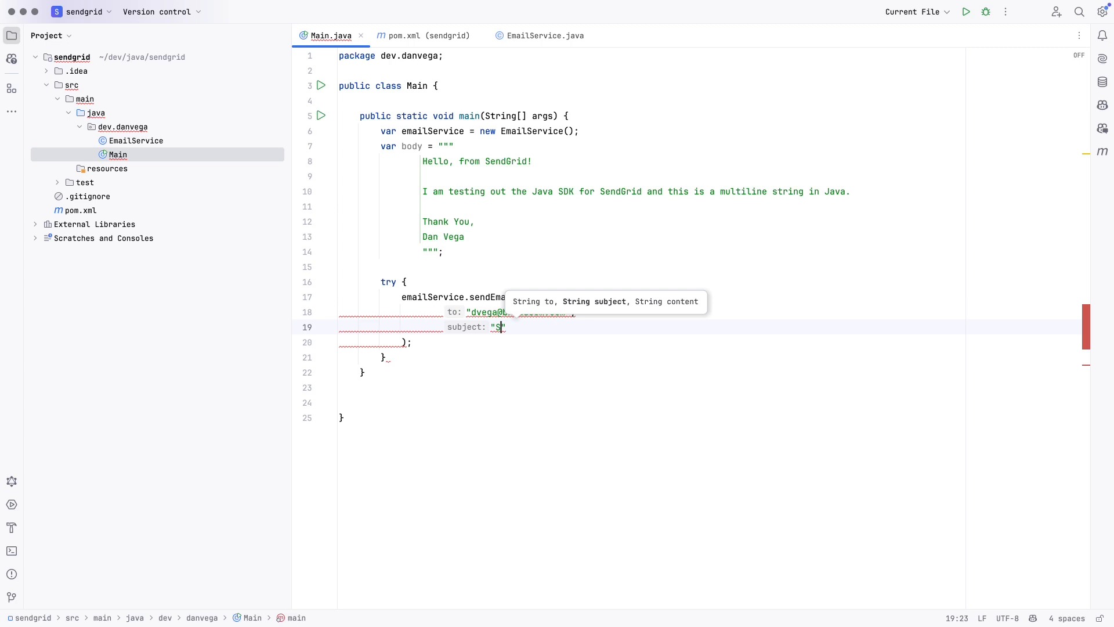
text(YouTube SendGrid Tuto)
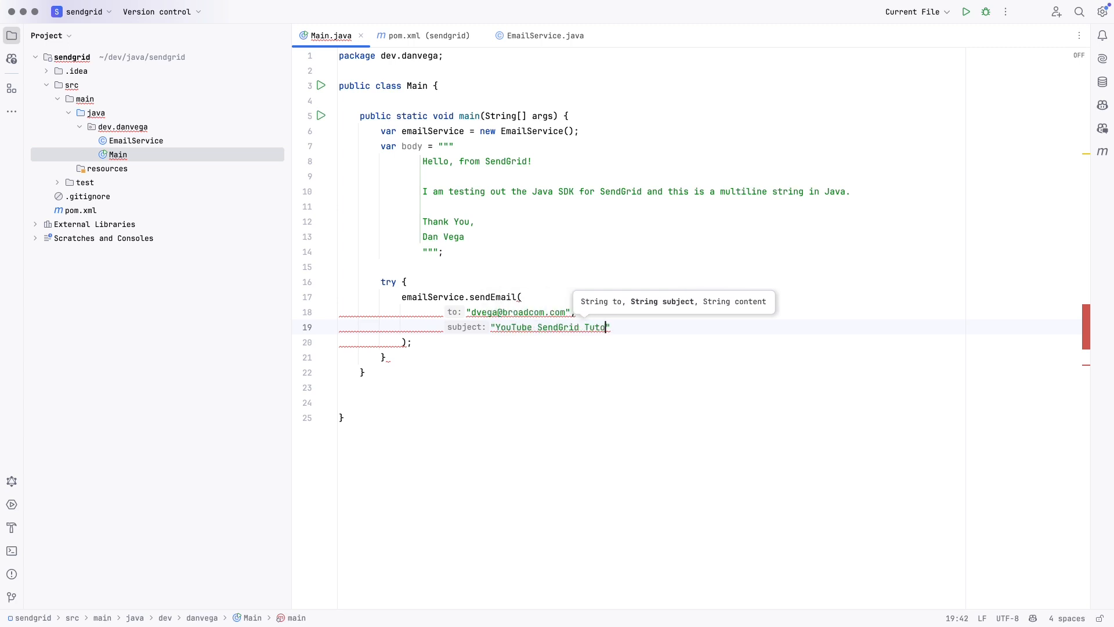
text(rial",)
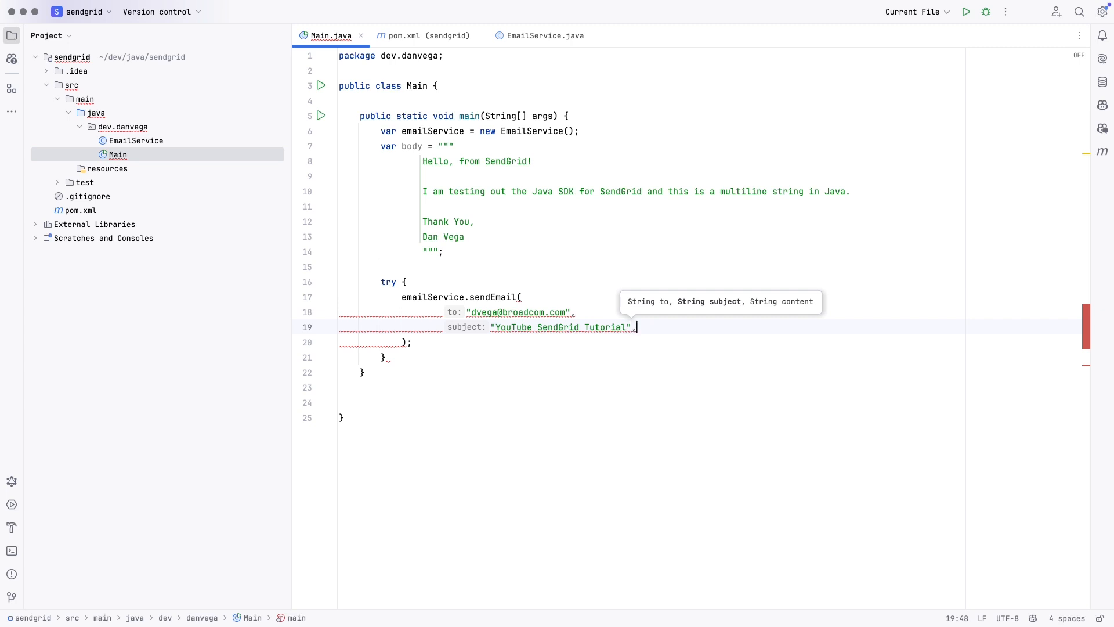
text(body)
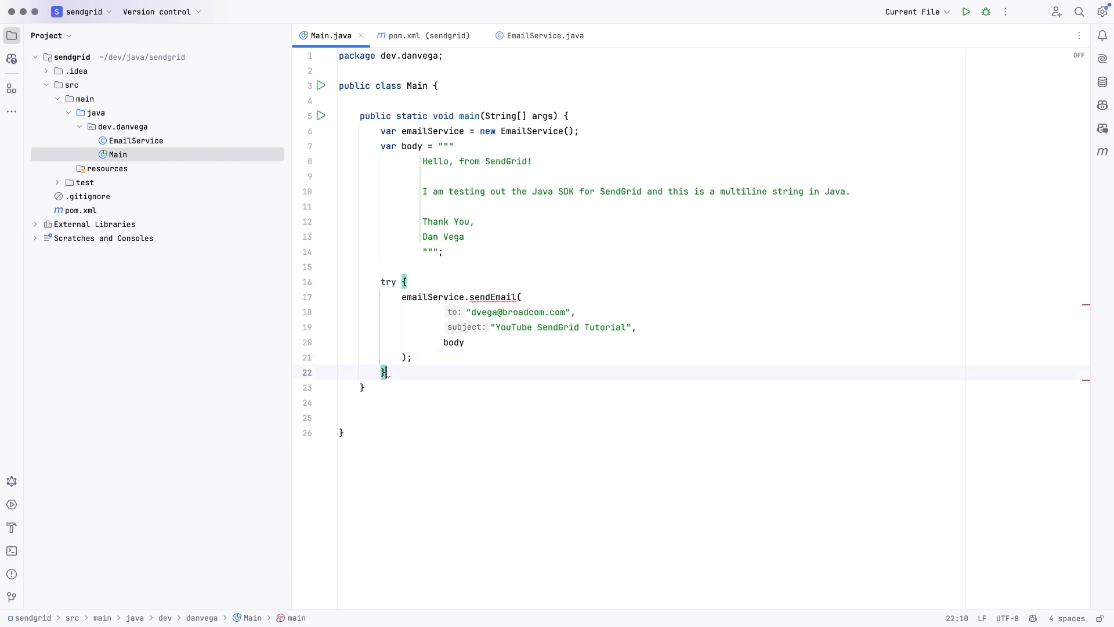
- Add catch (IOException e) that prints the stack trace, readying main to run
text(catch ()
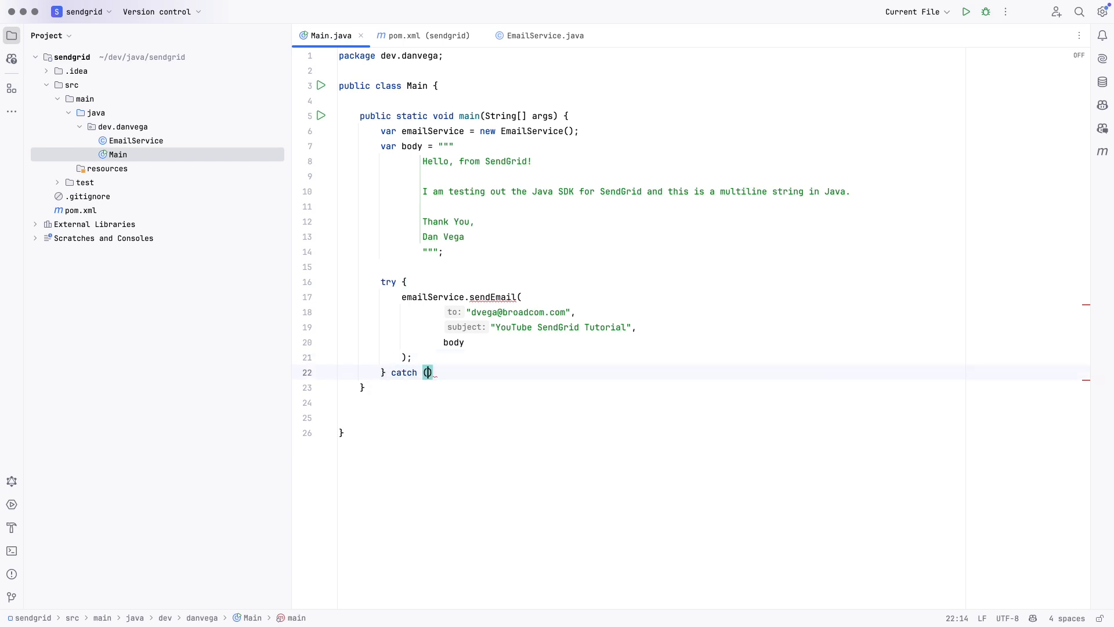
text(IOException)
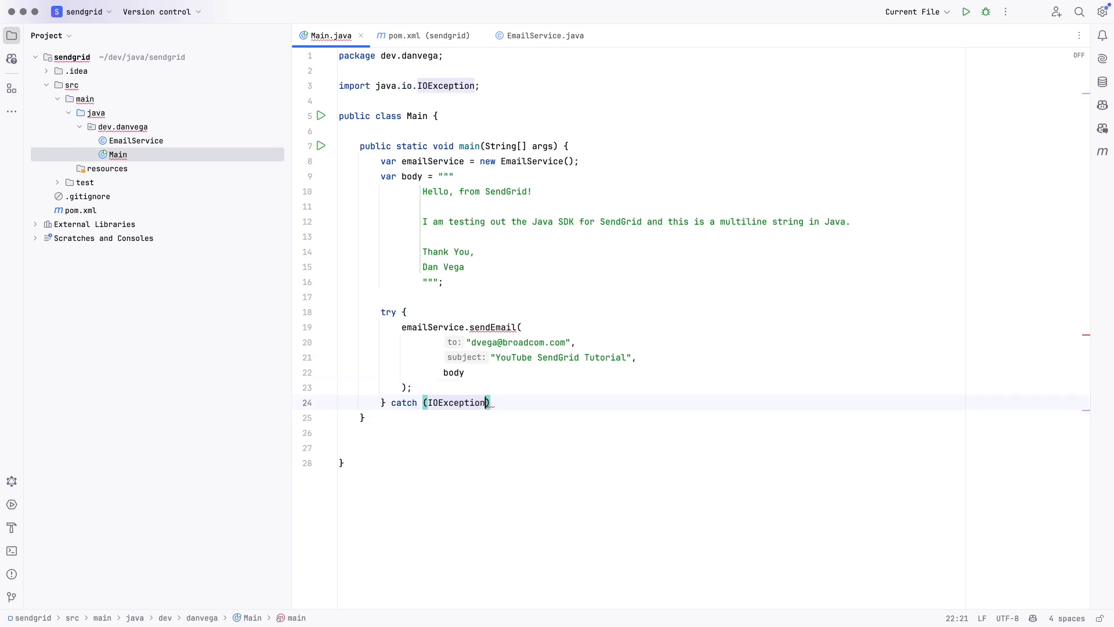
text(e)
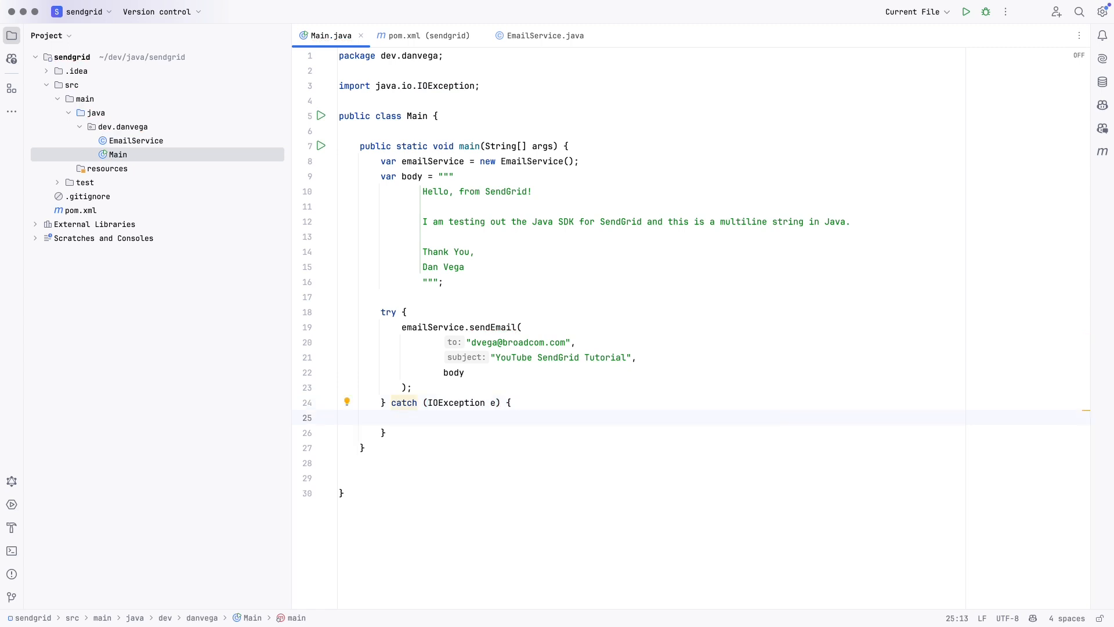
text(e.printStackTrace();)
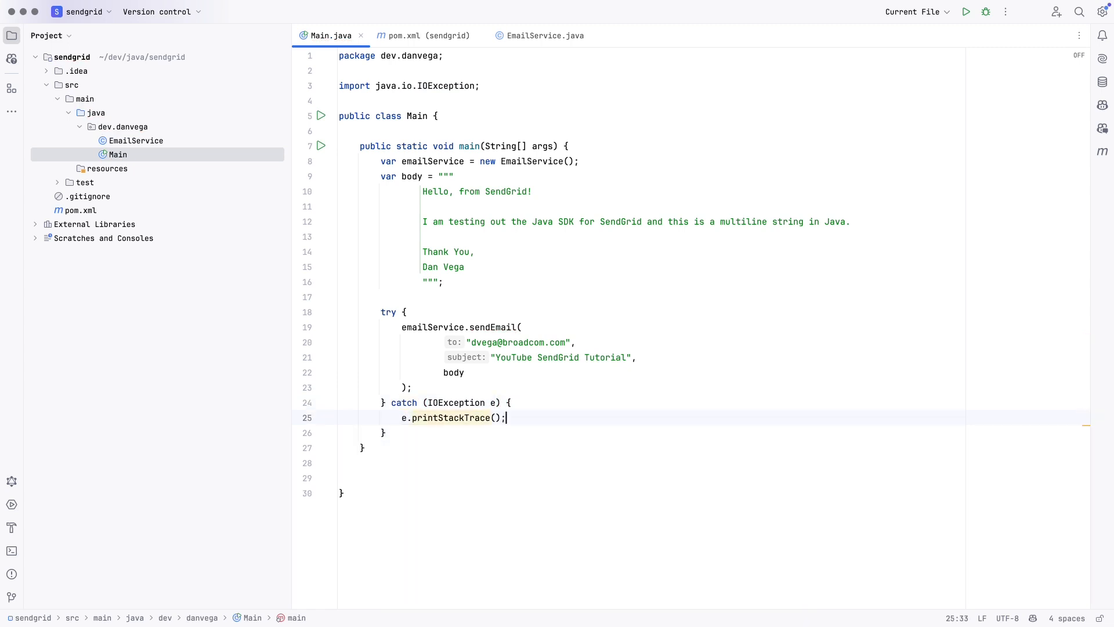
click(533, 221)
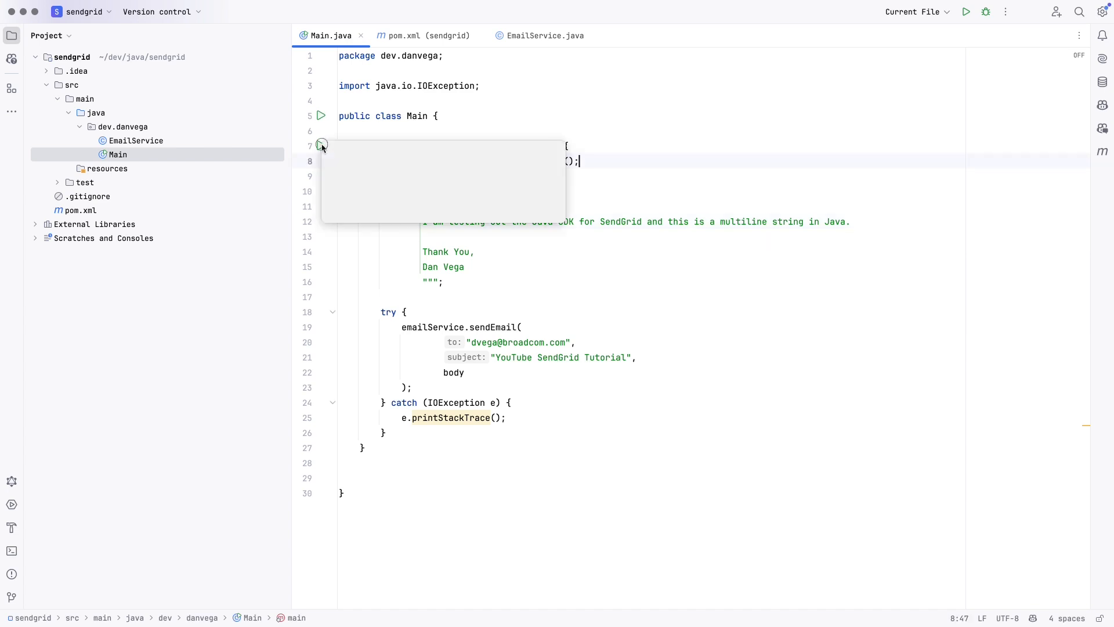
- Run Main so the console reports Status Code 202, then revisit the recipient address string
click(964, 12)
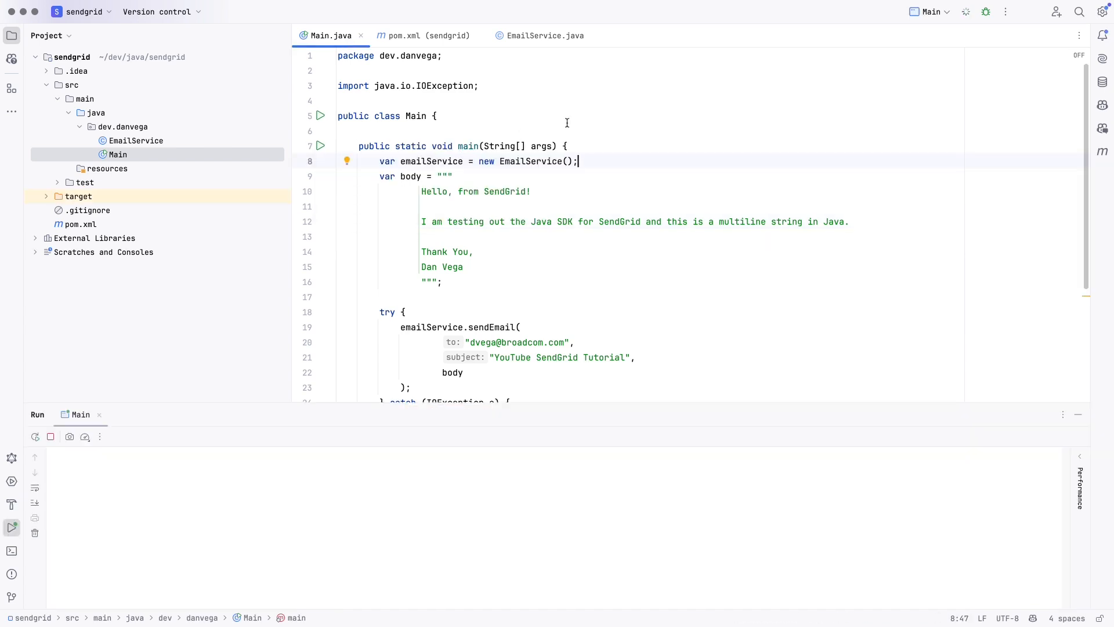
click(966, 11)
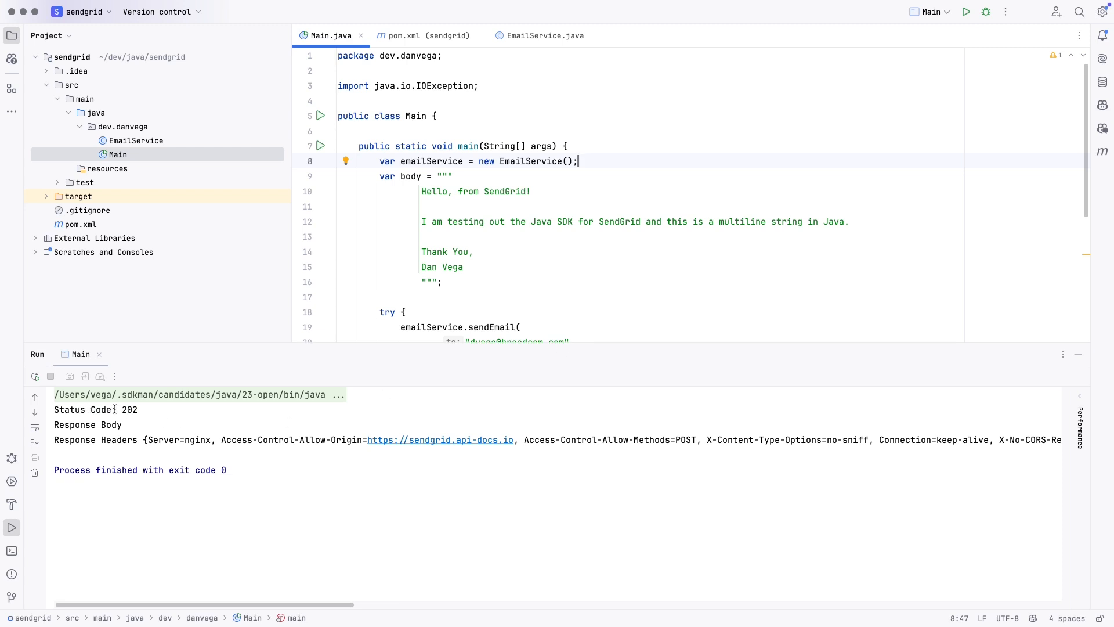
double_click(129, 410)
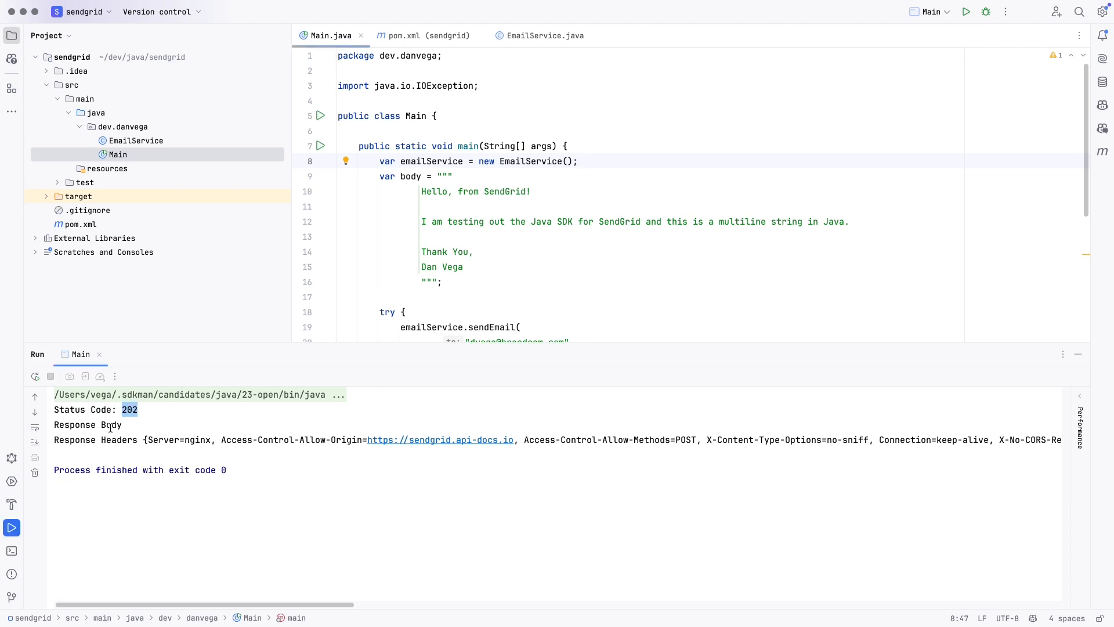
mouse_move(414, 520)
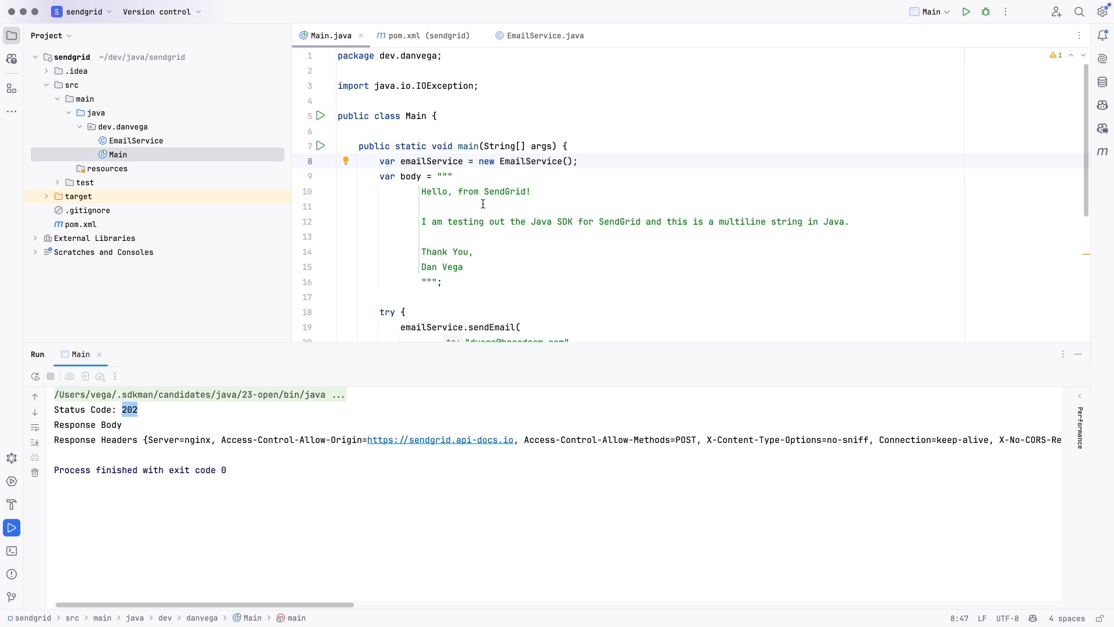
scroll(down, 3)
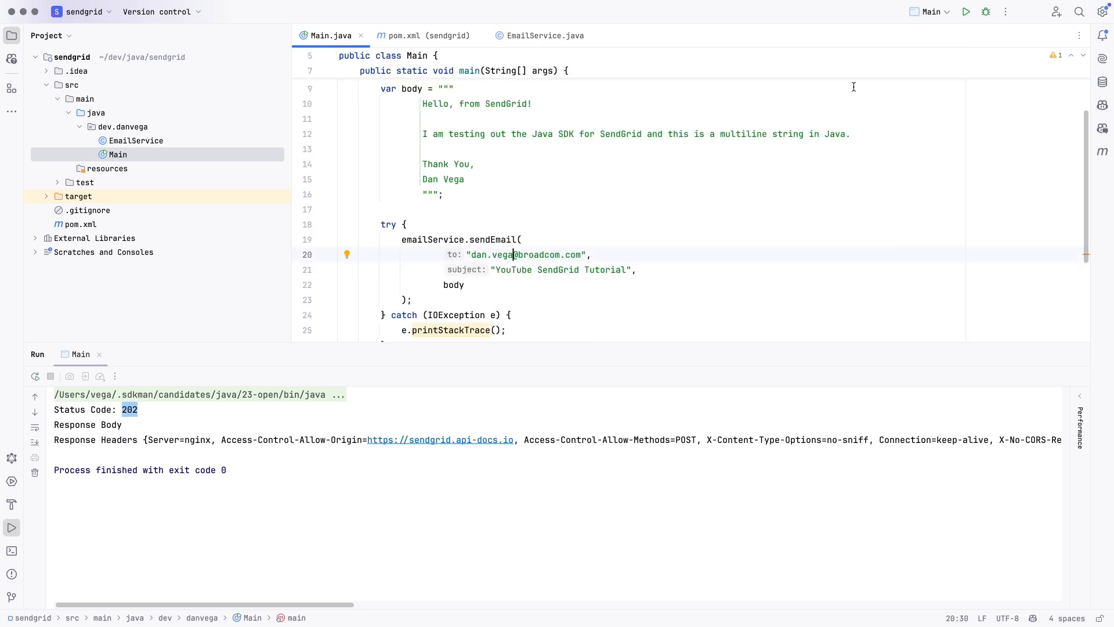
click(965, 12)
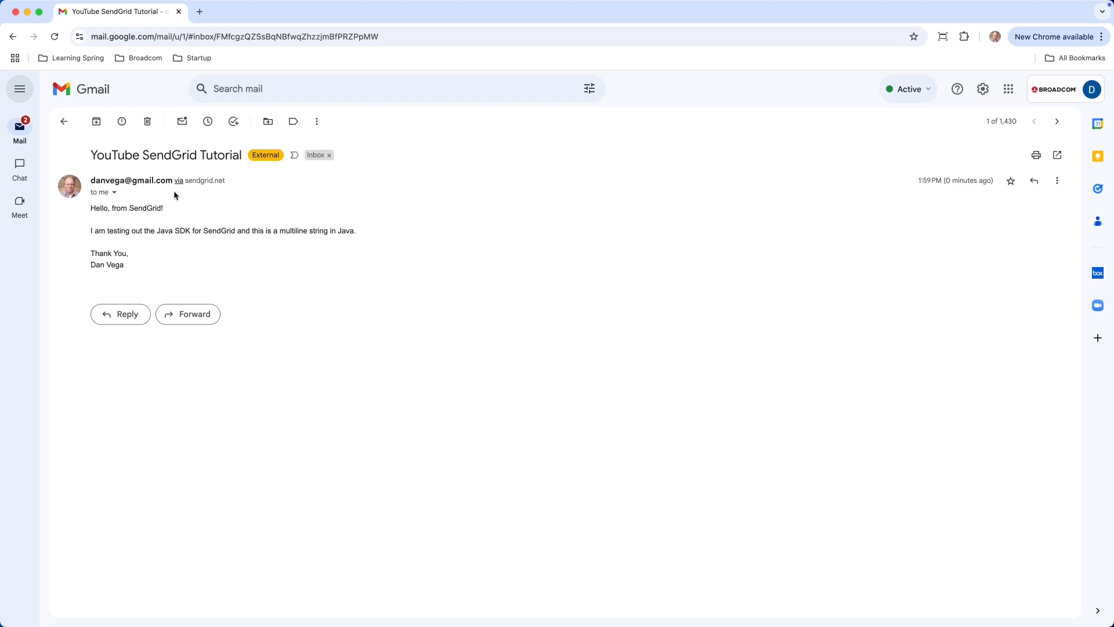
mouse_move(111, 233)
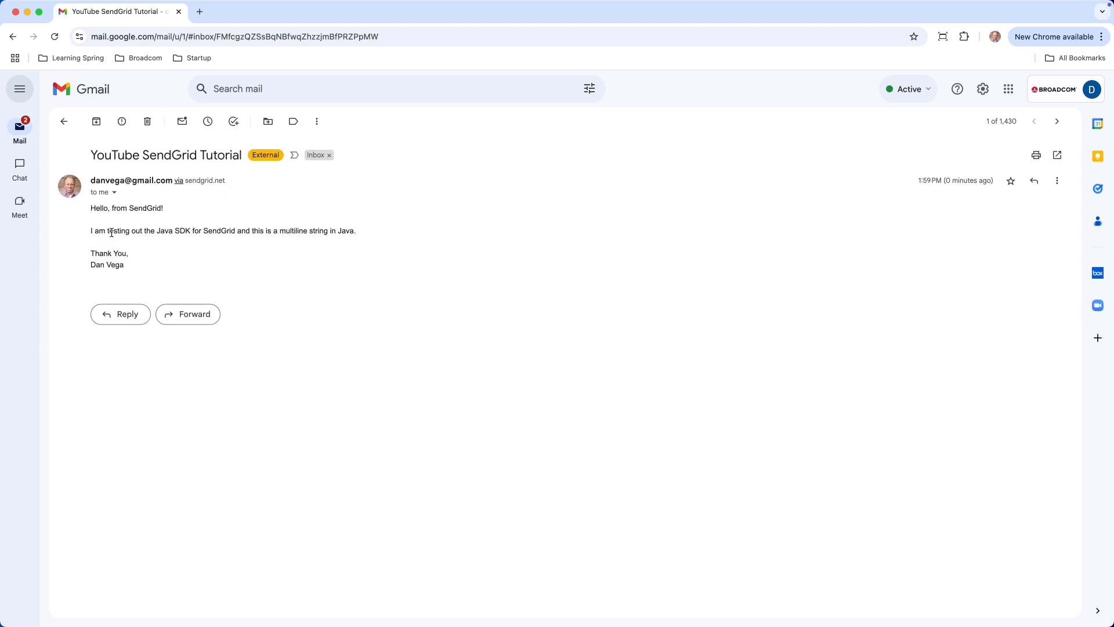
mouse_move(261, 265)
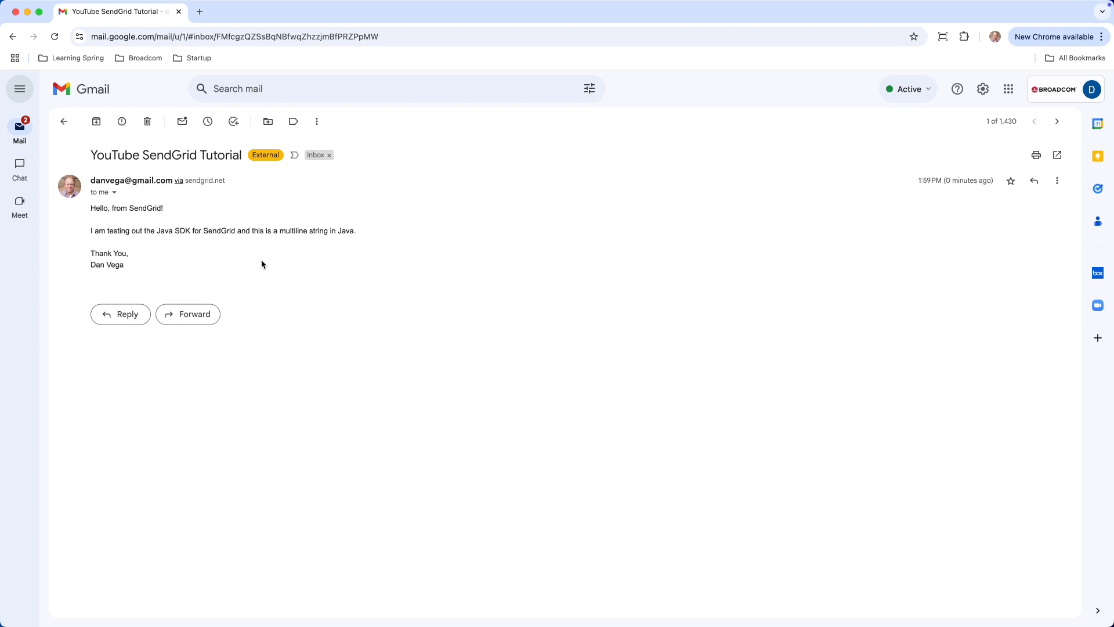
mouse_move(239, 251)
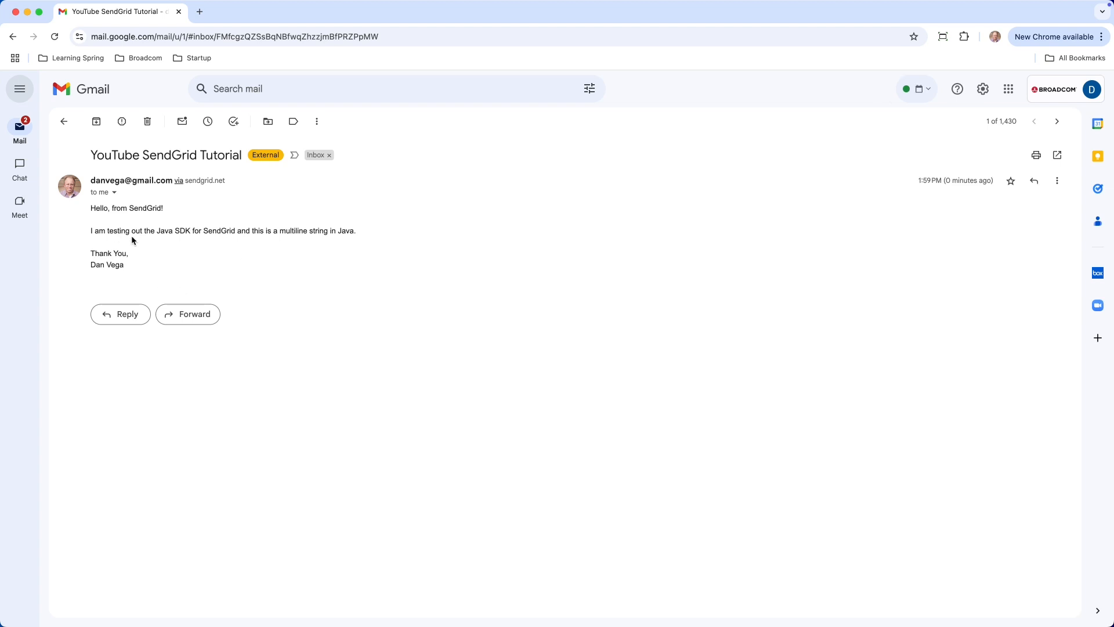
mouse_move(208, 241)
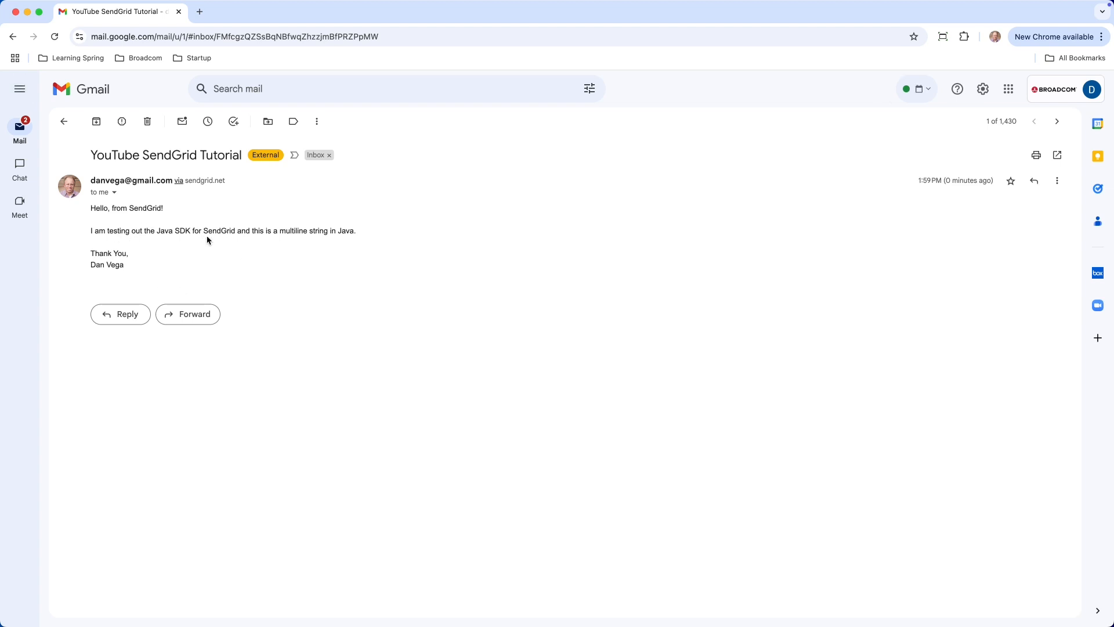